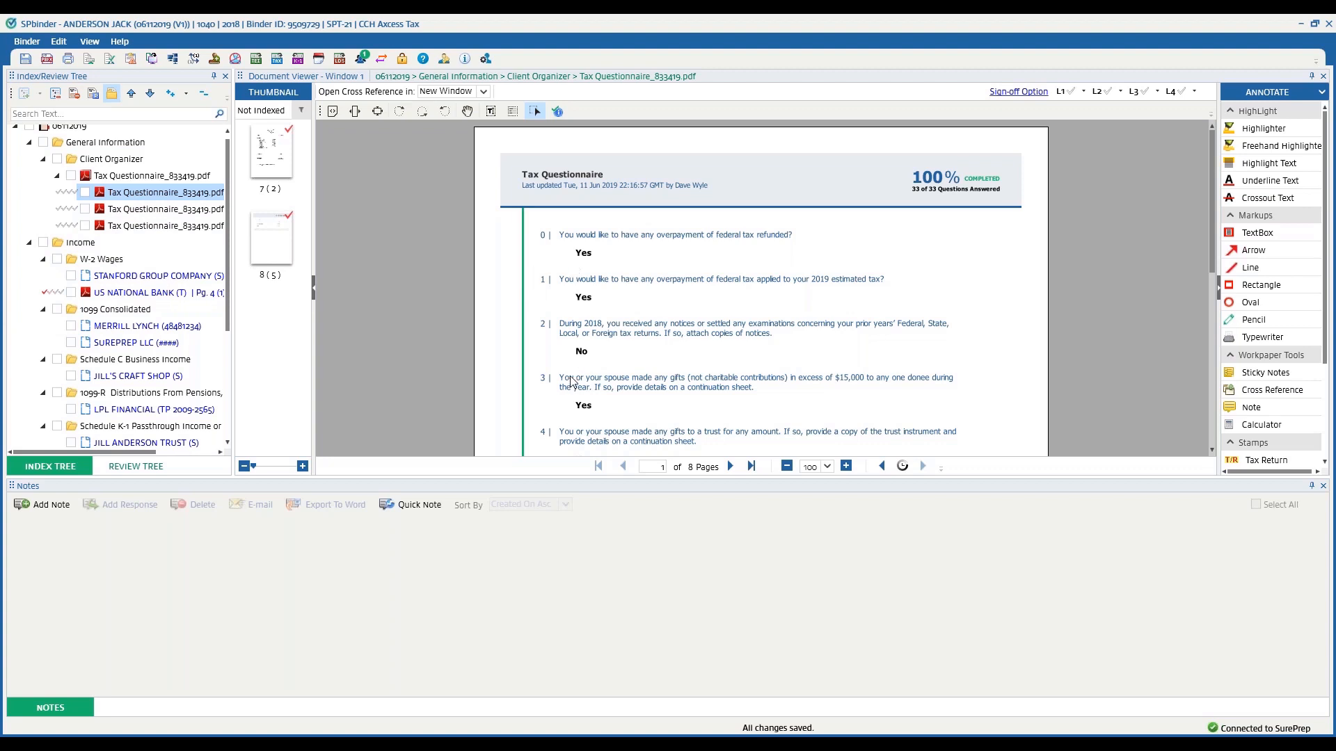
Open the US NATIONAL BANK W-2 workpaper and zoom the viewer to 120%
left_click(158, 292)
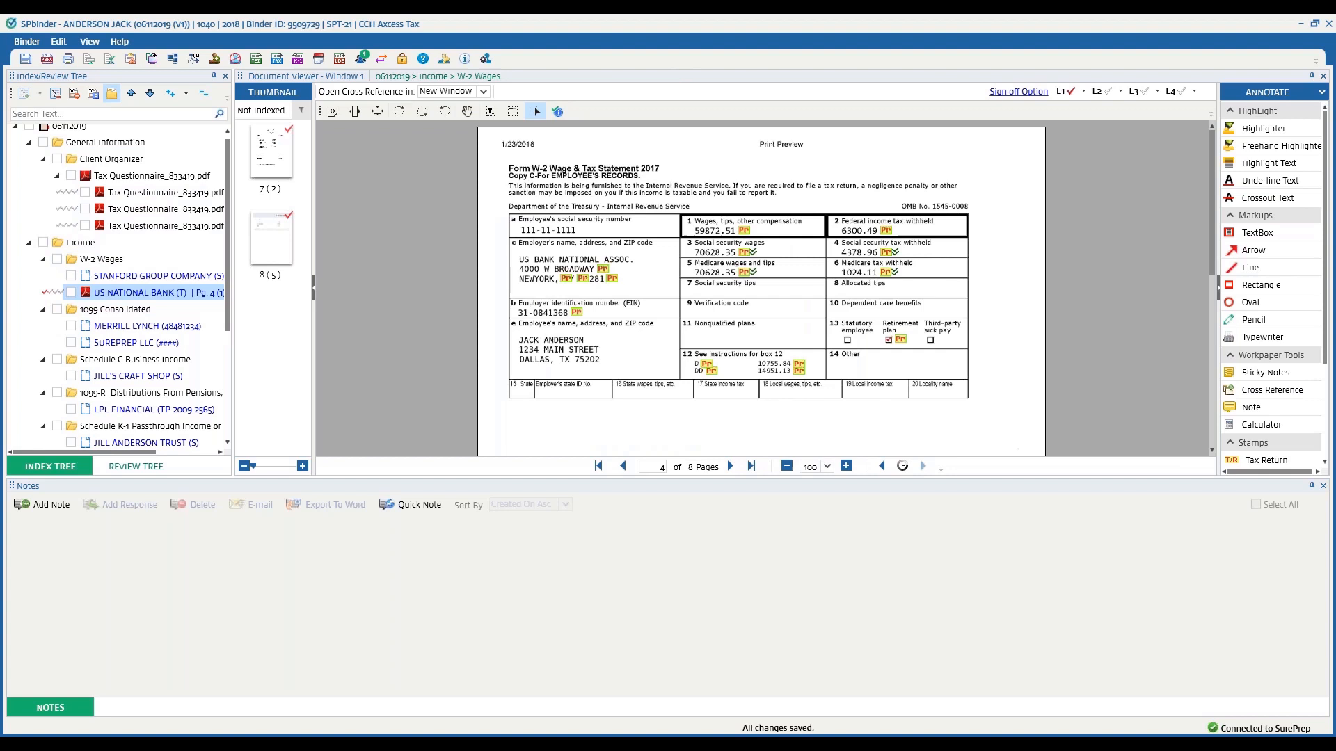
left_click(844, 466)
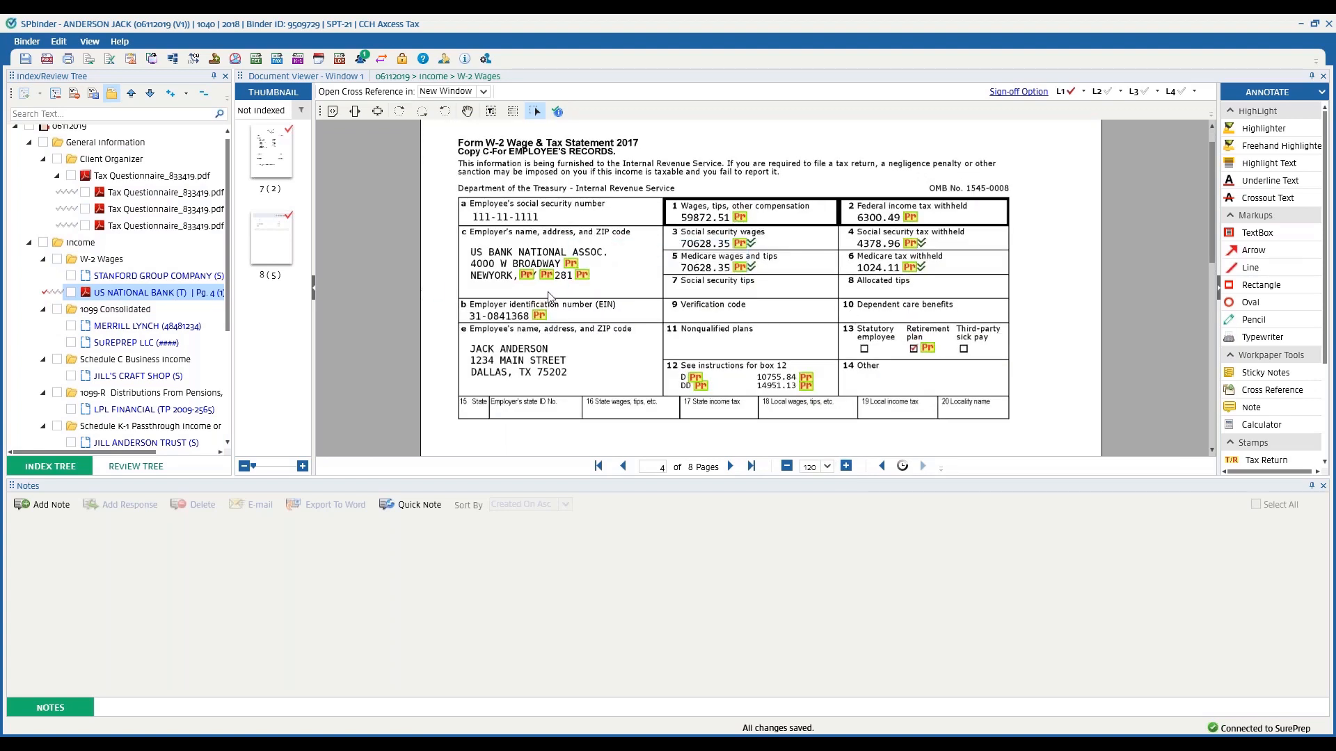
mouse_move(493, 306)
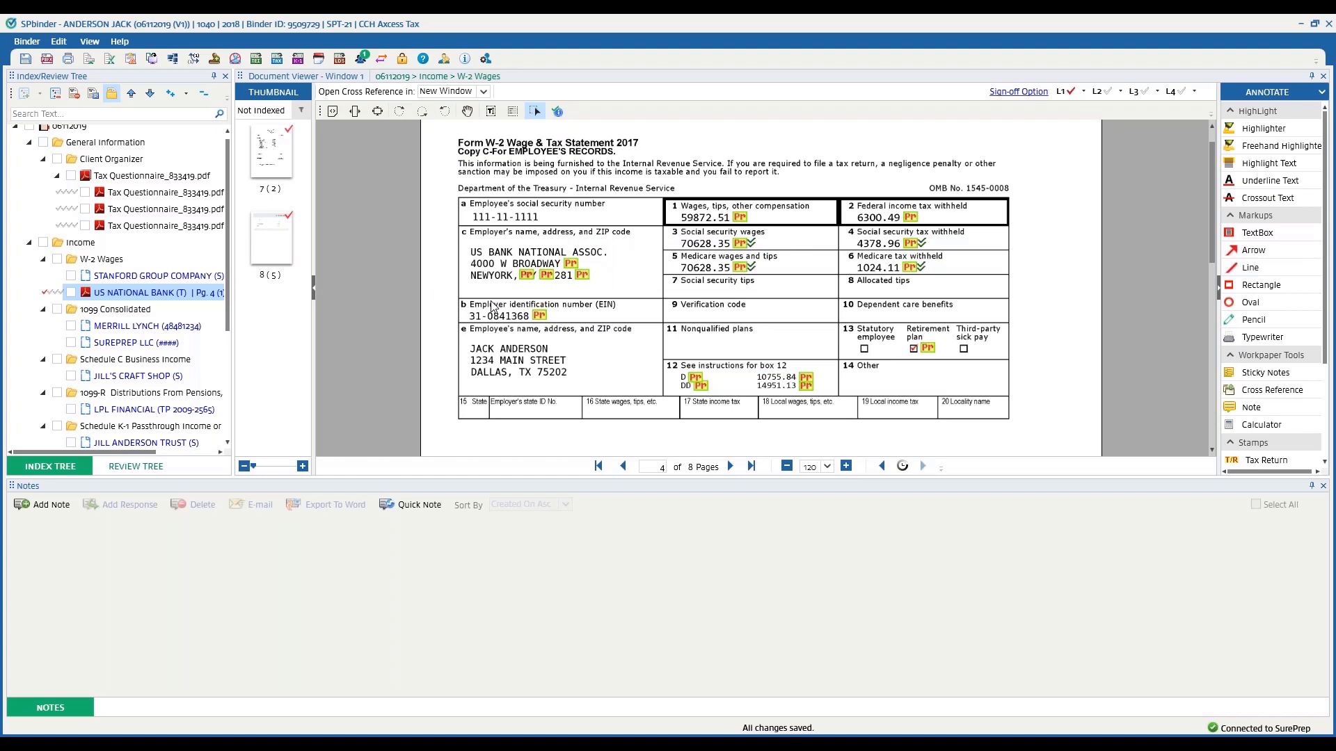
mouse_move(466, 314)
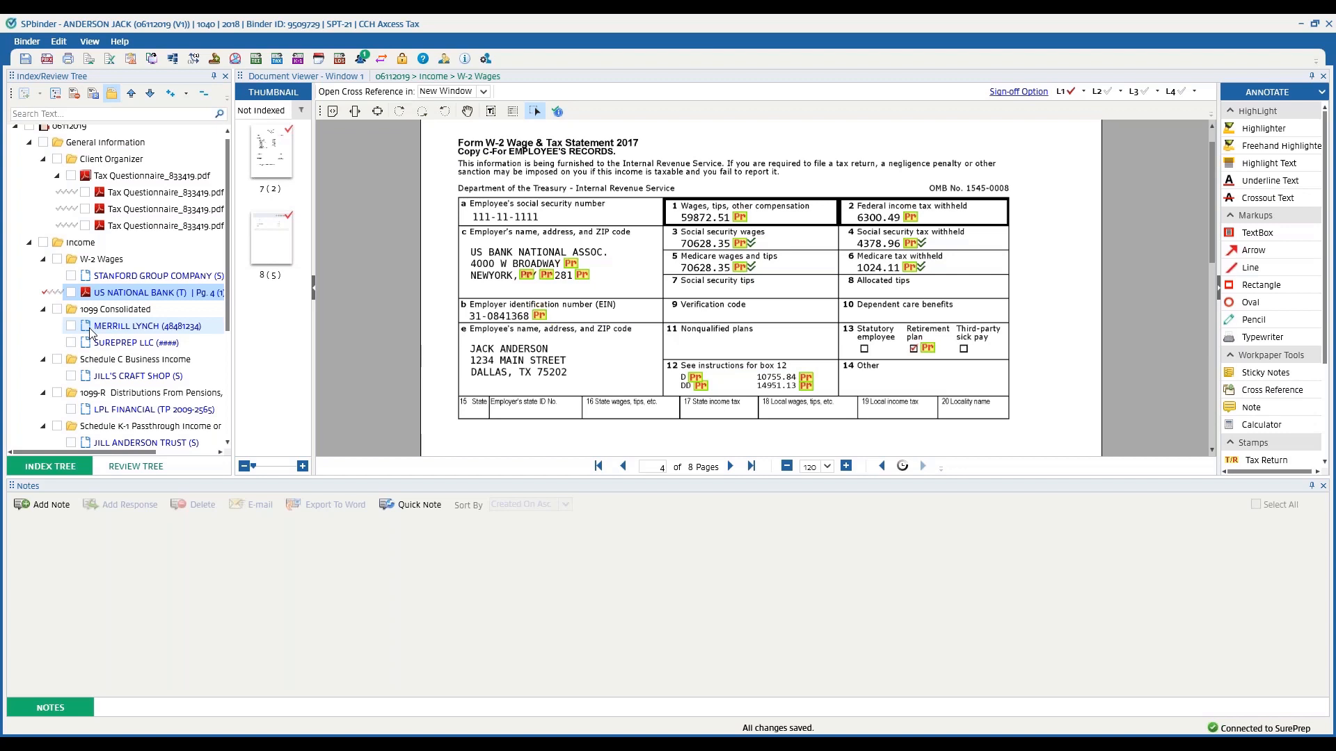
mouse_move(95, 333)
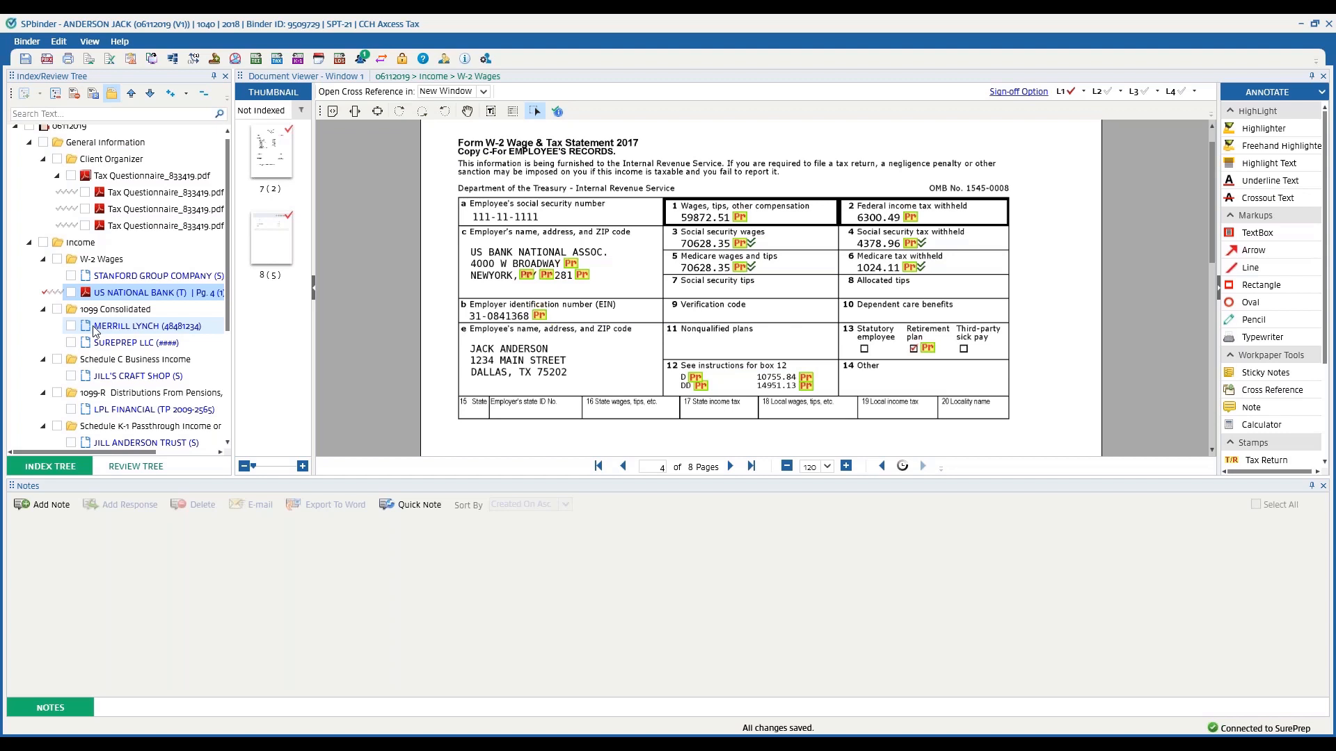
mouse_move(148, 326)
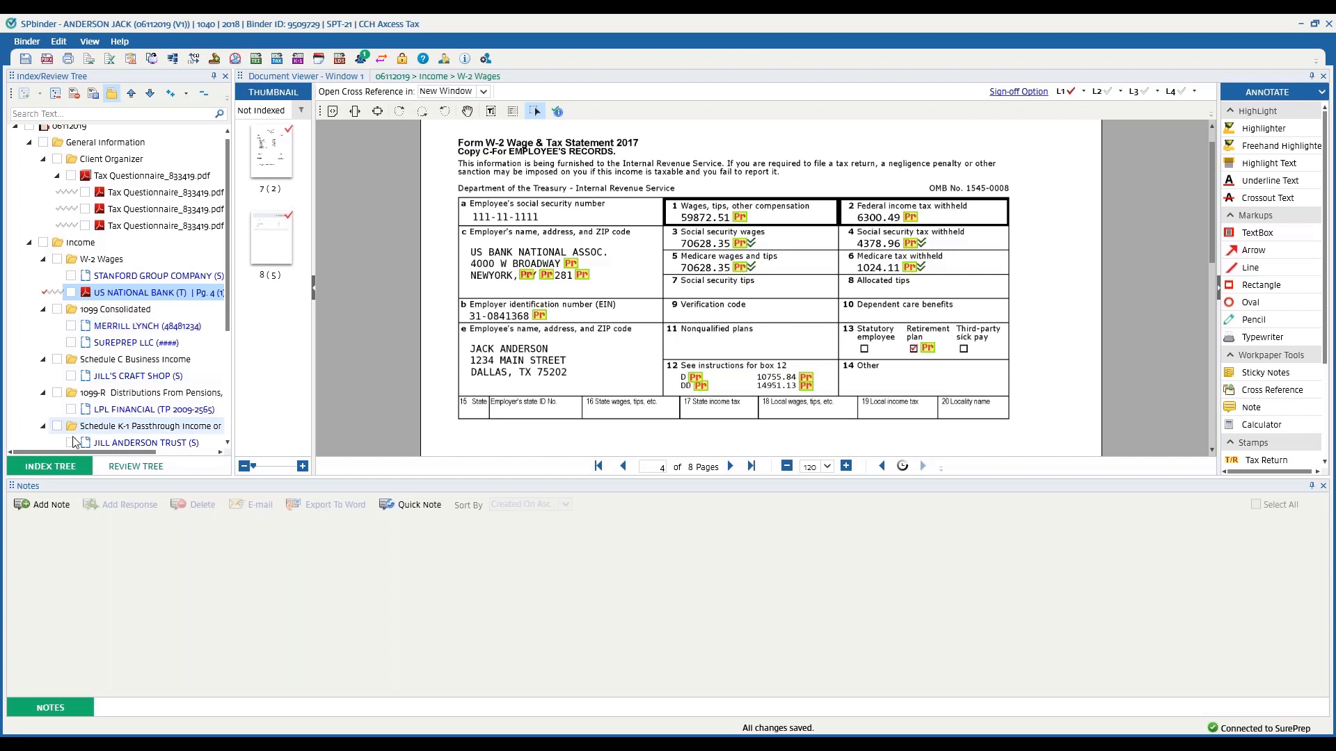
Check Missing Document(s) in the Review Tree and add all nine forms as missing-item notes
left_click(134, 466)
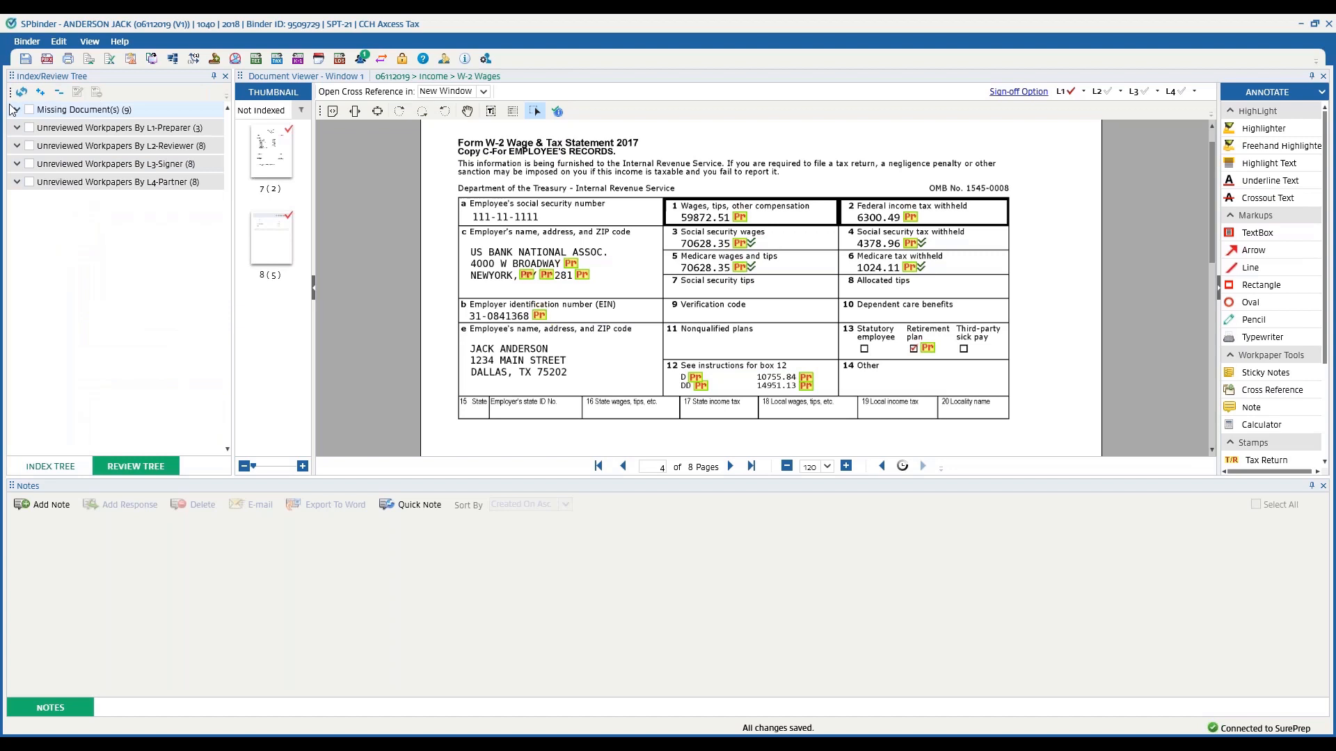
left_click(16, 109)
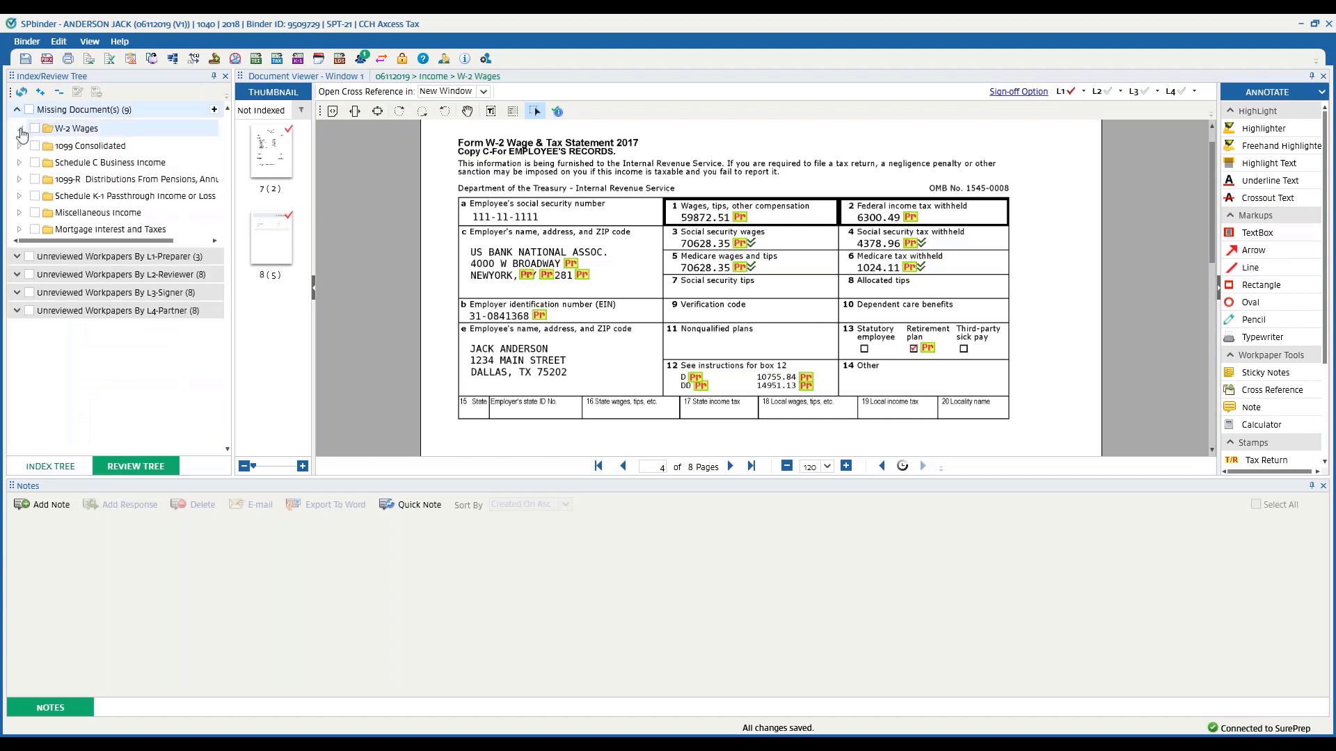
left_click(19, 128)
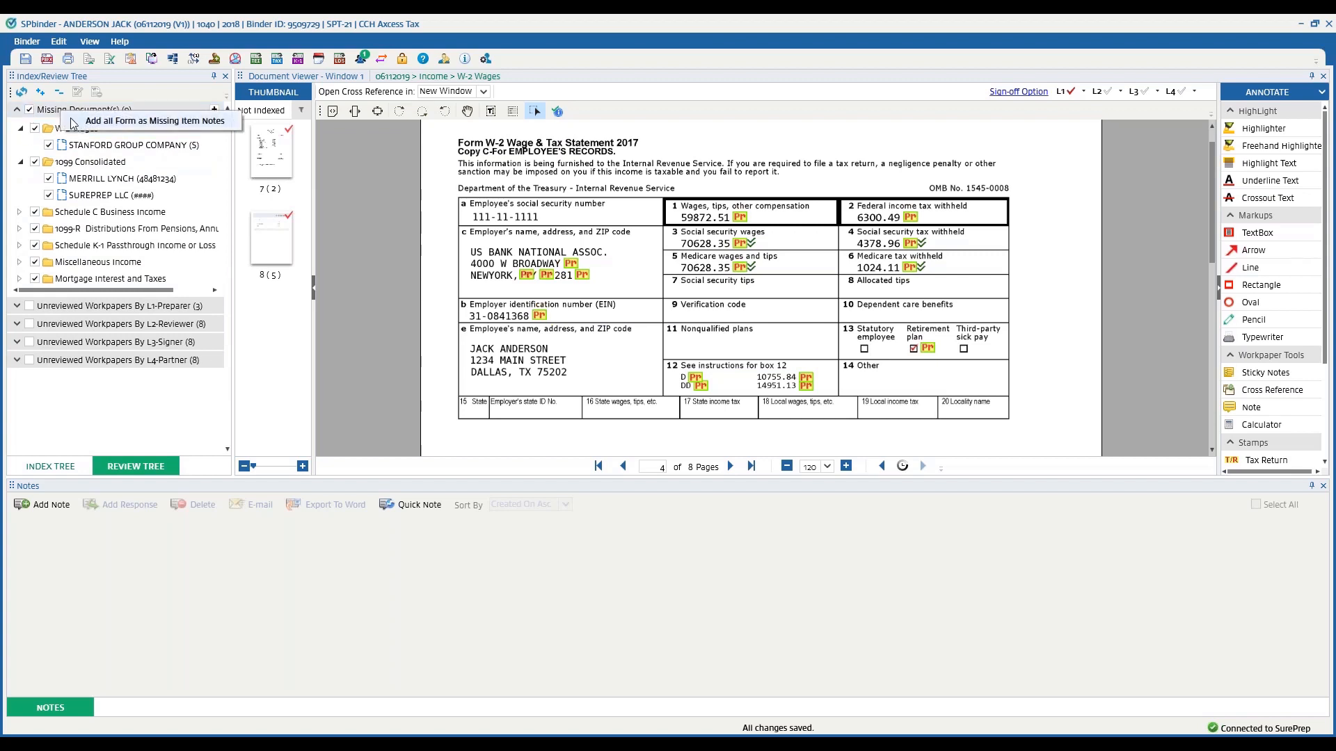
left_click(153, 120)
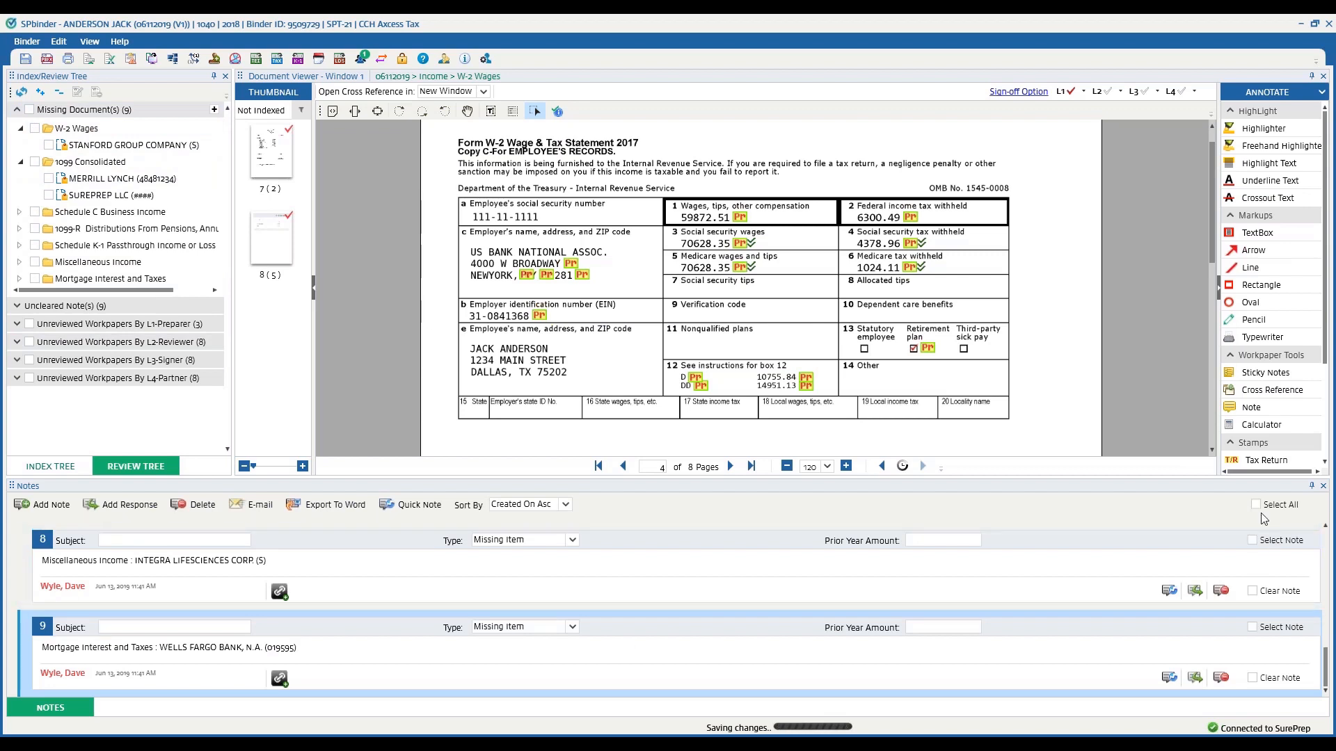
left_click(1254, 504)
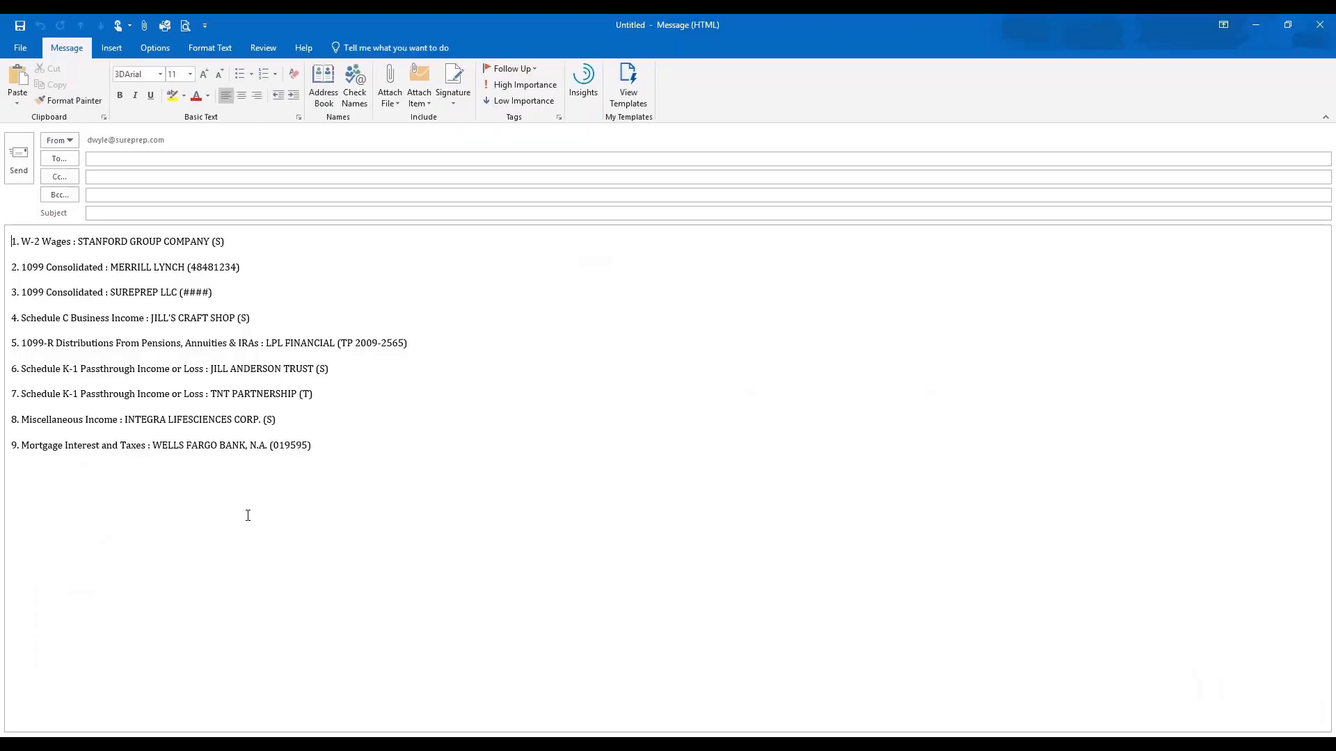
mouse_move(134, 439)
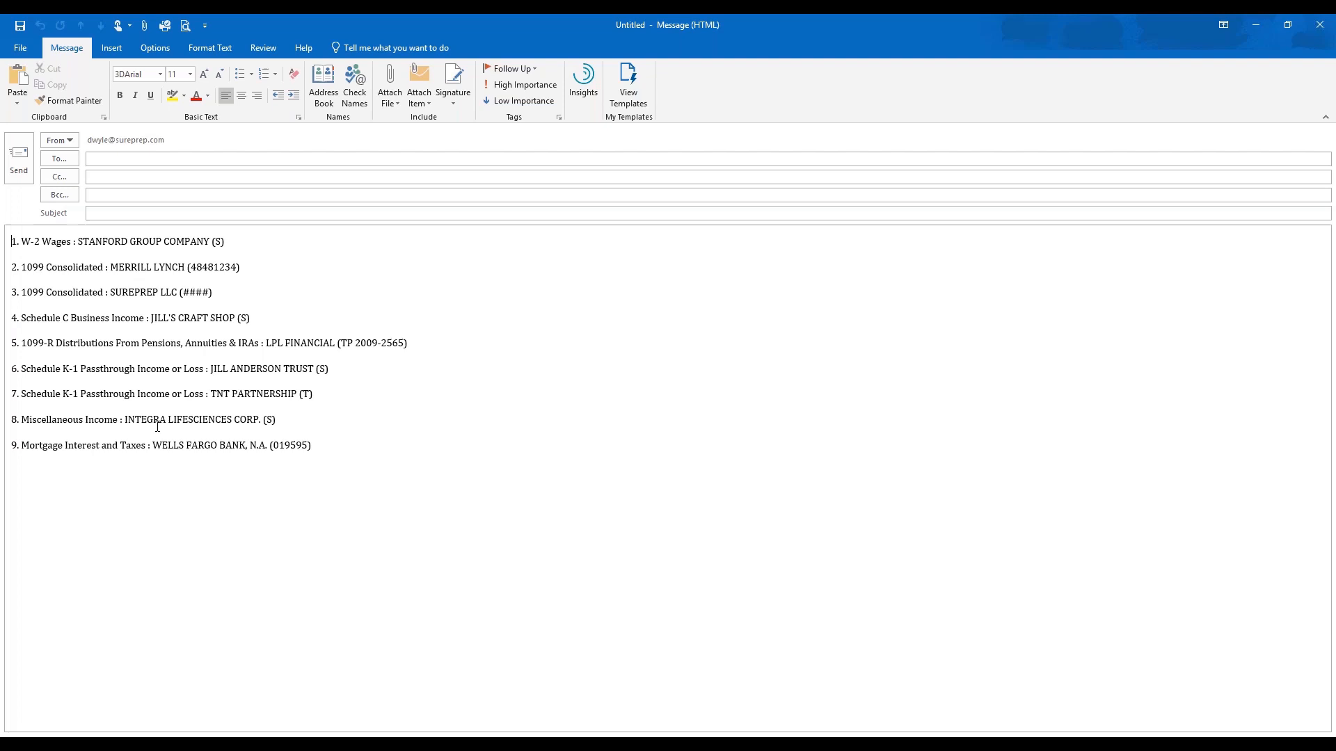
mouse_move(1319, 25)
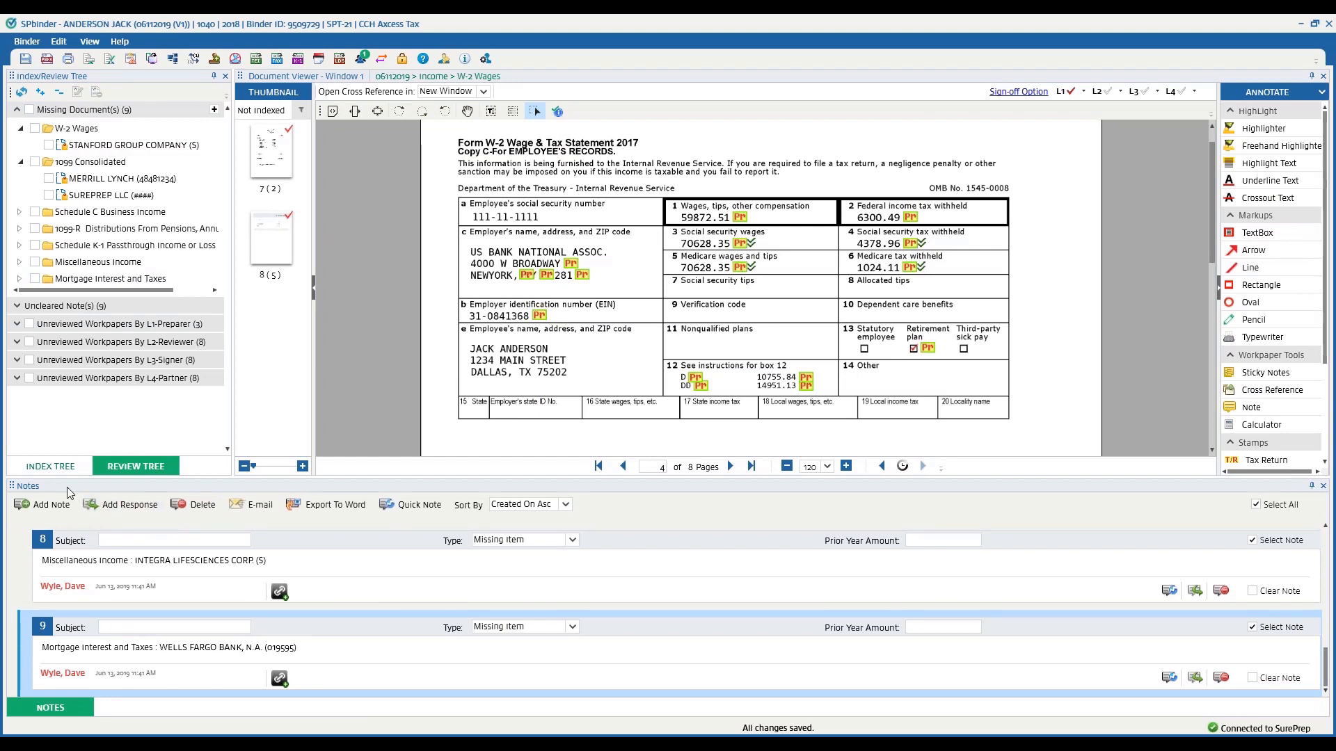
File the Schedule C page under JILL'S CRAFT SHOP and deductible expenses under MERRILL LYNCH 22W34
left_click(49, 467)
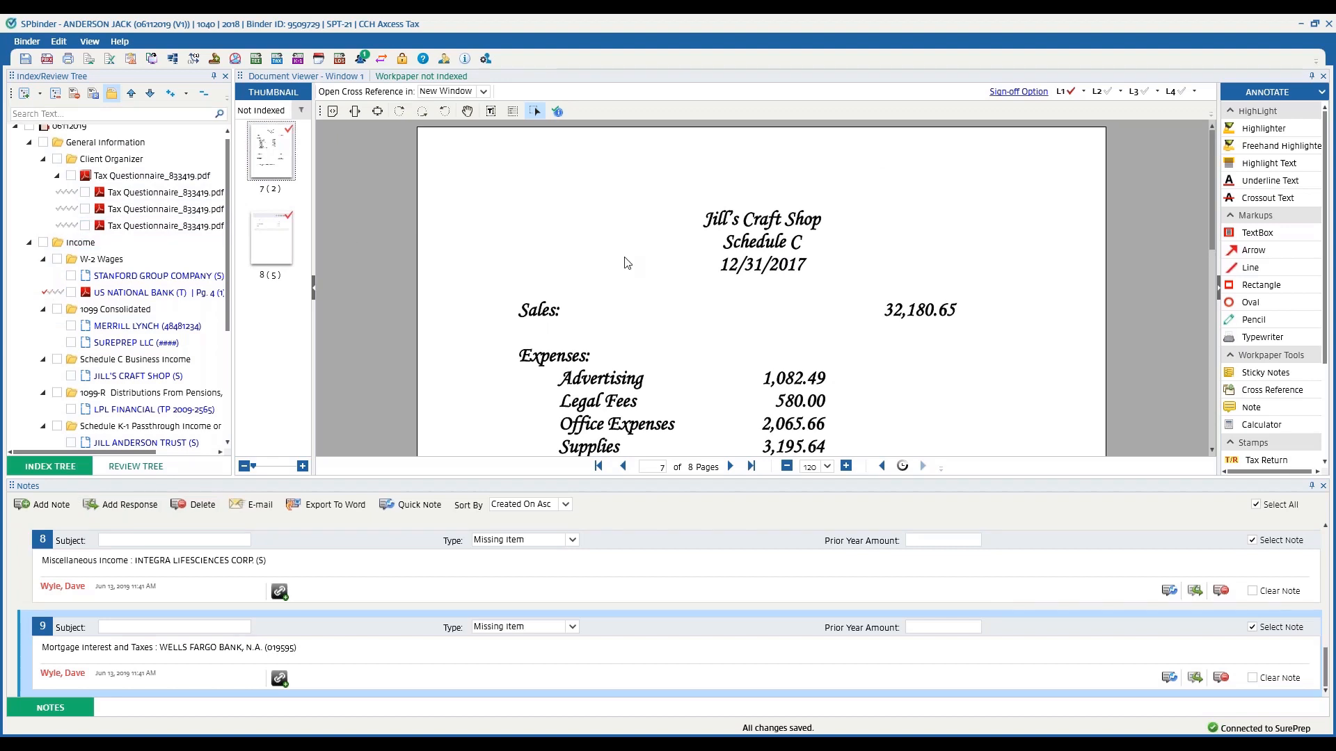
mouse_move(565, 280)
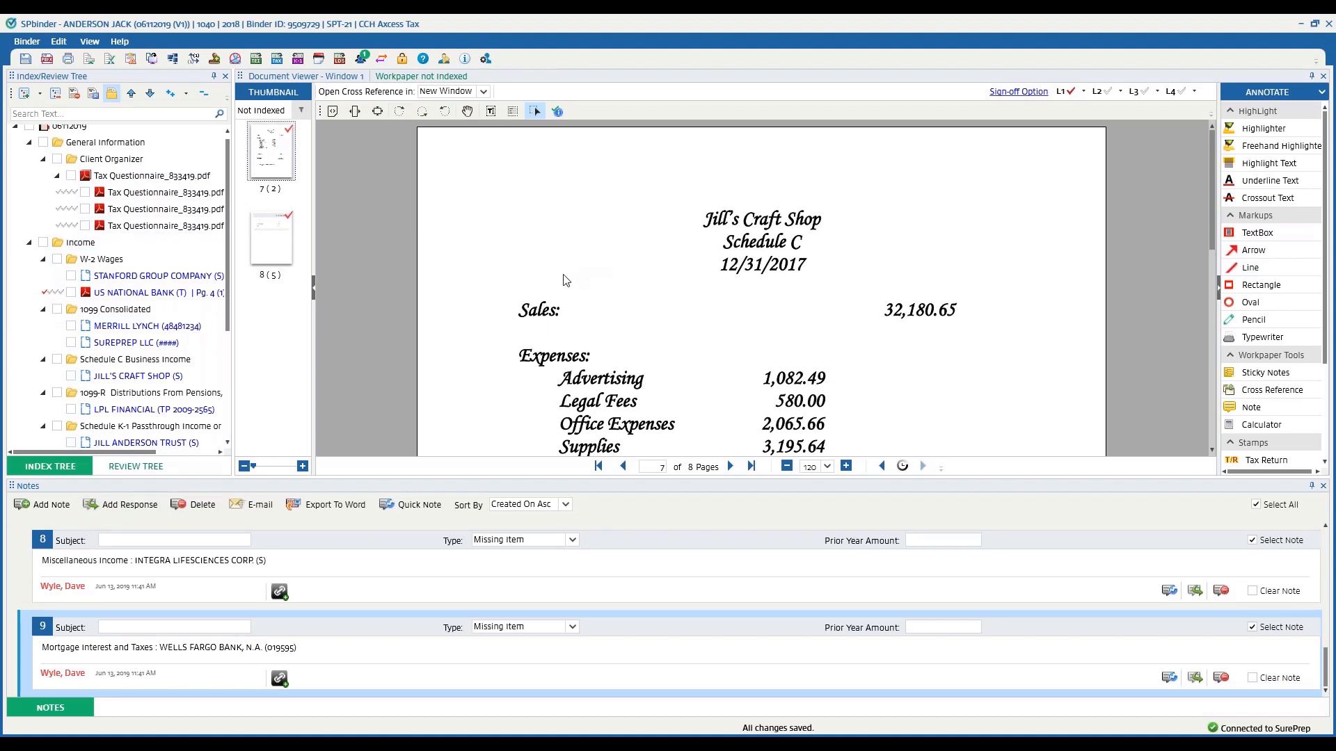
mouse_move(455, 307)
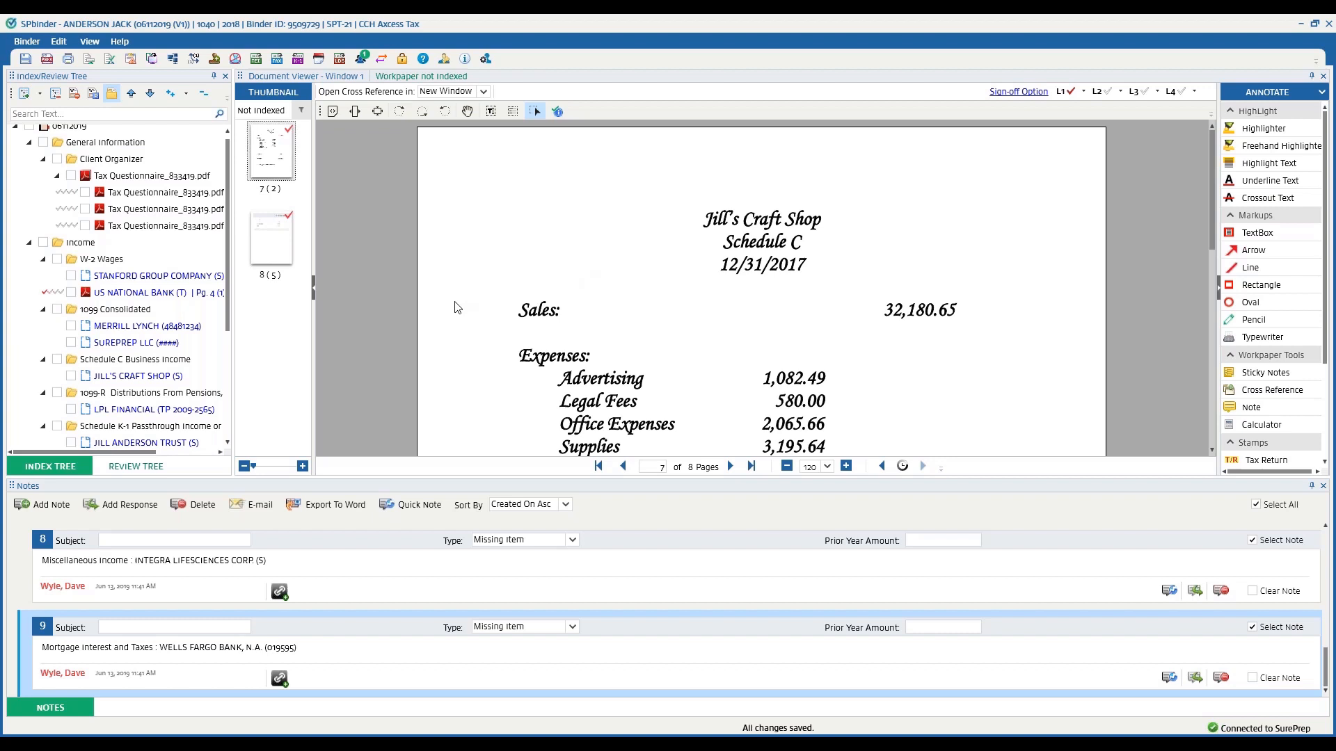
mouse_move(291, 250)
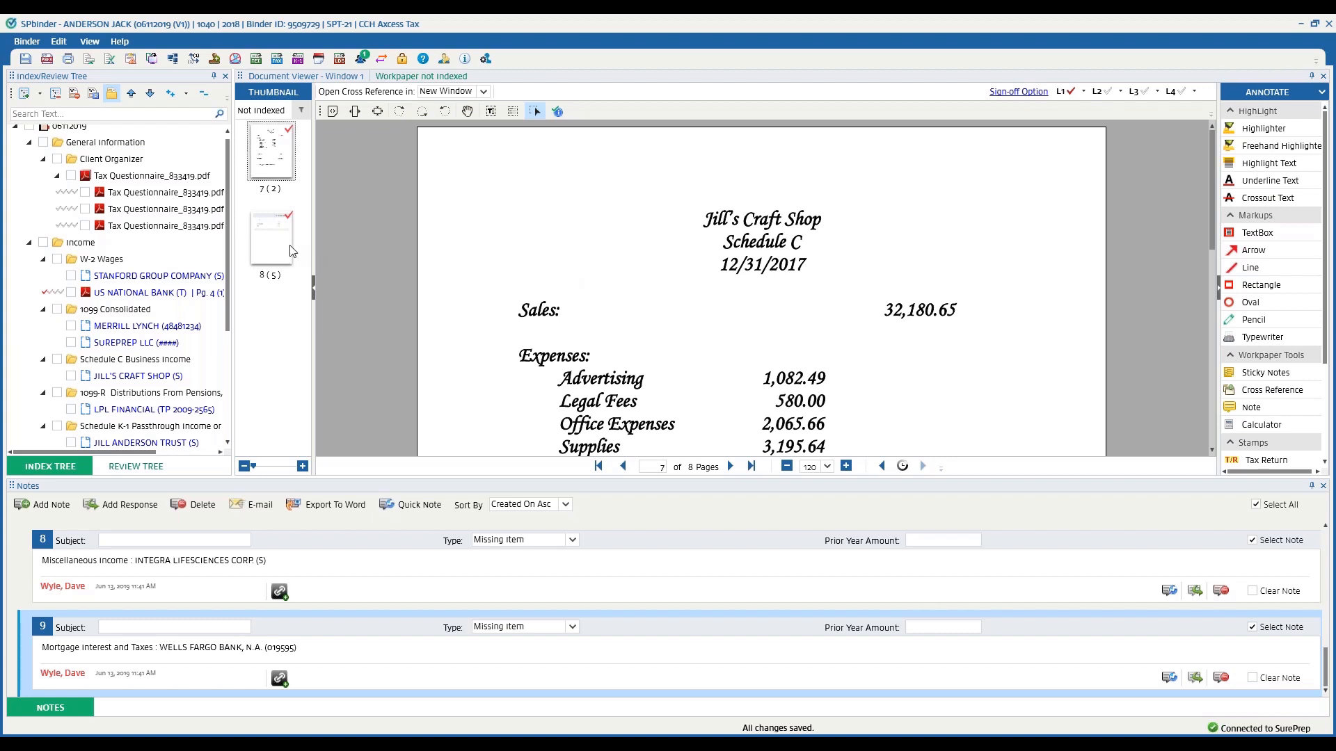
scroll("down", 3)
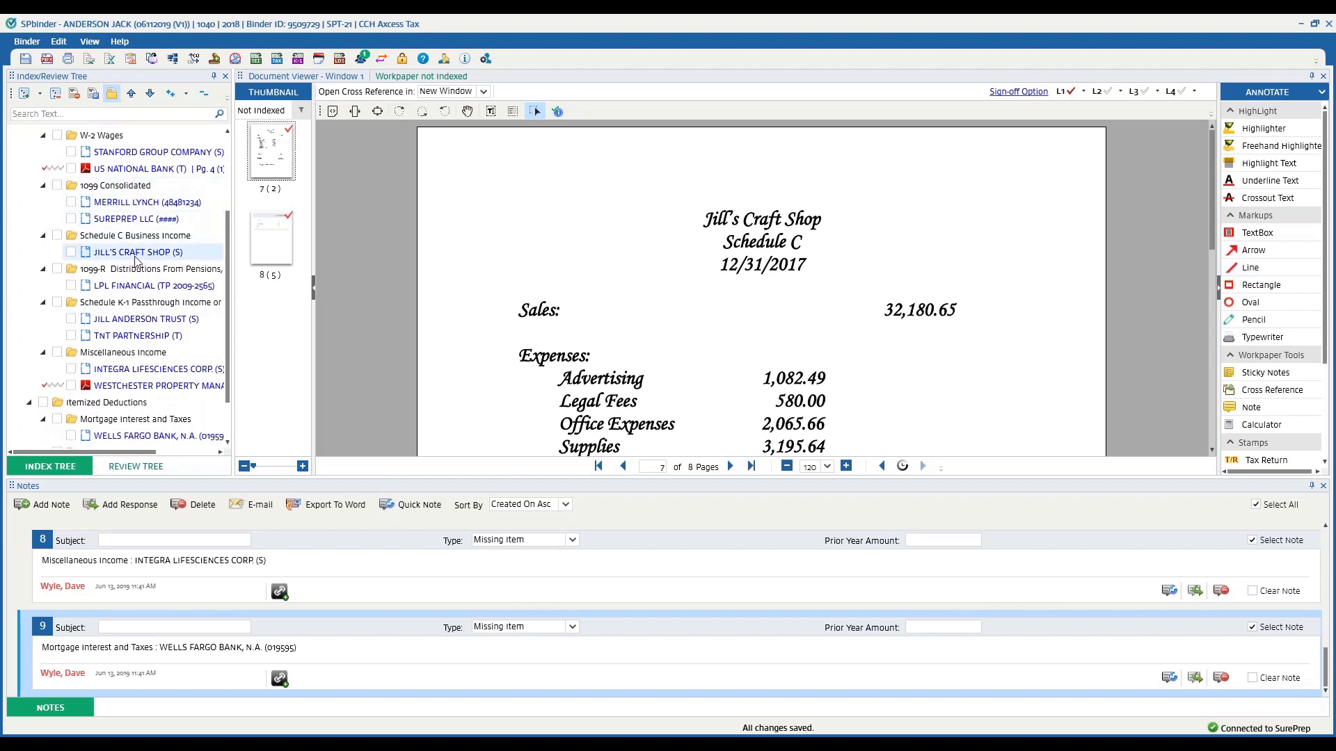
mouse_move(133, 251)
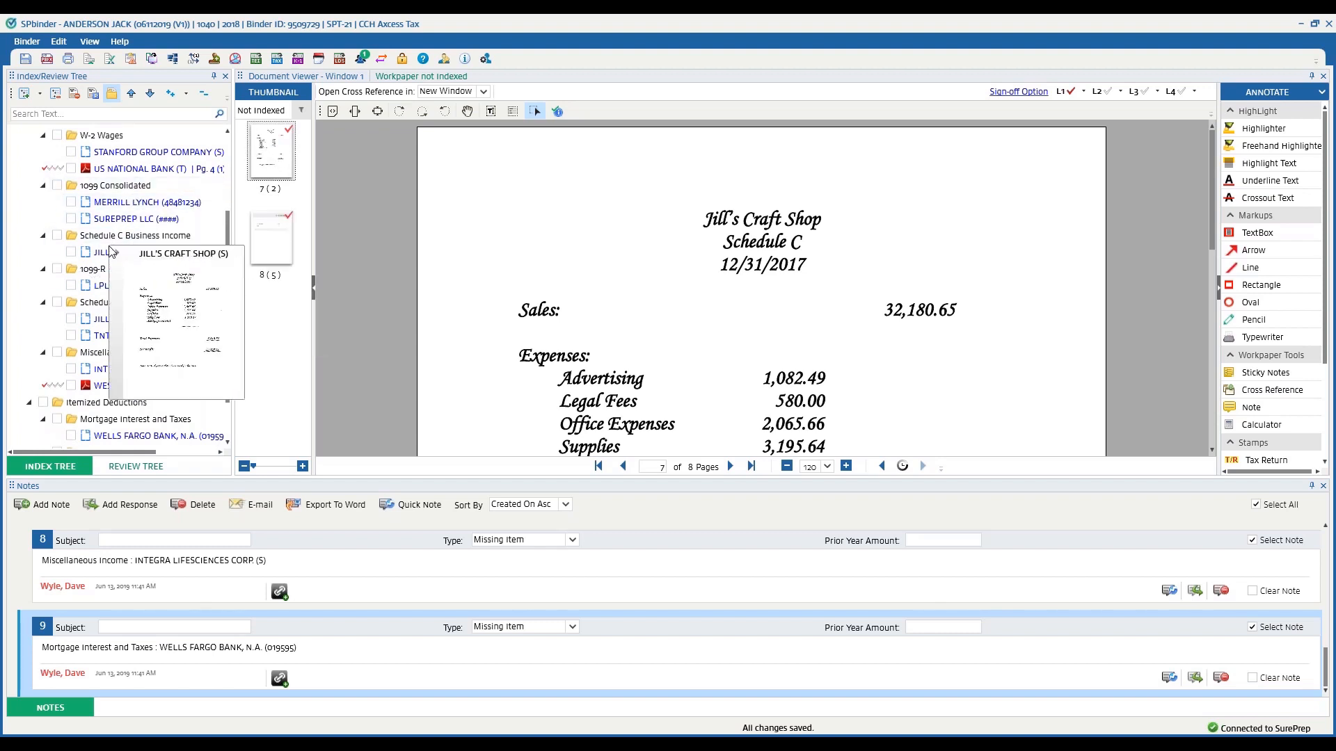
left_click(137, 252)
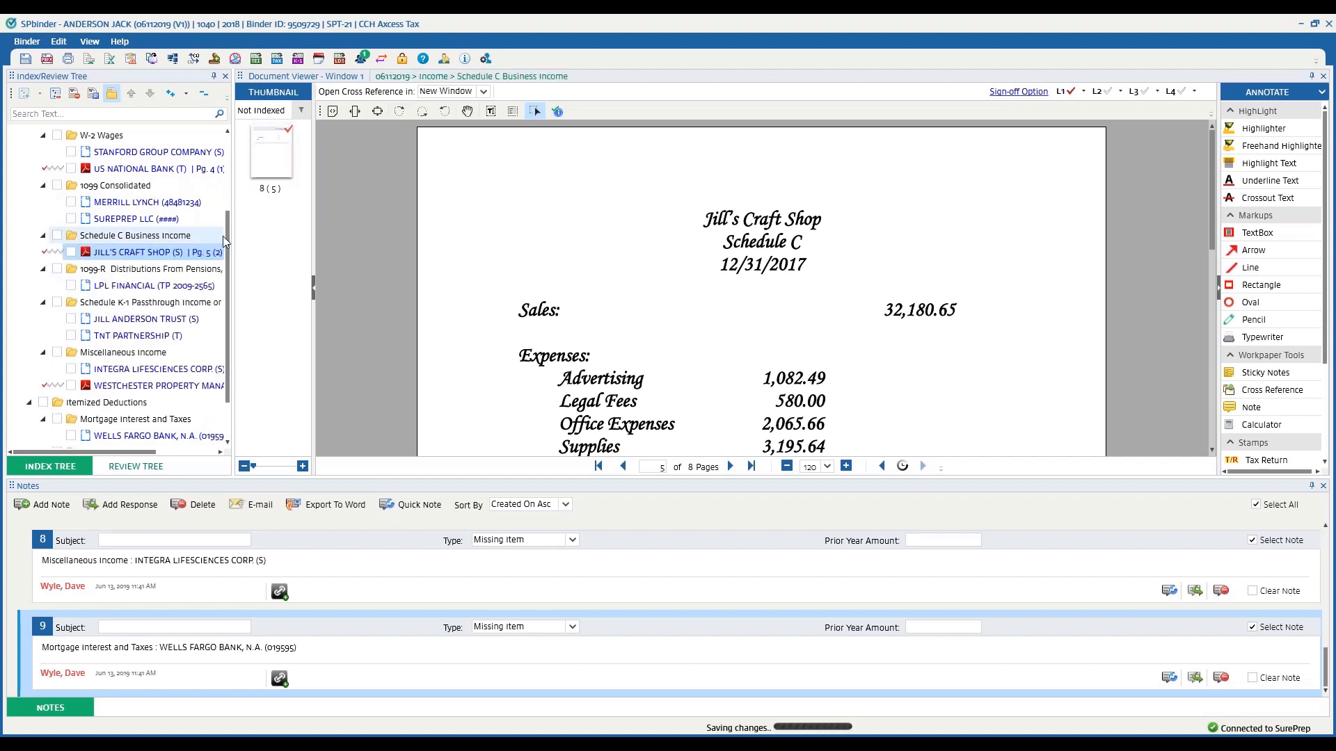
scroll("down", 3)
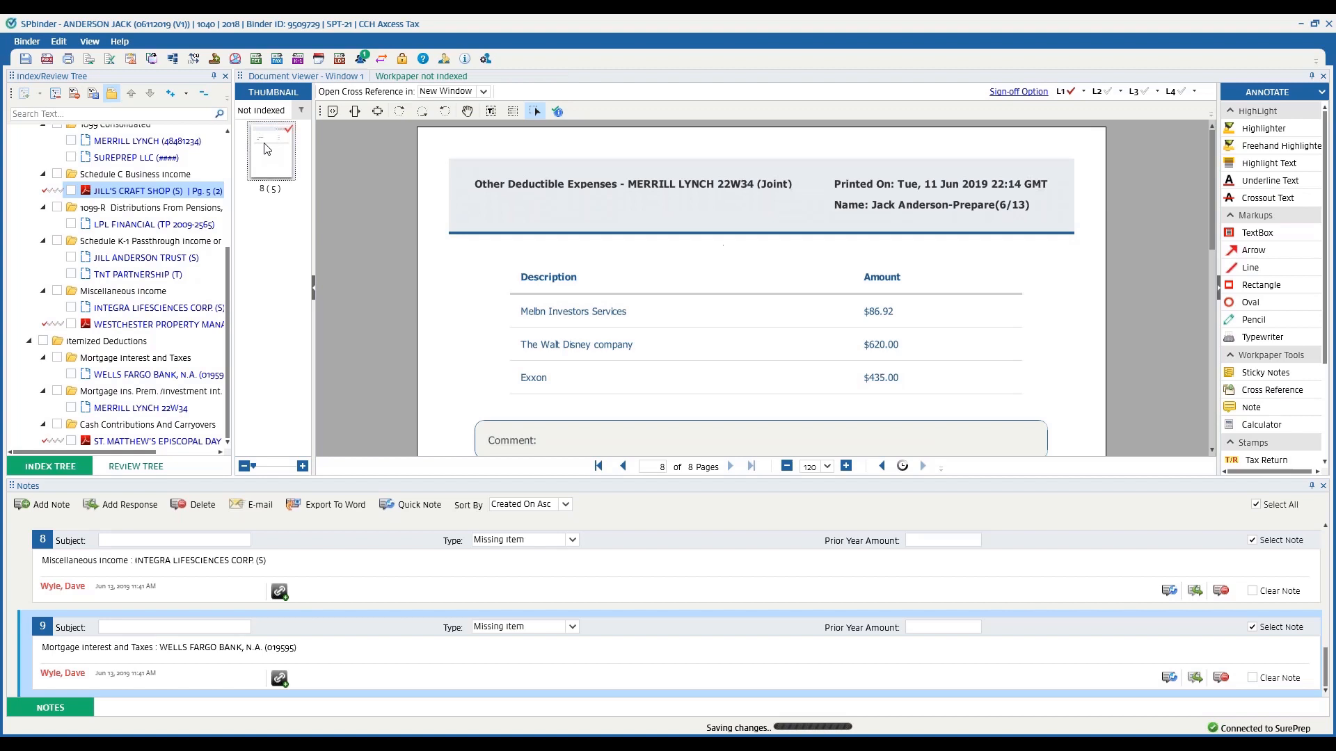
left_click(141, 407)
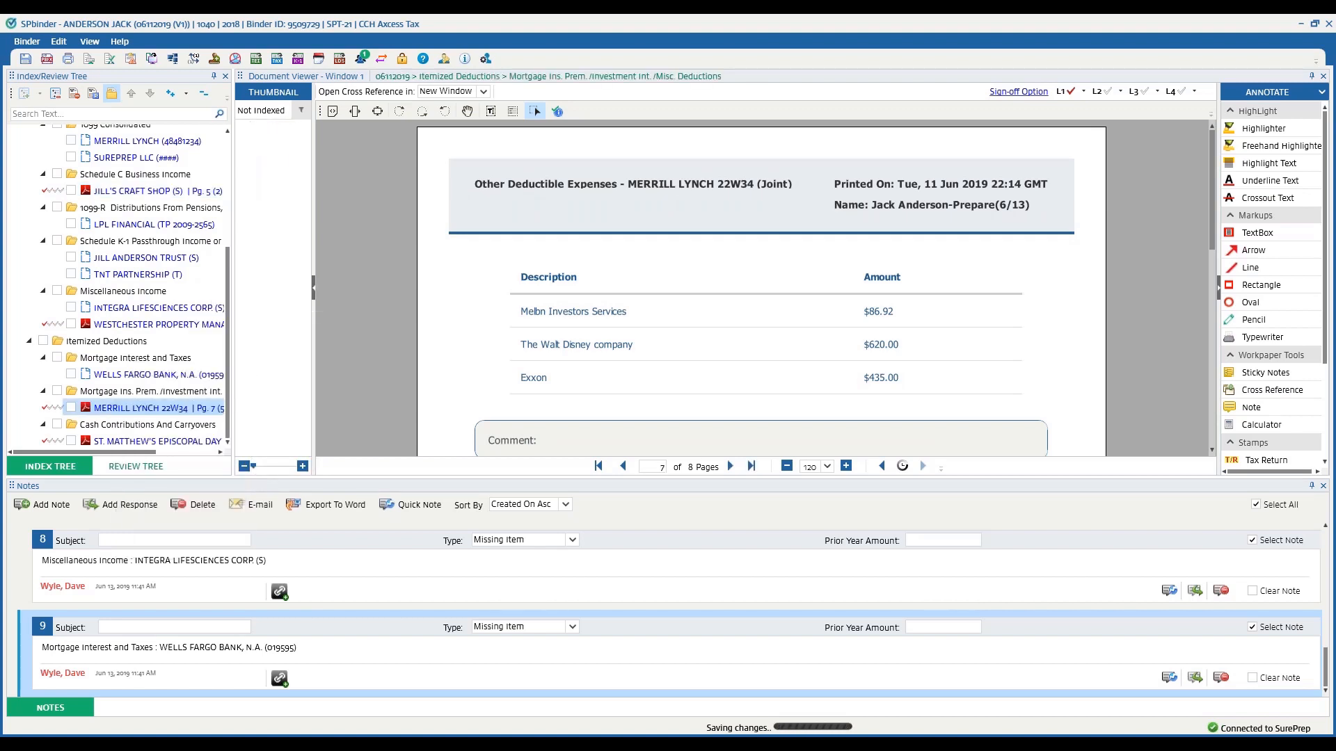
left_click(273, 91)
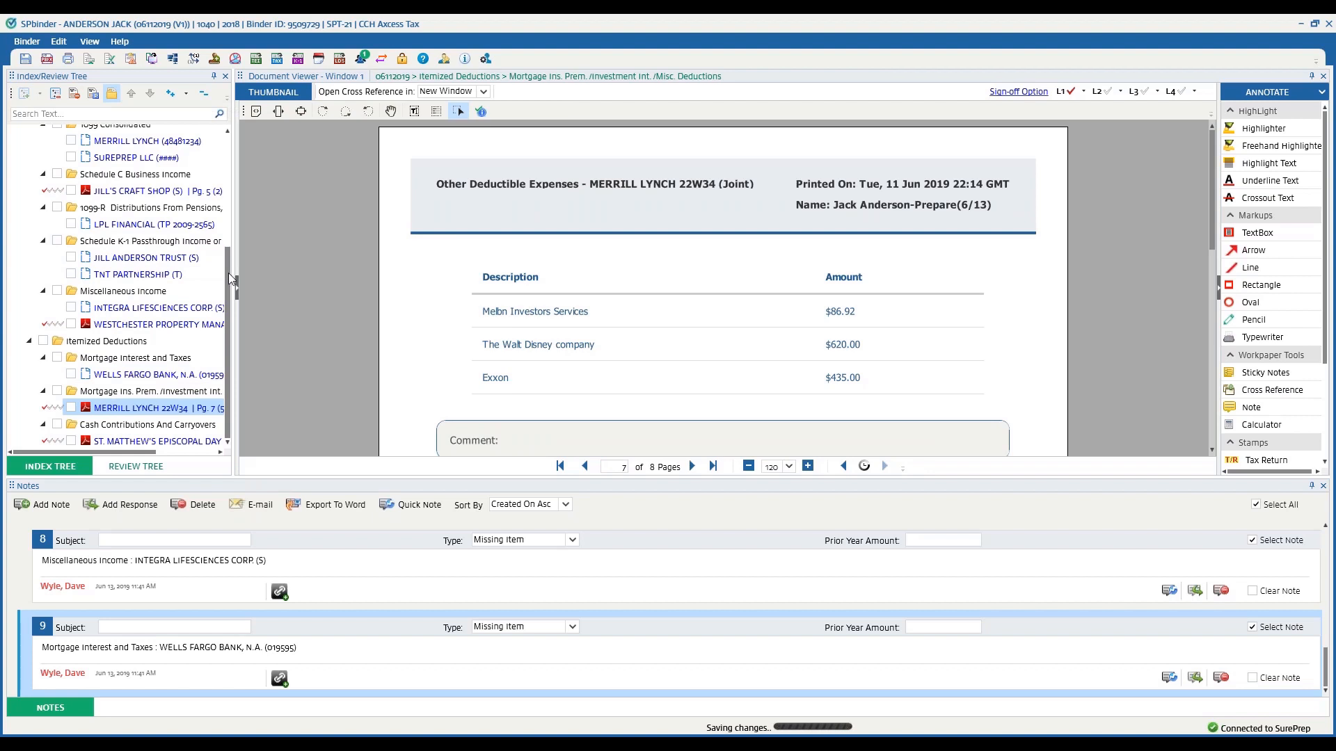
scroll("up", 3)
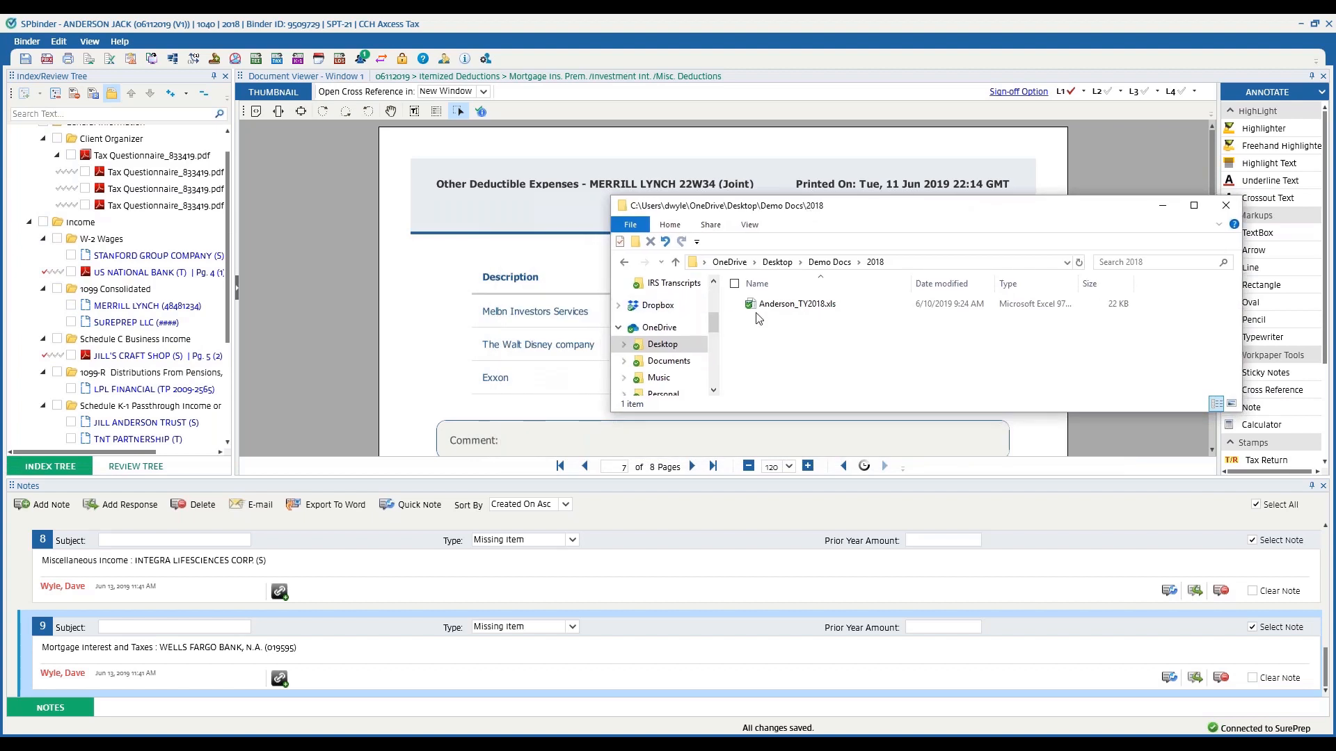
Drag Anderson_TY2018.xls from Demo Docs\2018 into the SPbinder document viewer
left_click(796, 304)
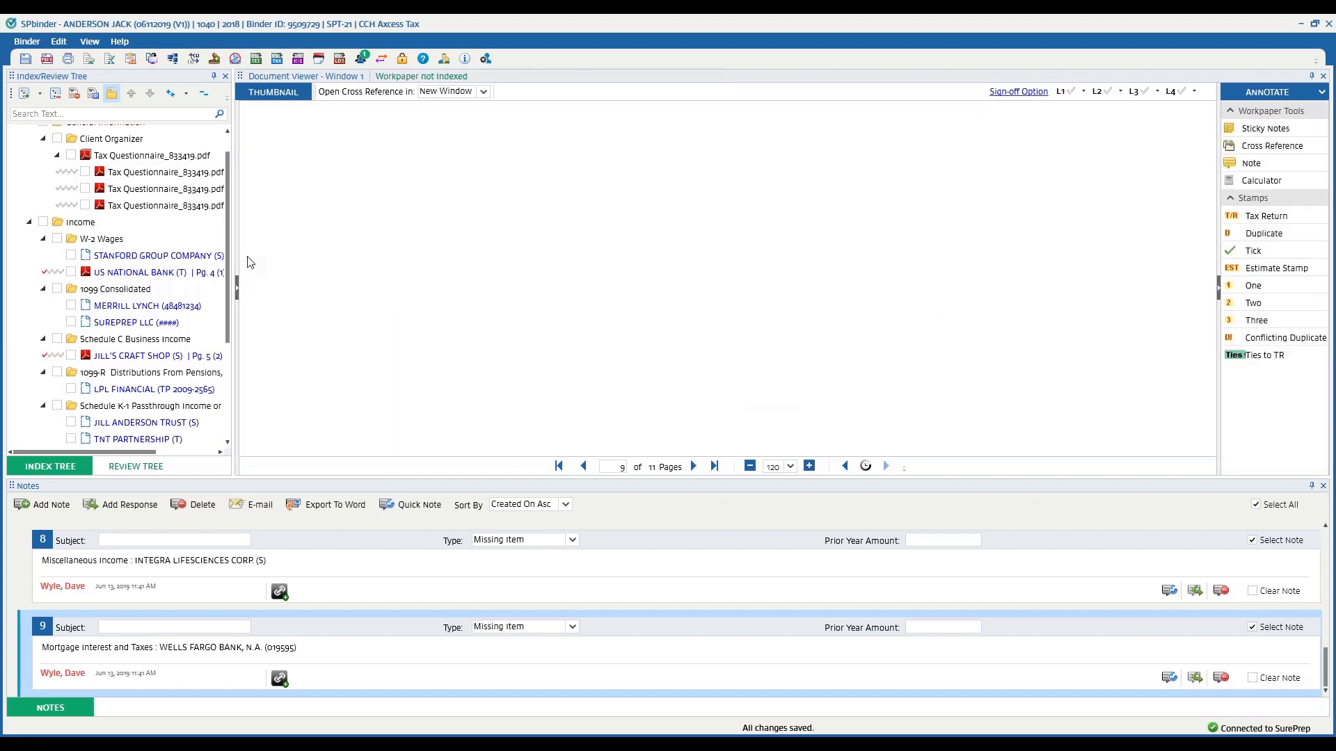
Enter ='Office Expenses'!D16 in G13 to pull in the storage boxes amount
left_click(136, 356)
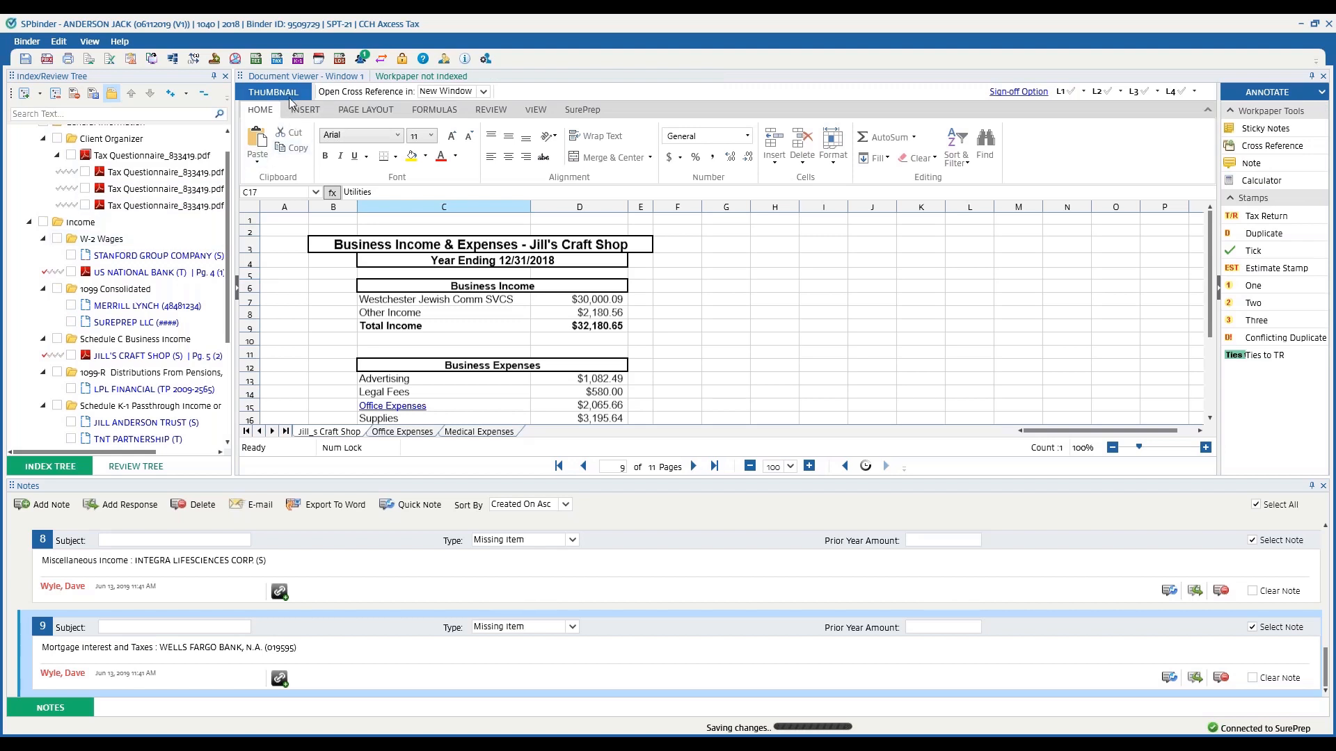
left_click(272, 92)
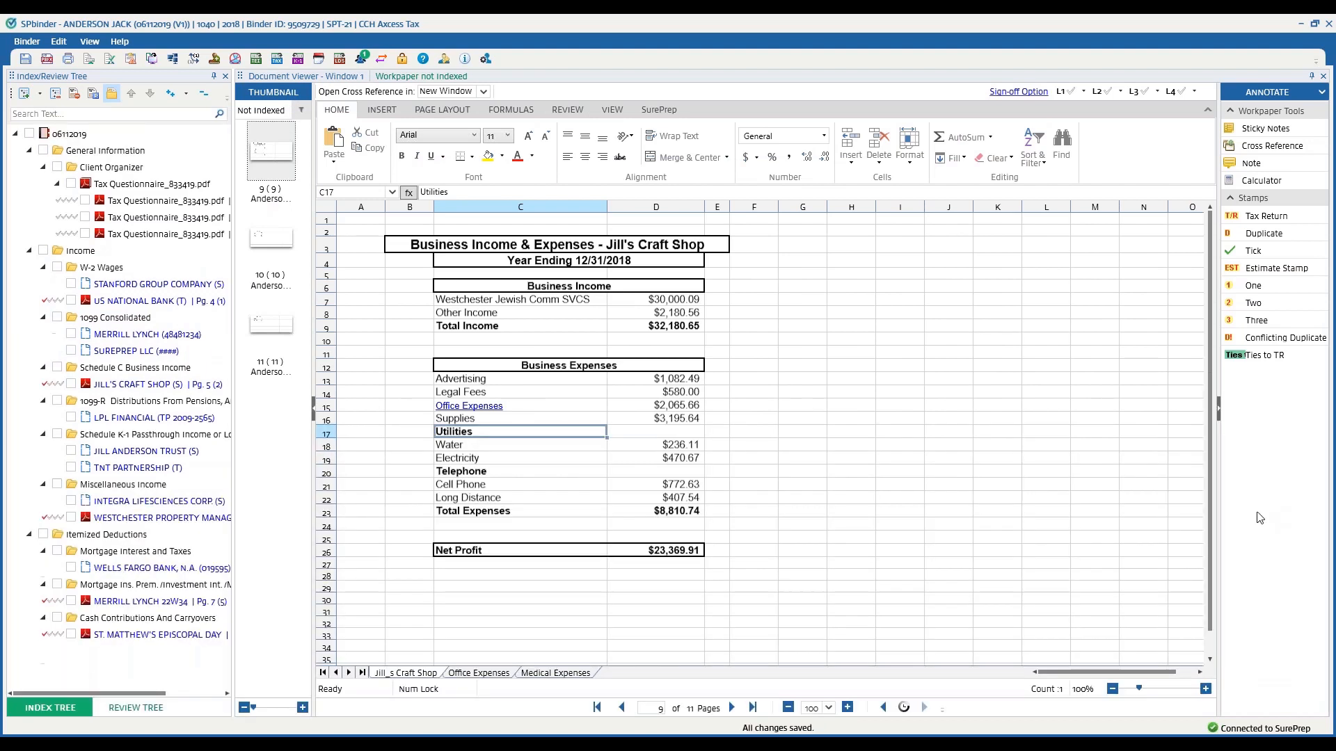
mouse_move(694, 468)
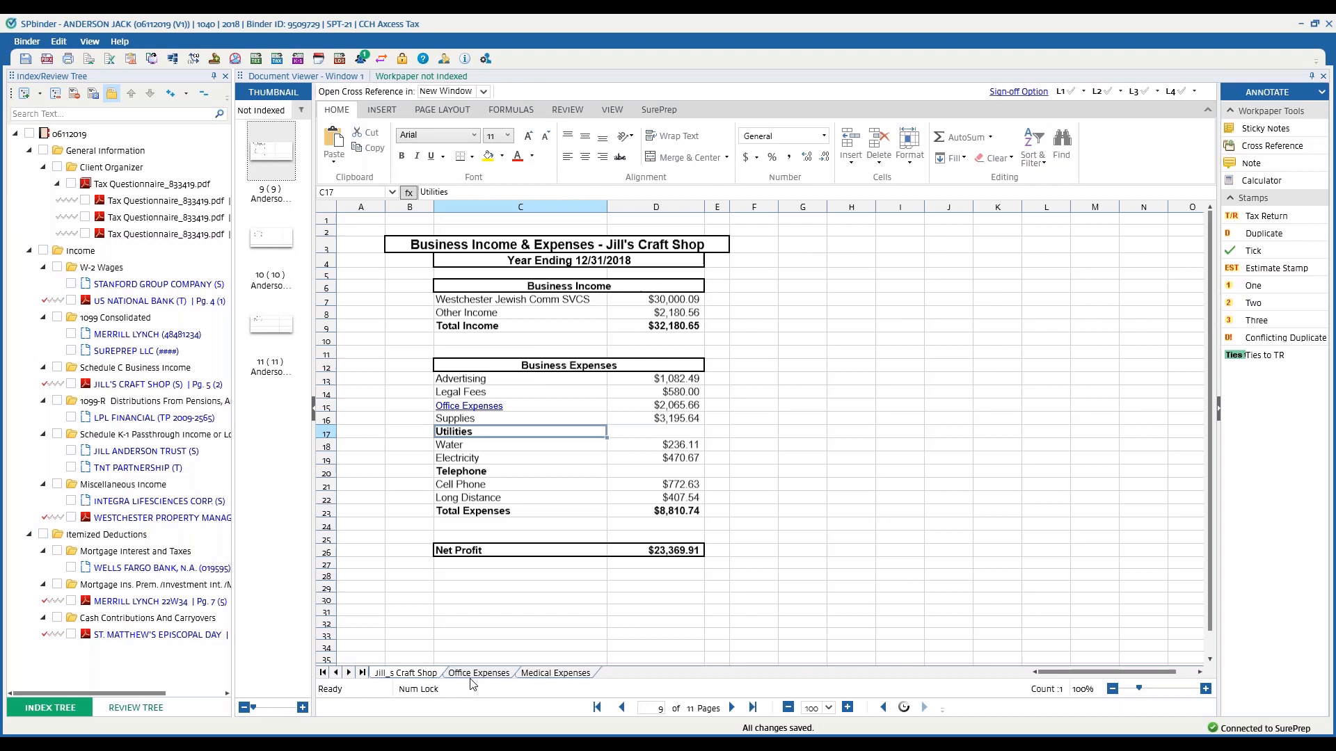
left_click(801, 377)
type("+")
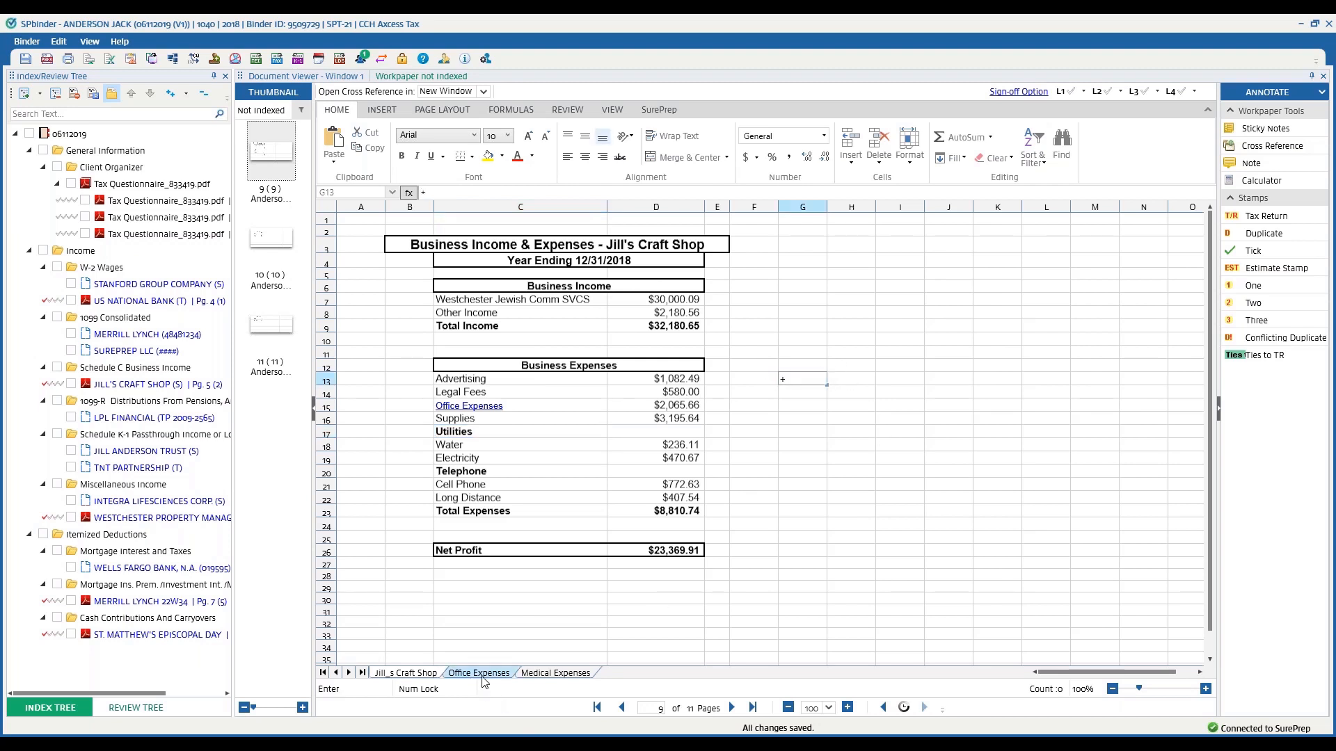
left_click(479, 673)
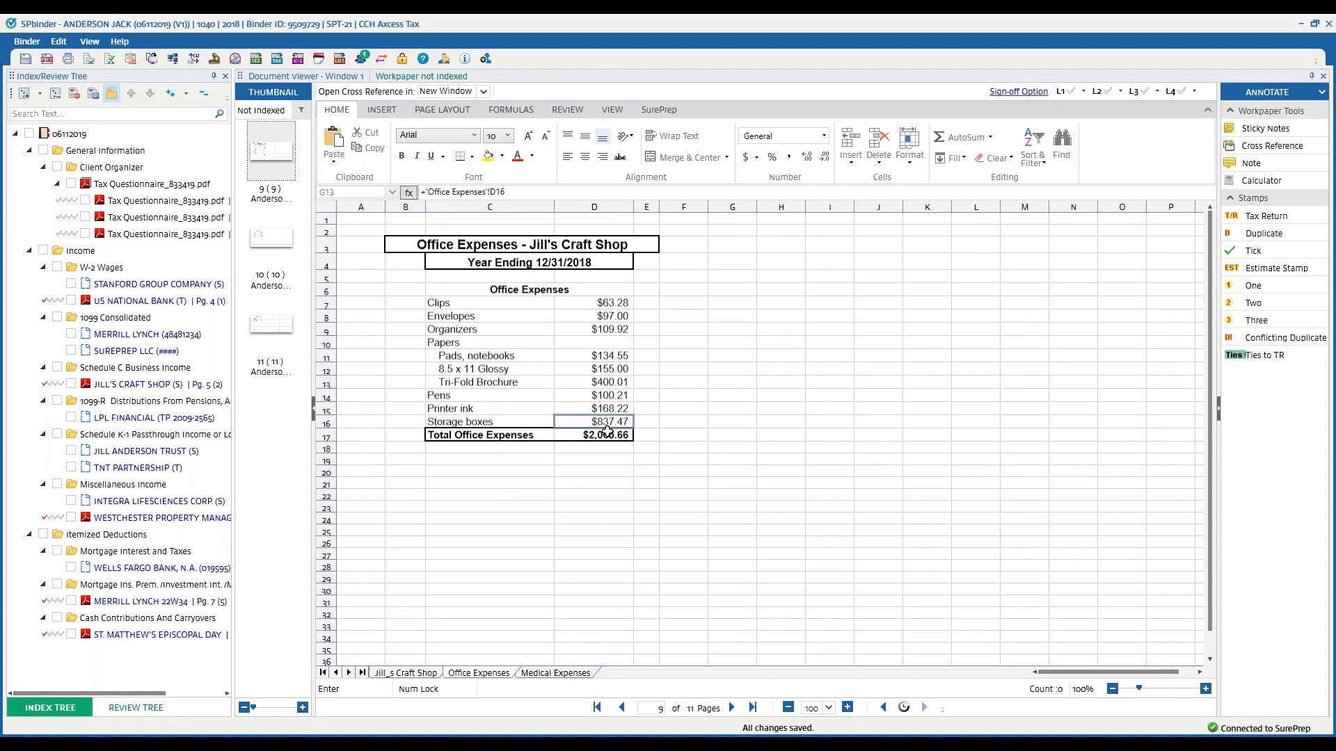
left_click(406, 673)
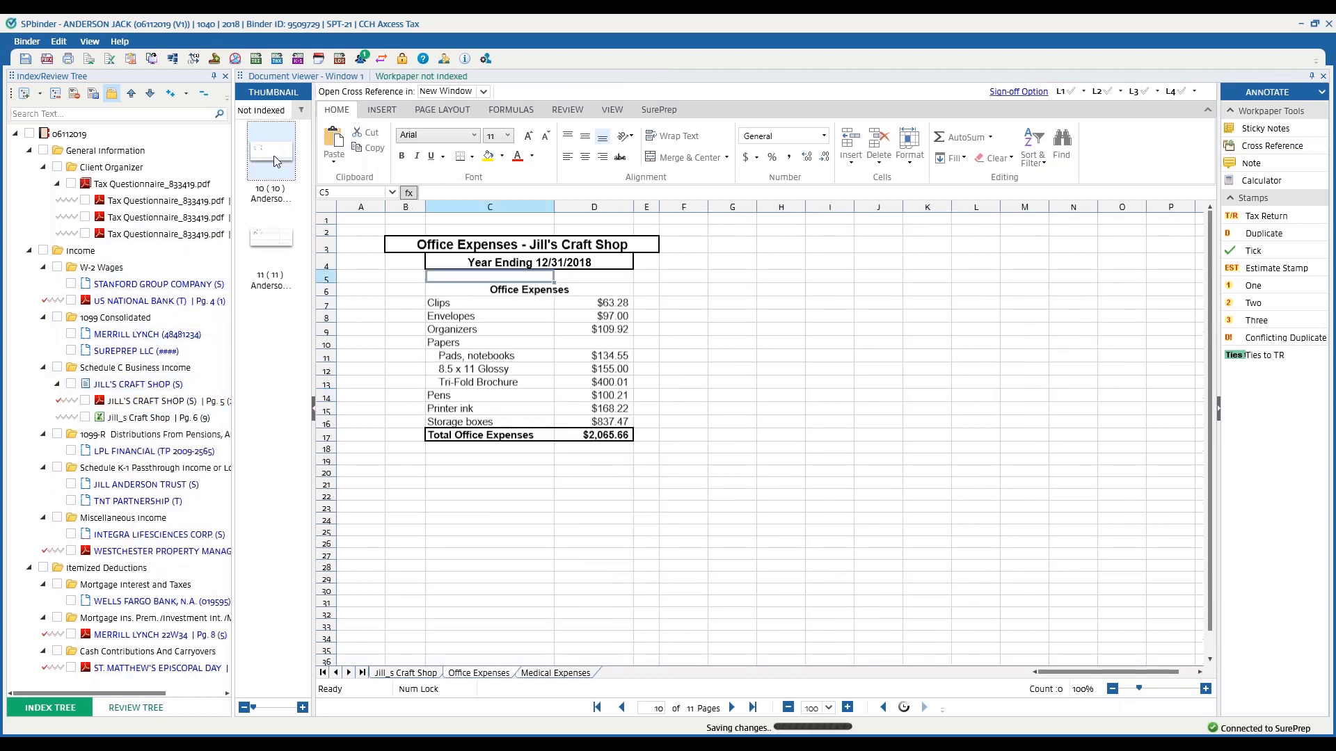
mouse_move(132, 384)
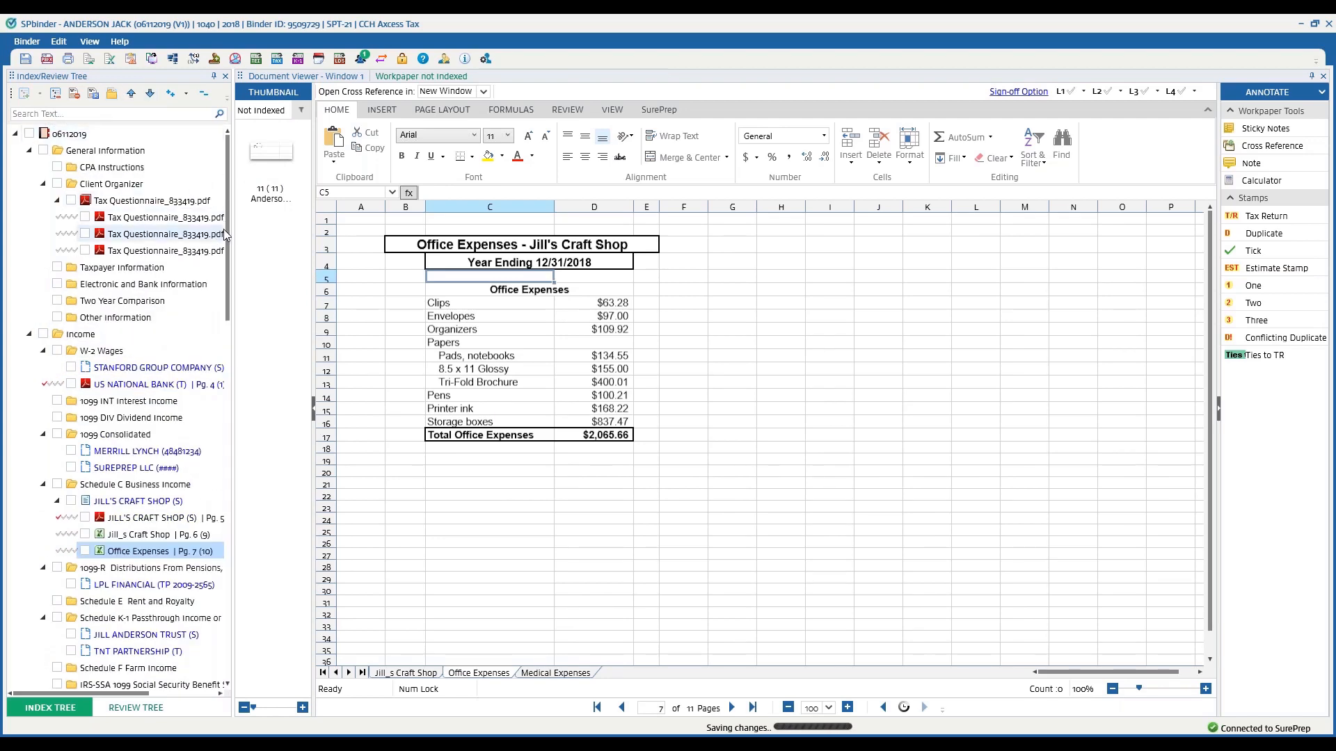
Move Office Expenses into Schedule C and Medical Expenses onto Medical and Dental Expenses
scroll("down", 3)
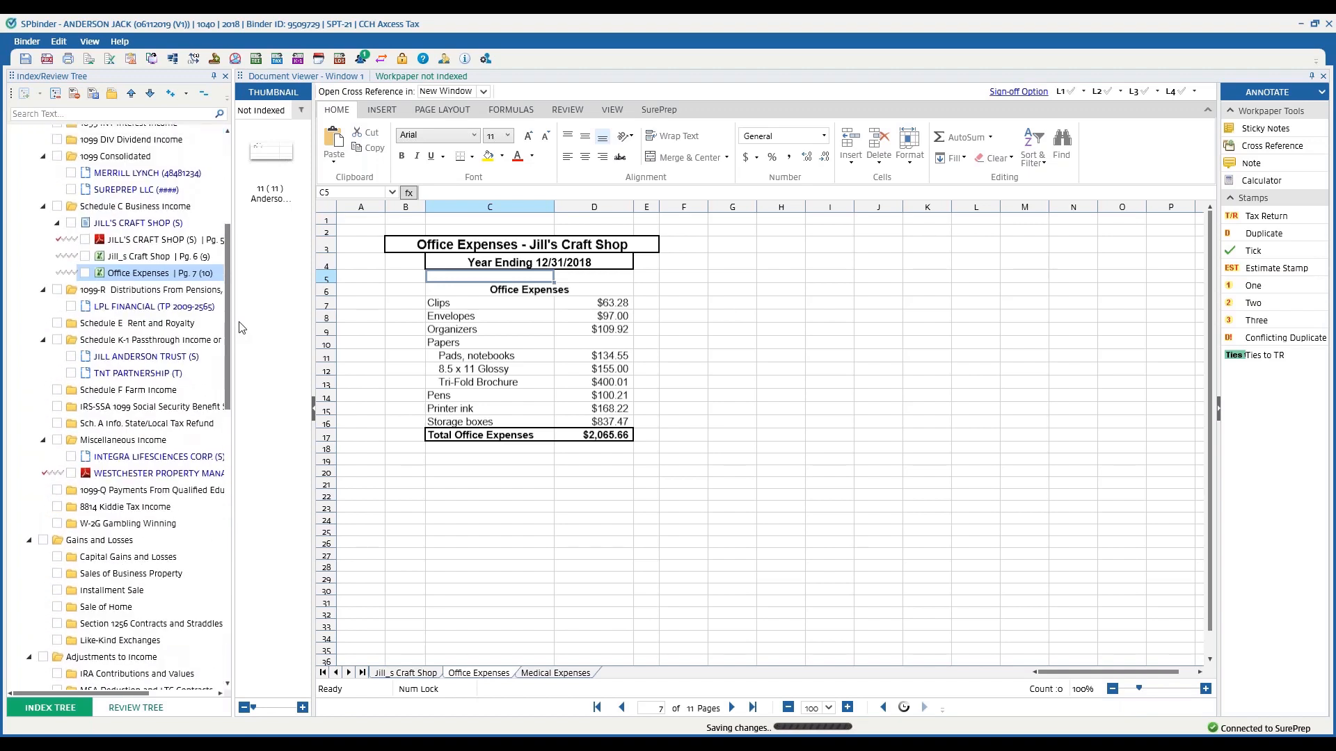
scroll("down", 3)
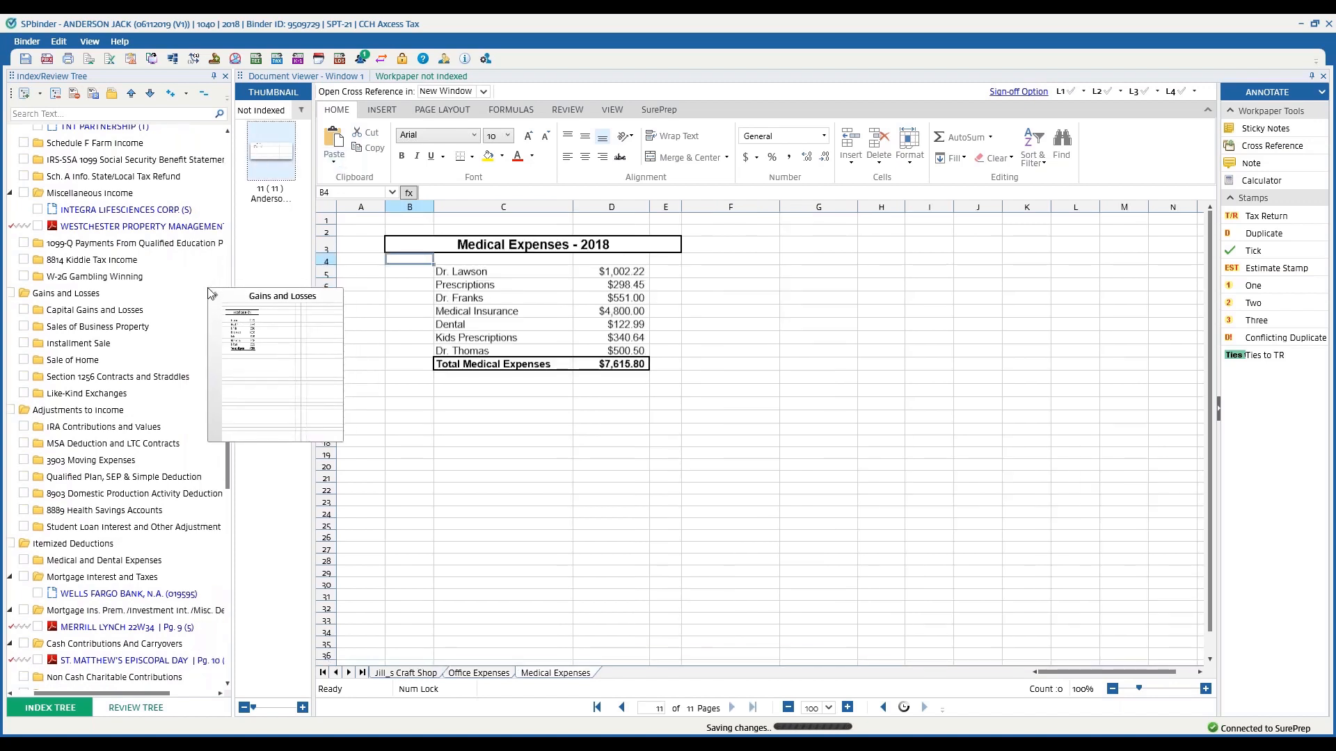
mouse_move(105, 560)
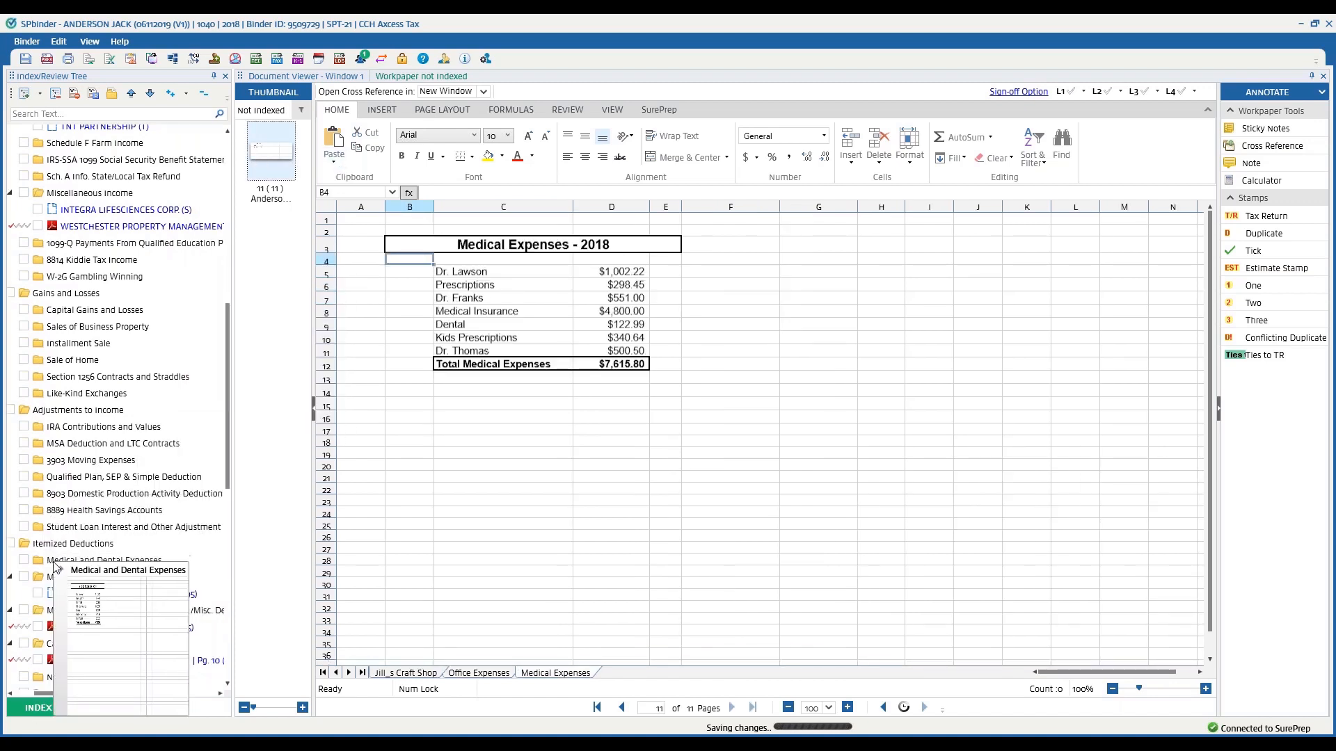
left_click(95, 577)
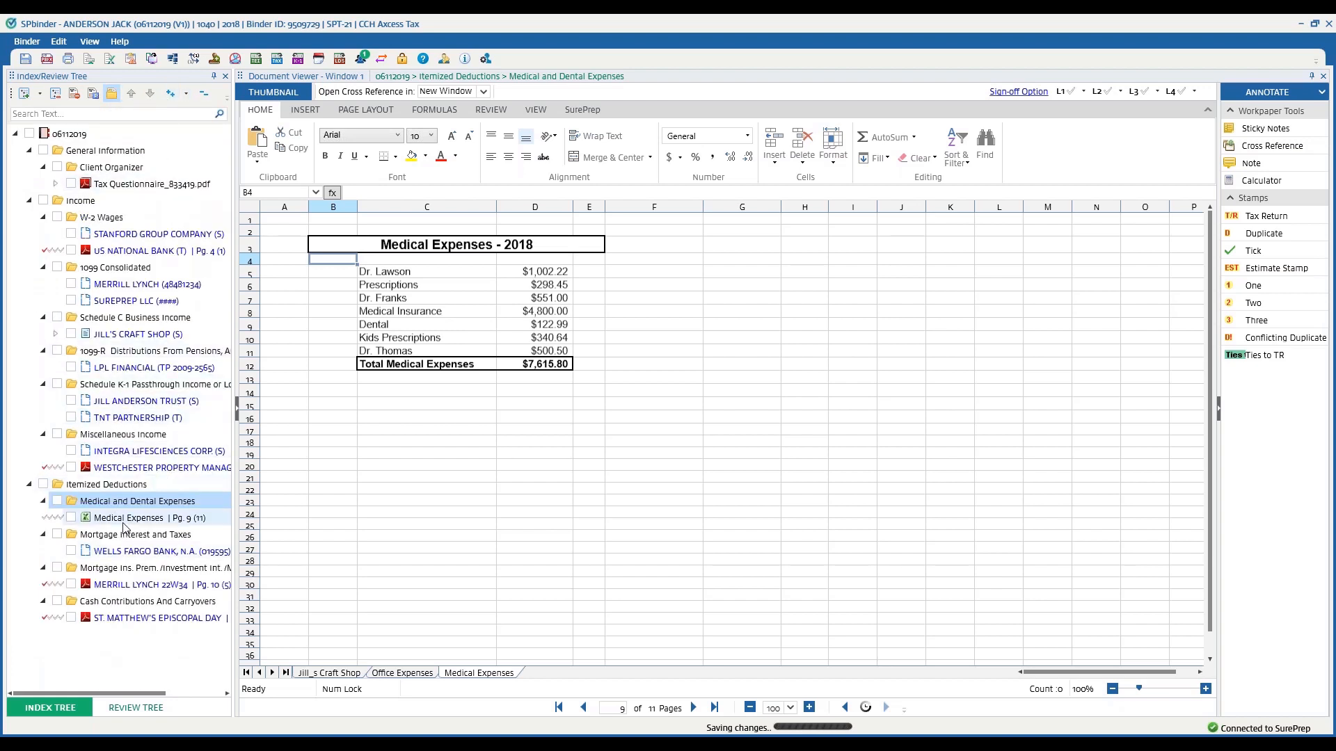
left_click(149, 517)
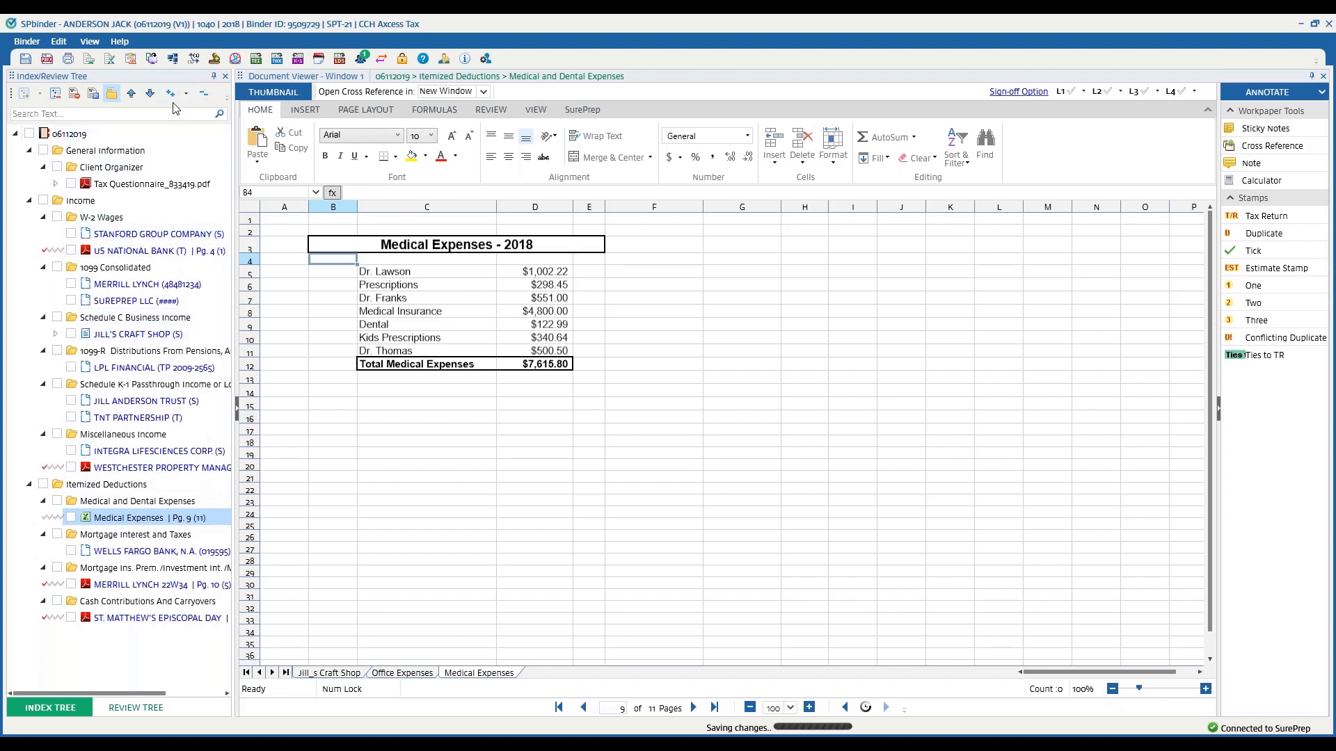
Display the JILL'S CRAFT SHOP (S) Pg. 5 entry from the Index Tree
left_click(171, 94)
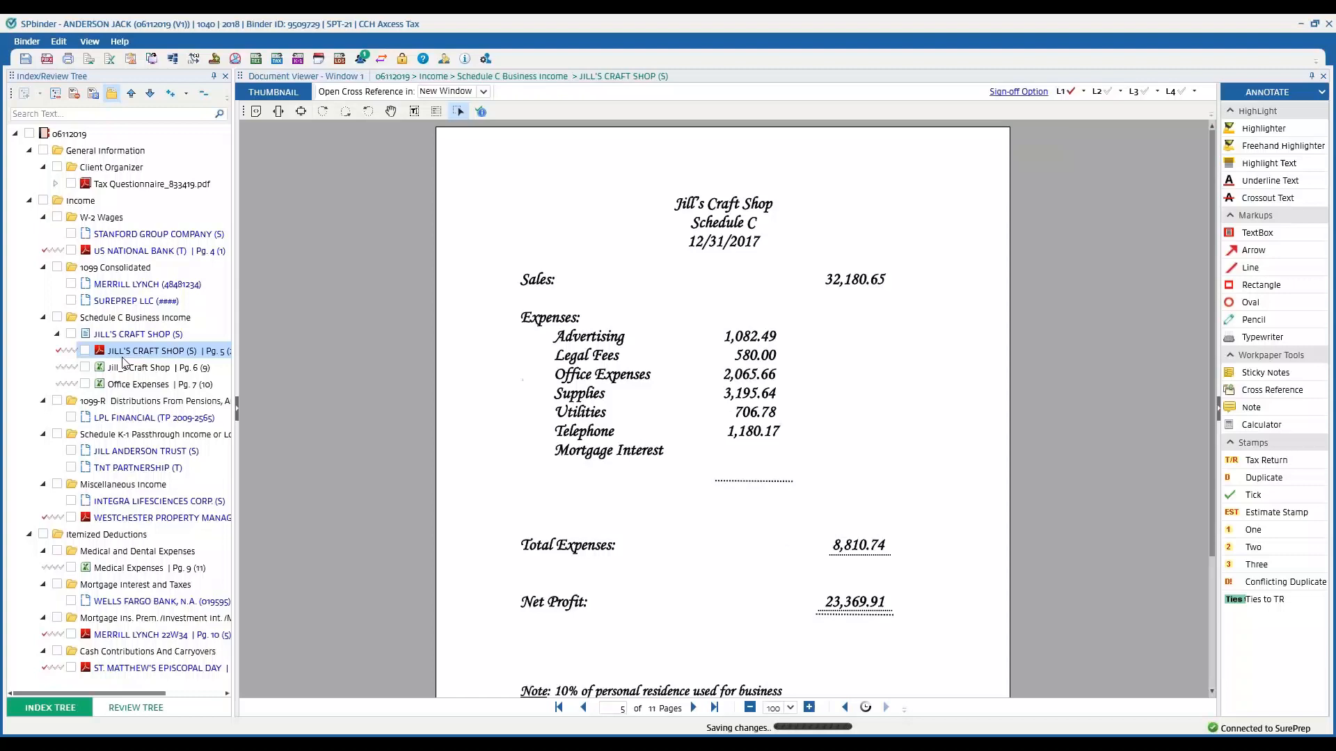
mouse_move(141, 367)
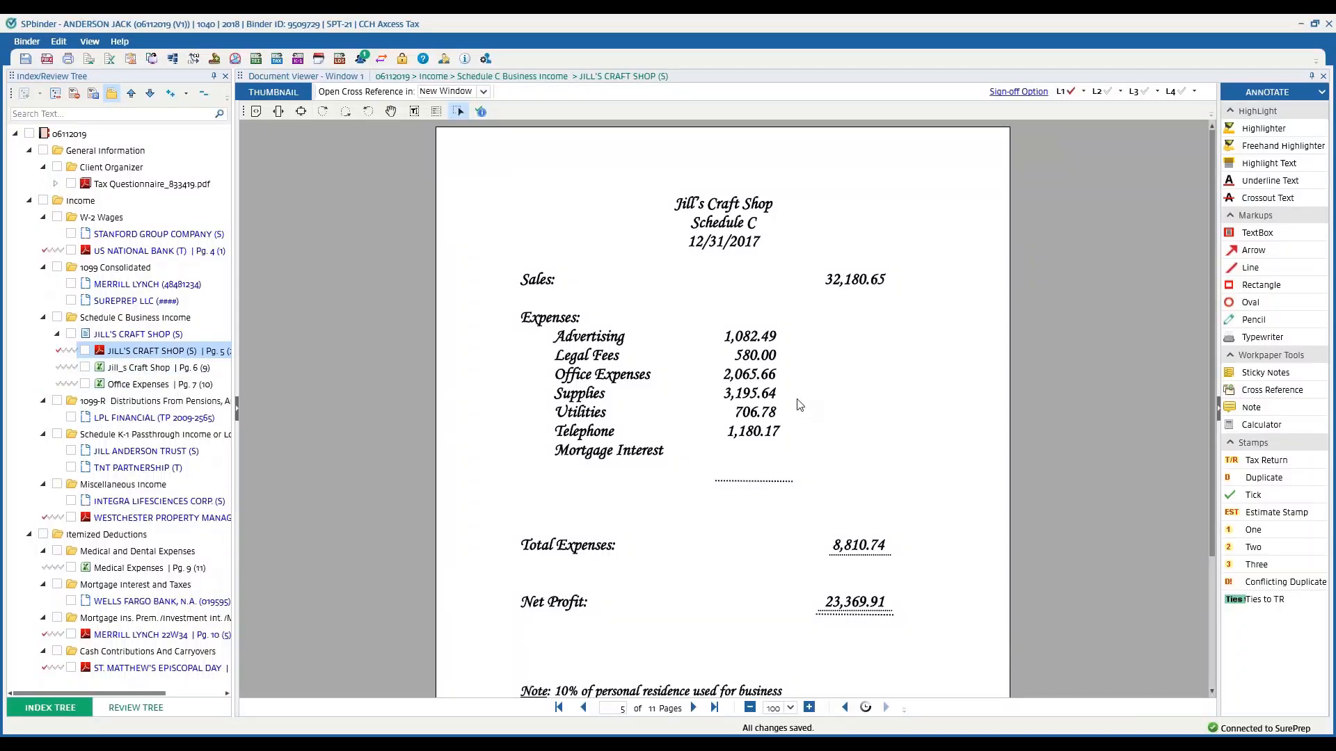
mouse_move(856, 425)
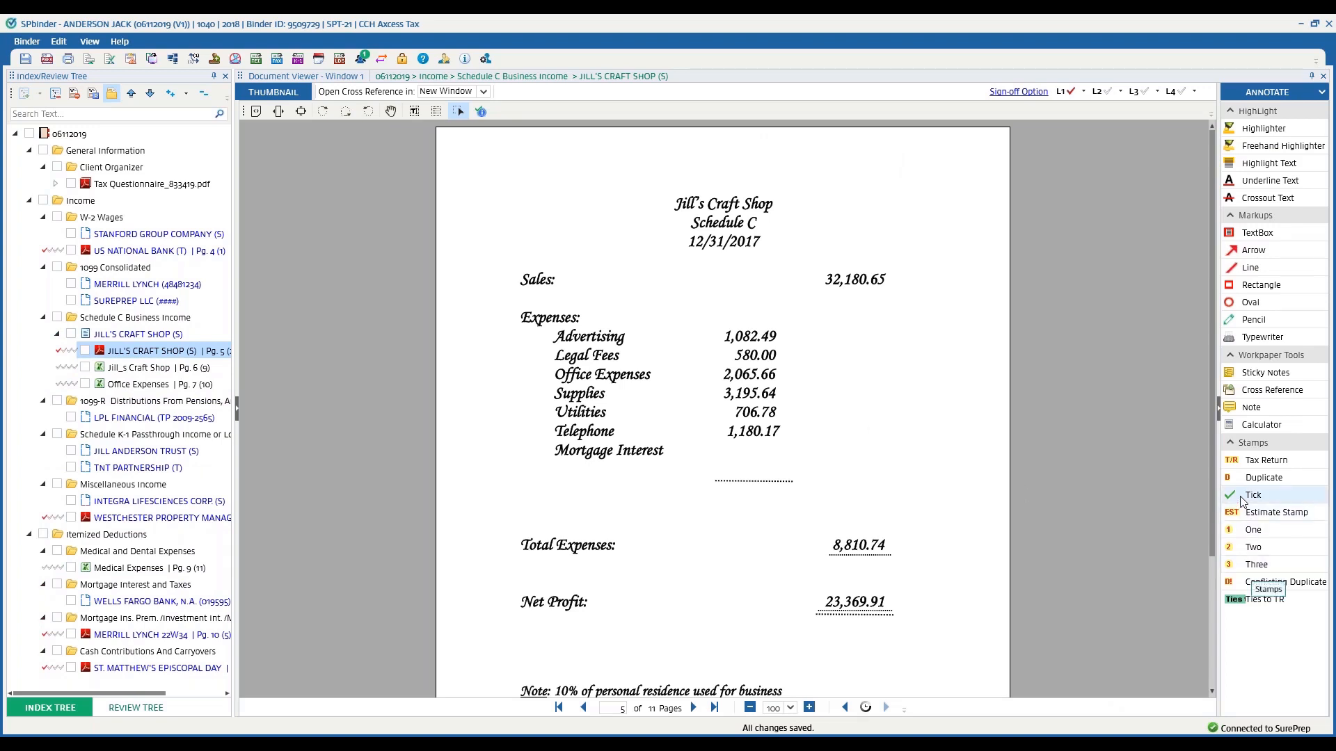
Stamp tick marks beside the Total Expenses and Net Profit figures on Schedule C
left_click(1252, 495)
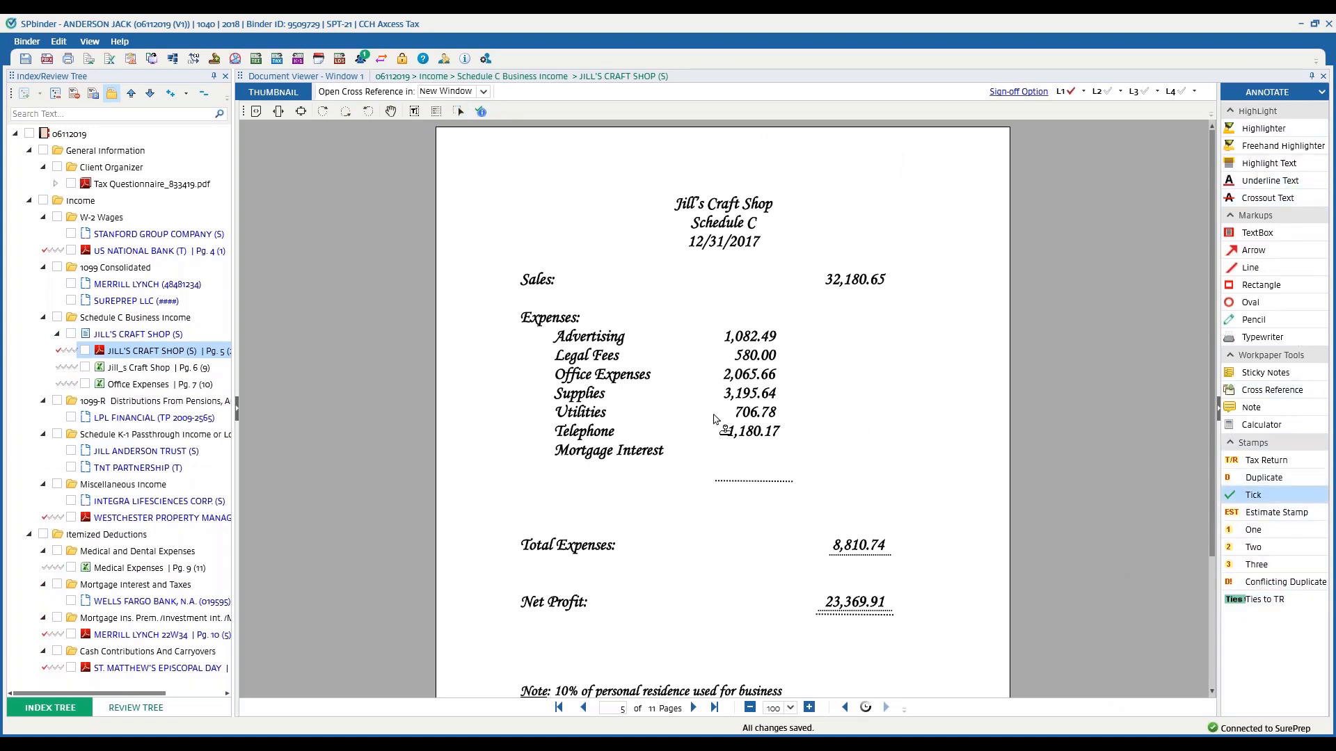
mouse_move(786, 356)
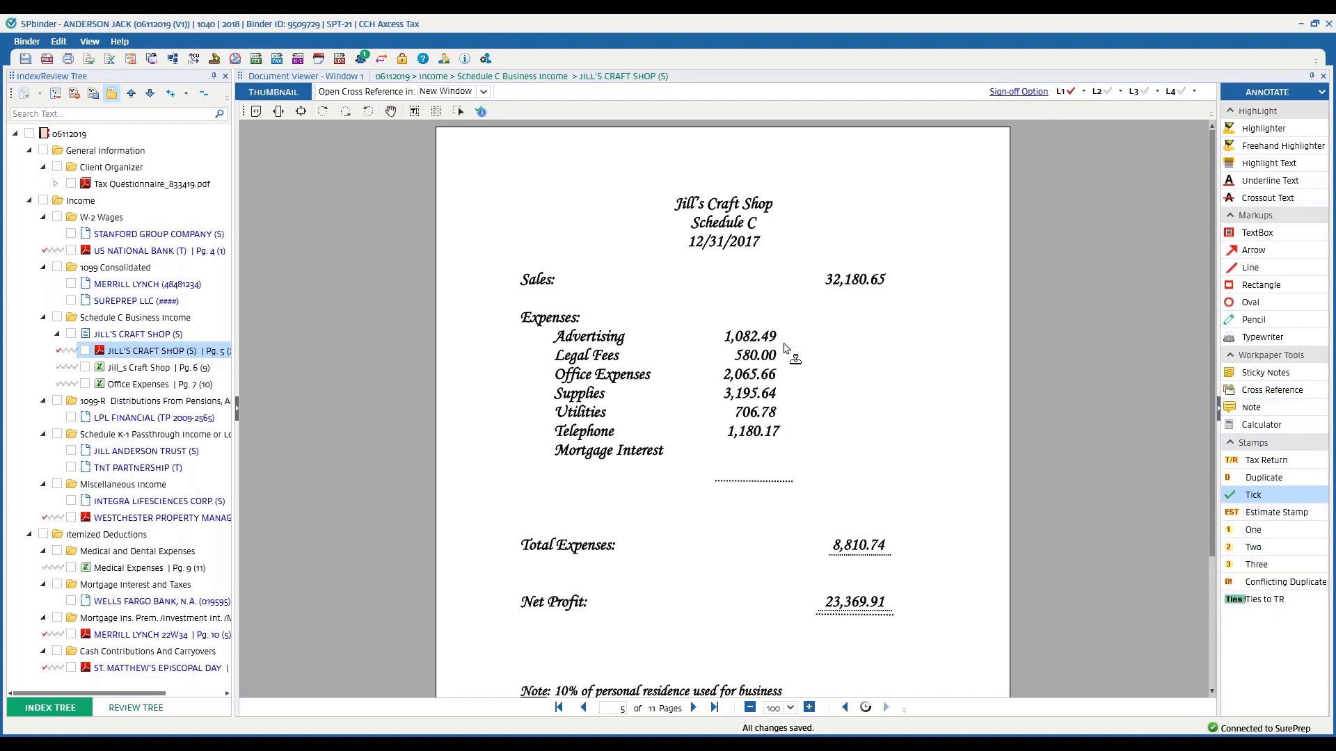
left_click(901, 547)
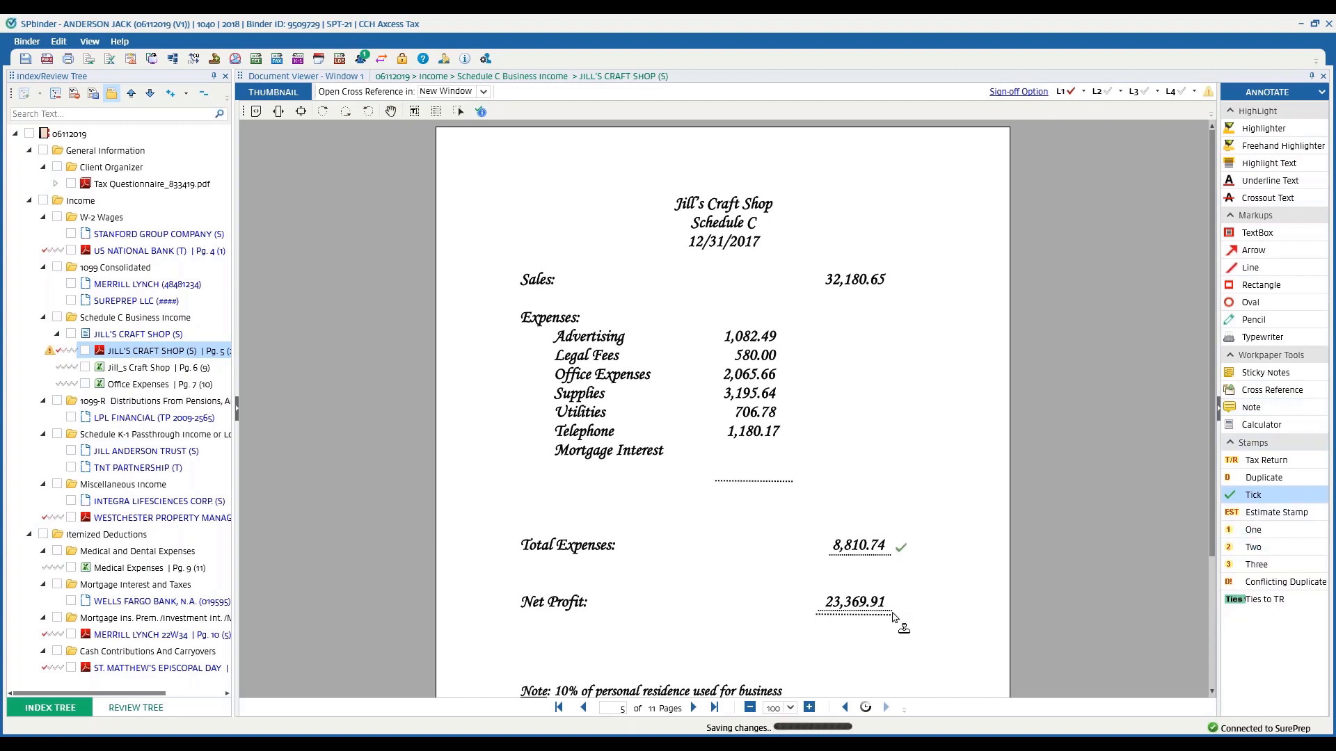
left_click(899, 606)
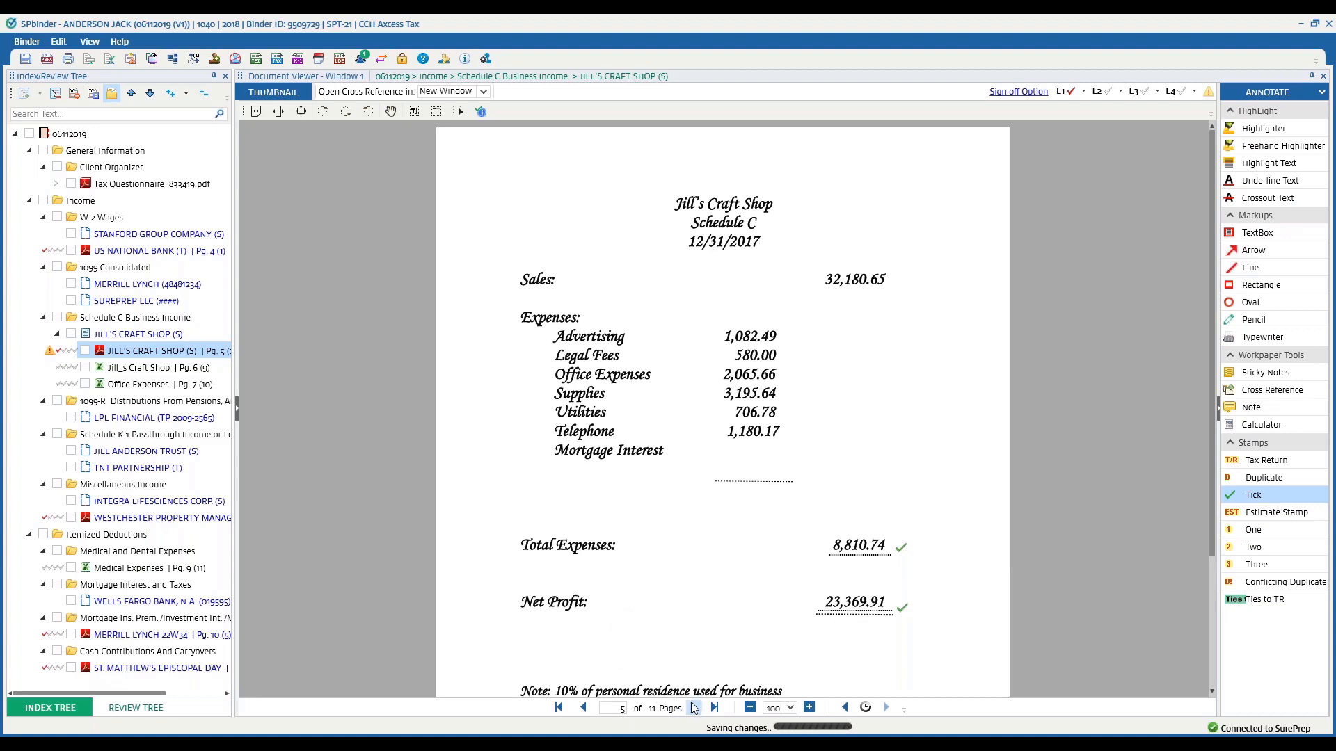
left_click(141, 367)
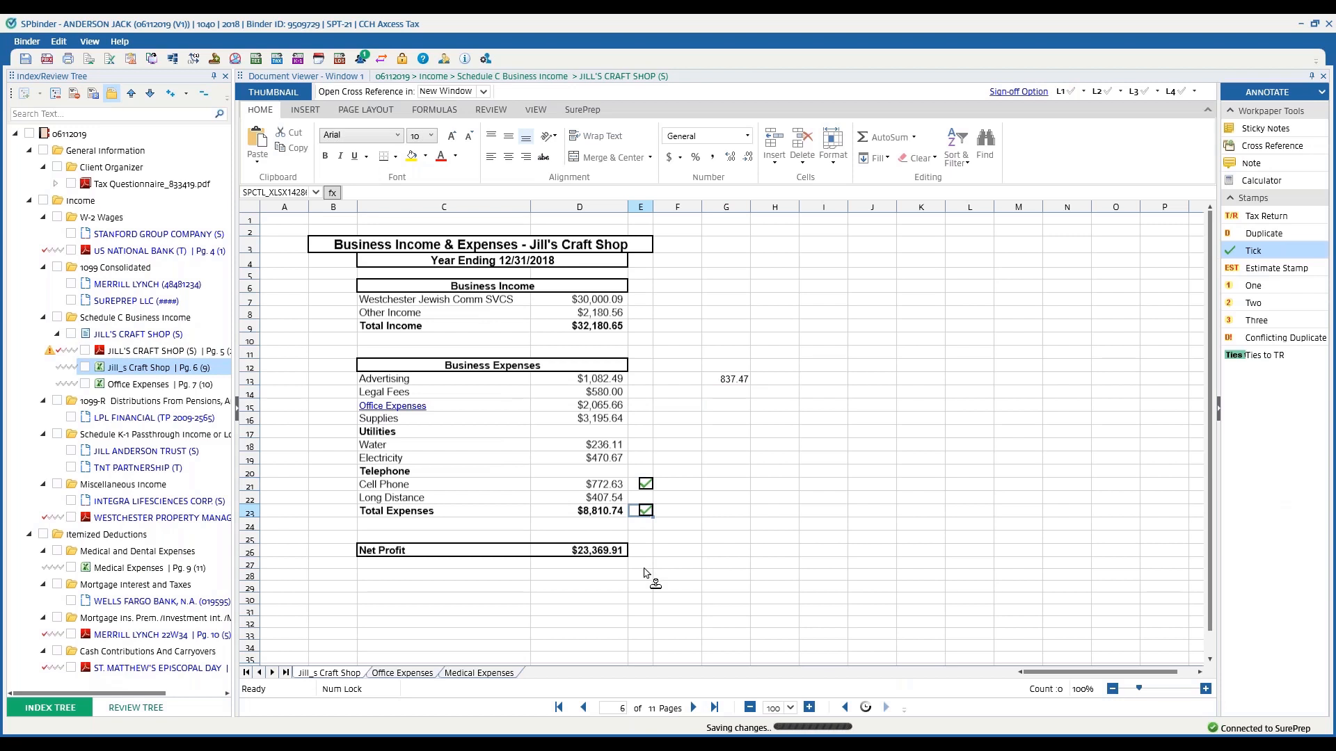
mouse_move(648, 580)
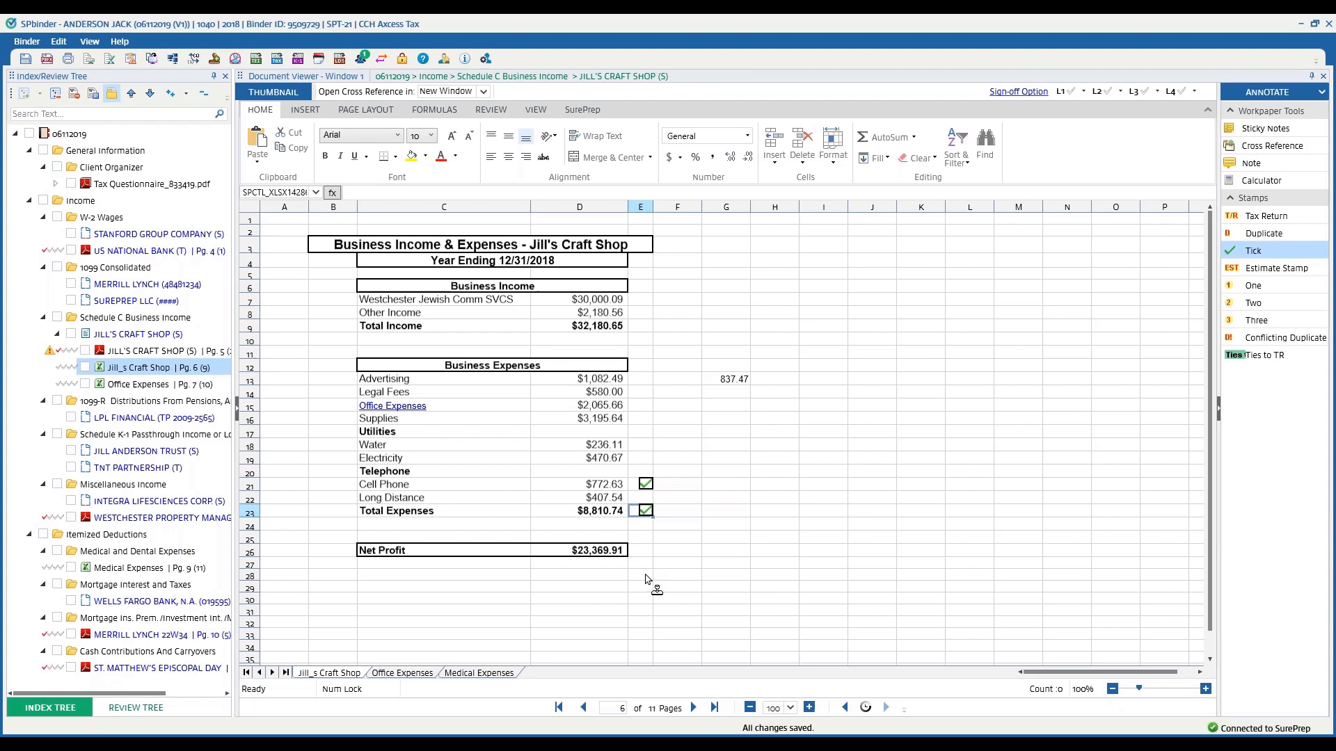
Set Open Cross Reference in to This Window and go back to page 5
left_click(482, 91)
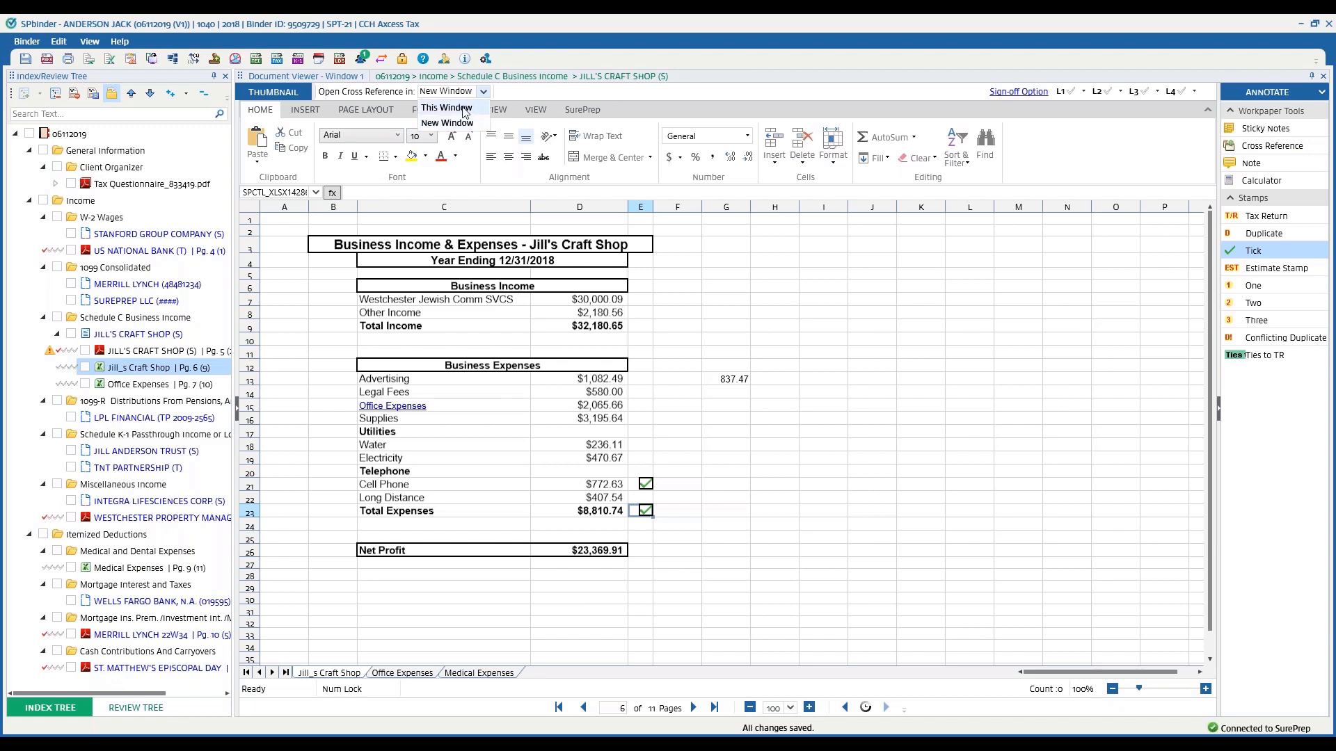
left_click(445, 107)
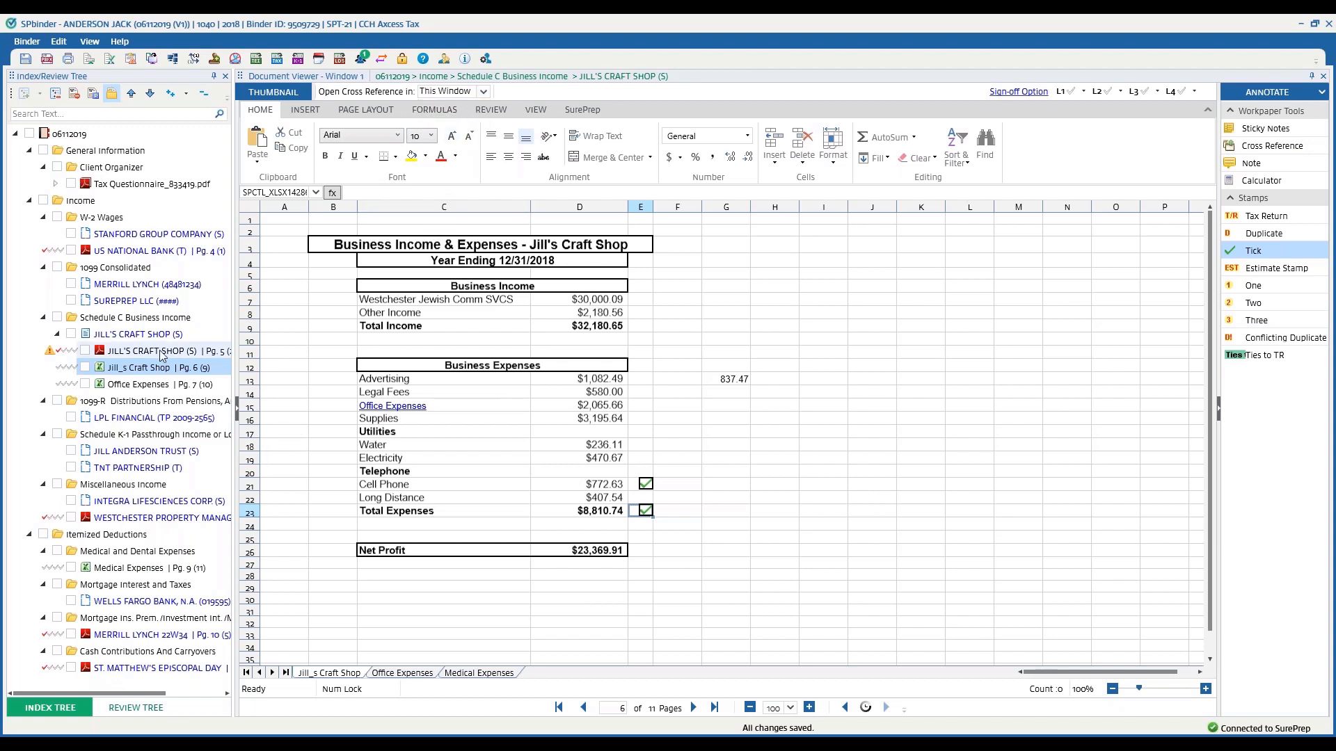
left_click(151, 351)
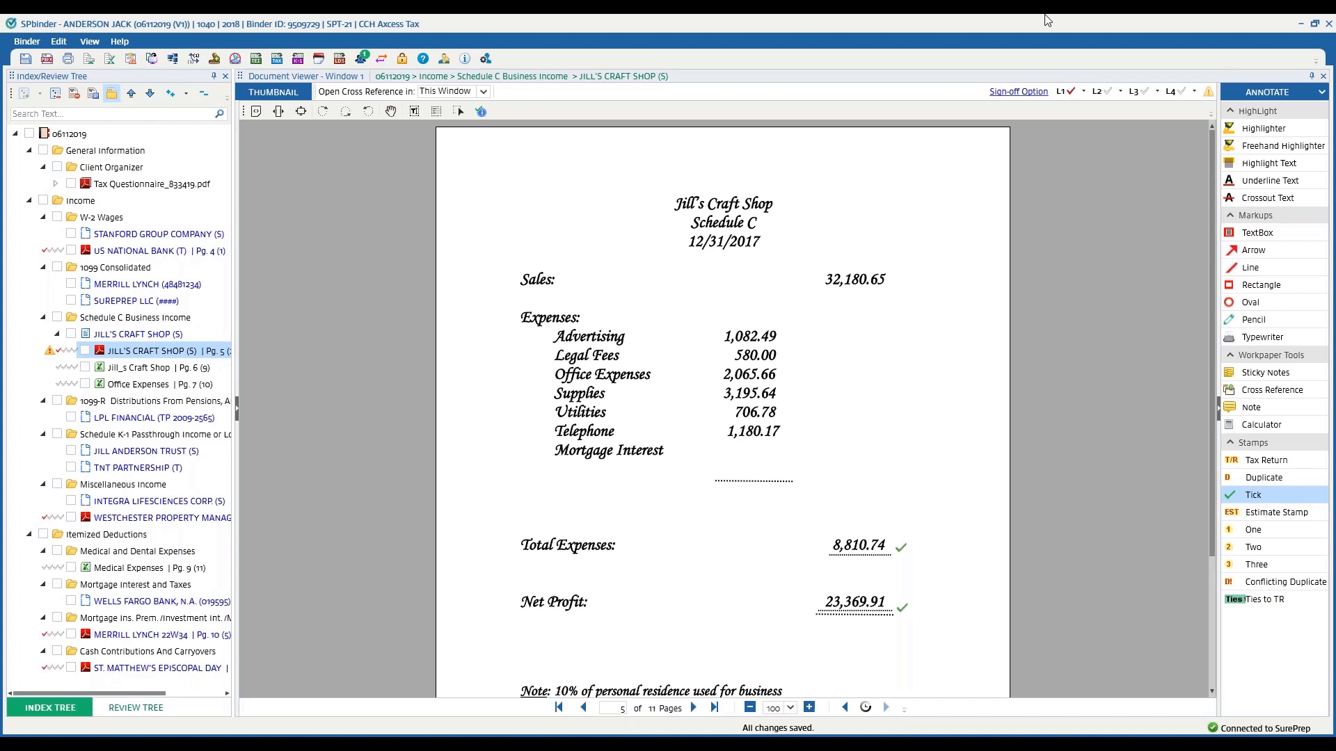
mouse_move(1251, 407)
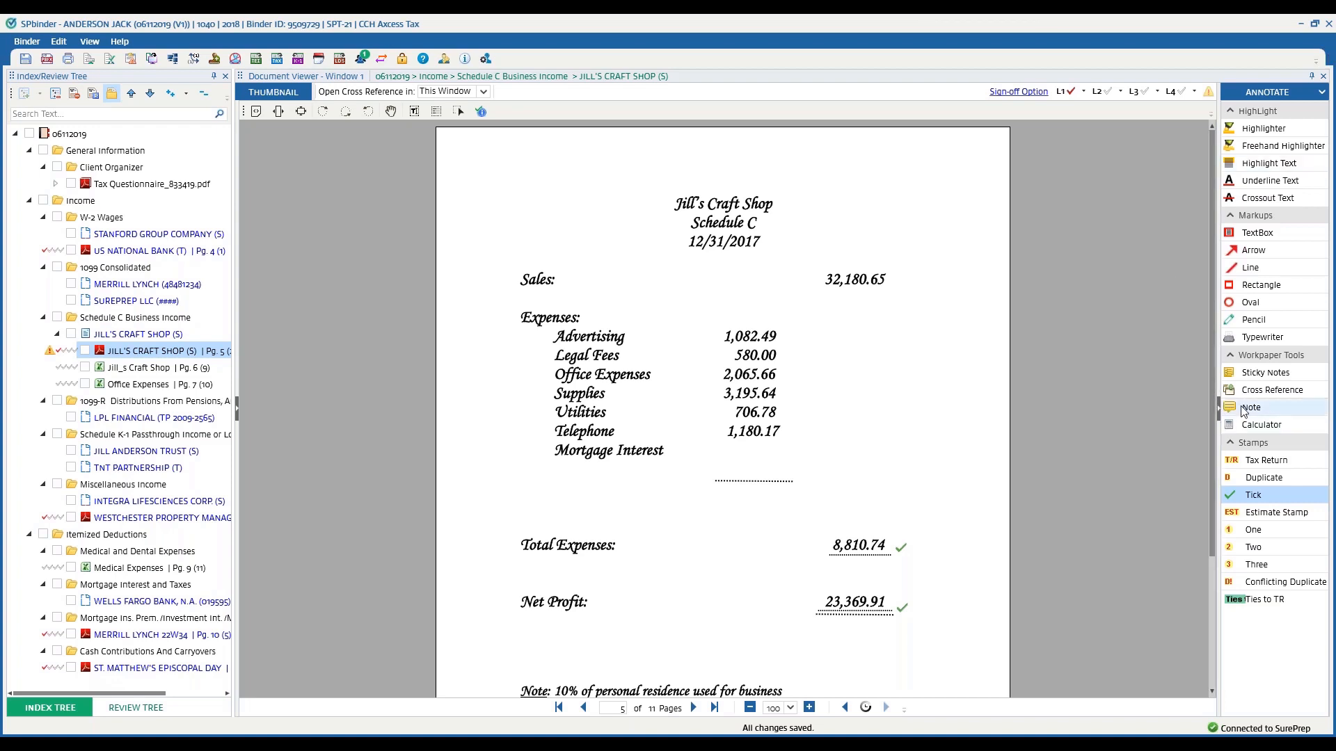
Cross-reference the Schedule C Sales amount to the spreadsheet's total income
left_click(1272, 390)
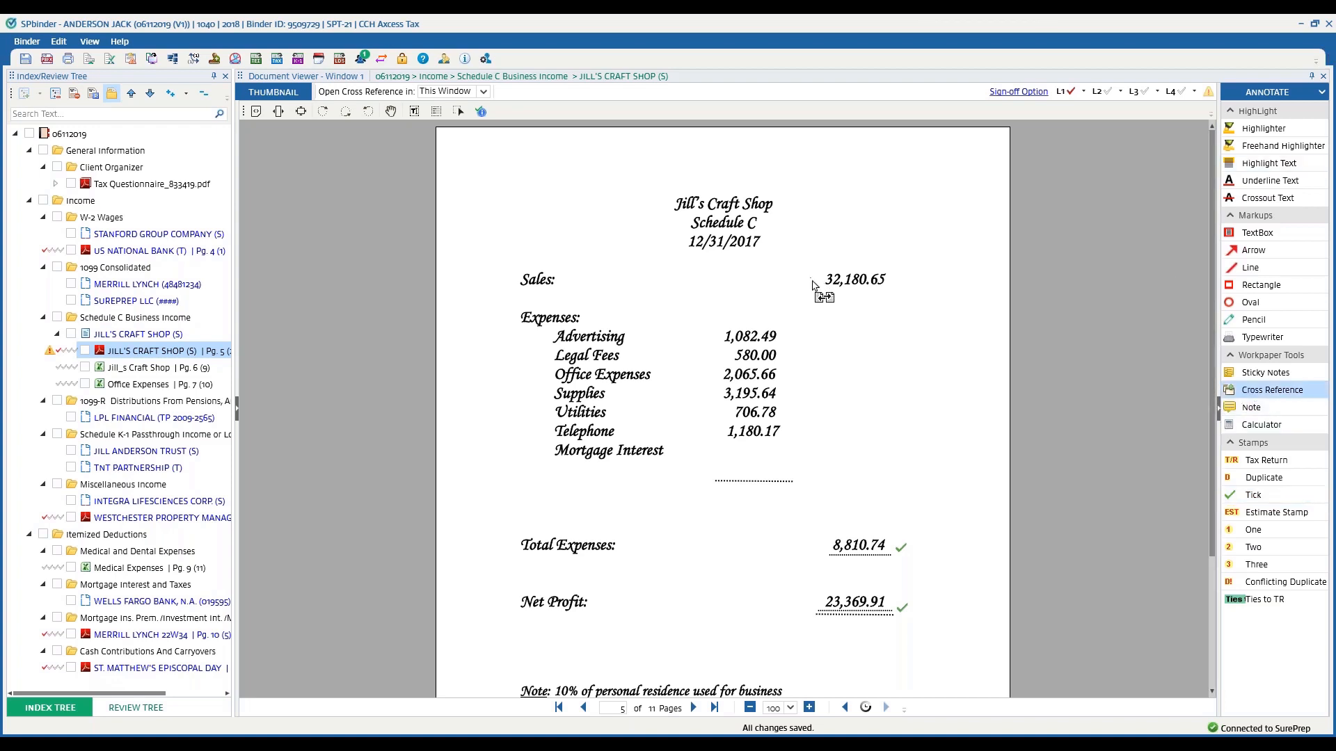
left_click(815, 279)
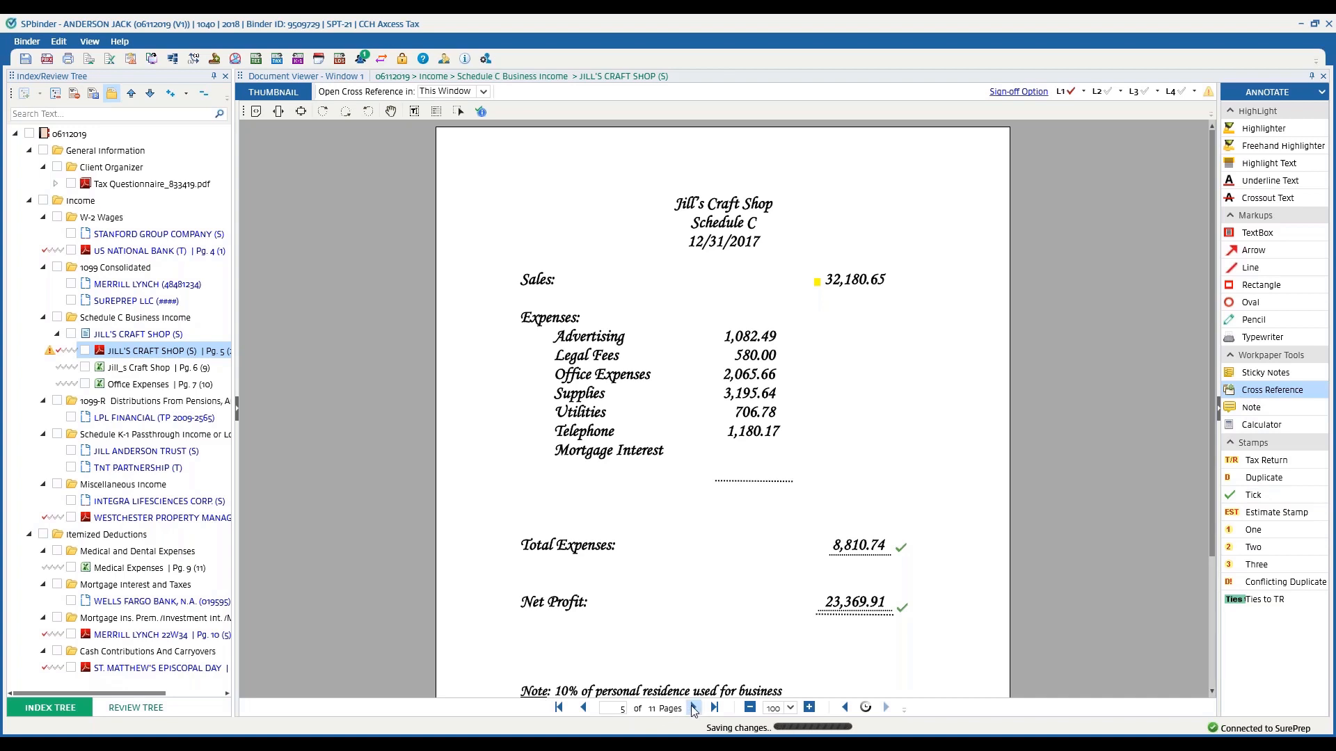
left_click(143, 367)
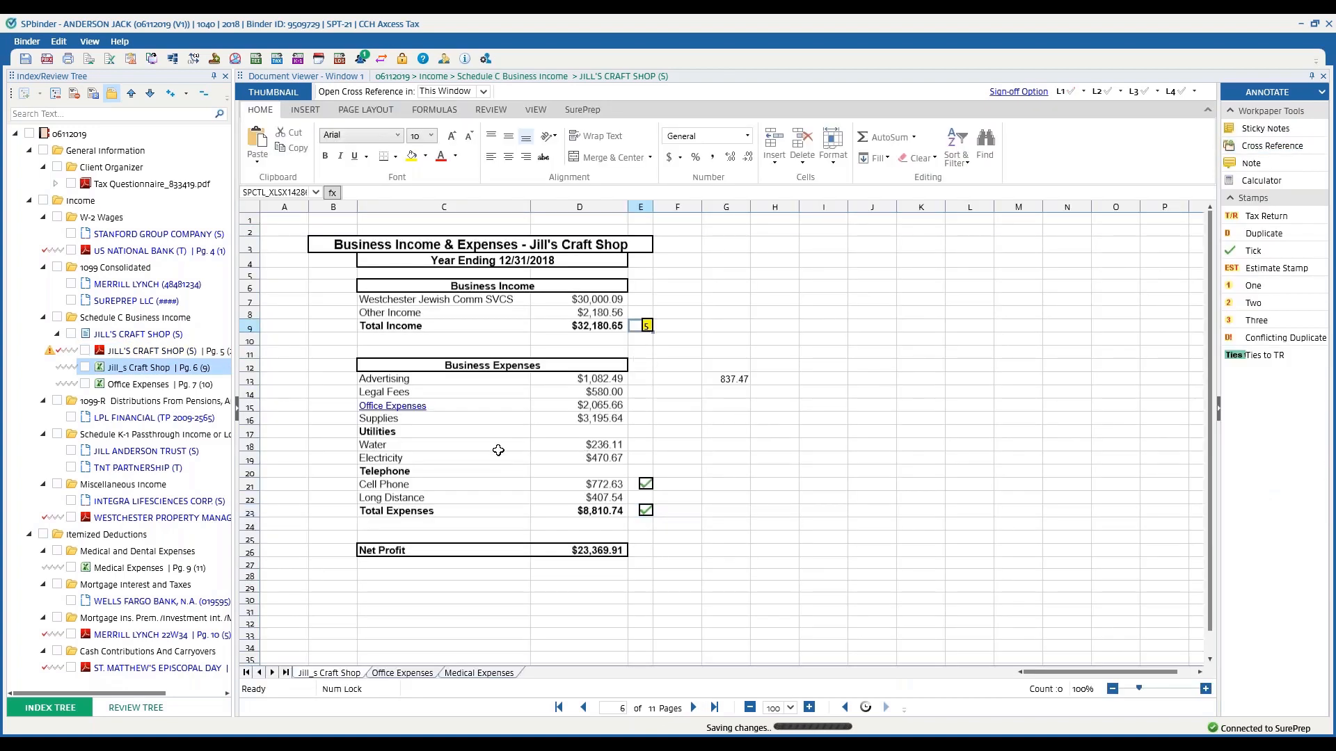
mouse_move(668, 365)
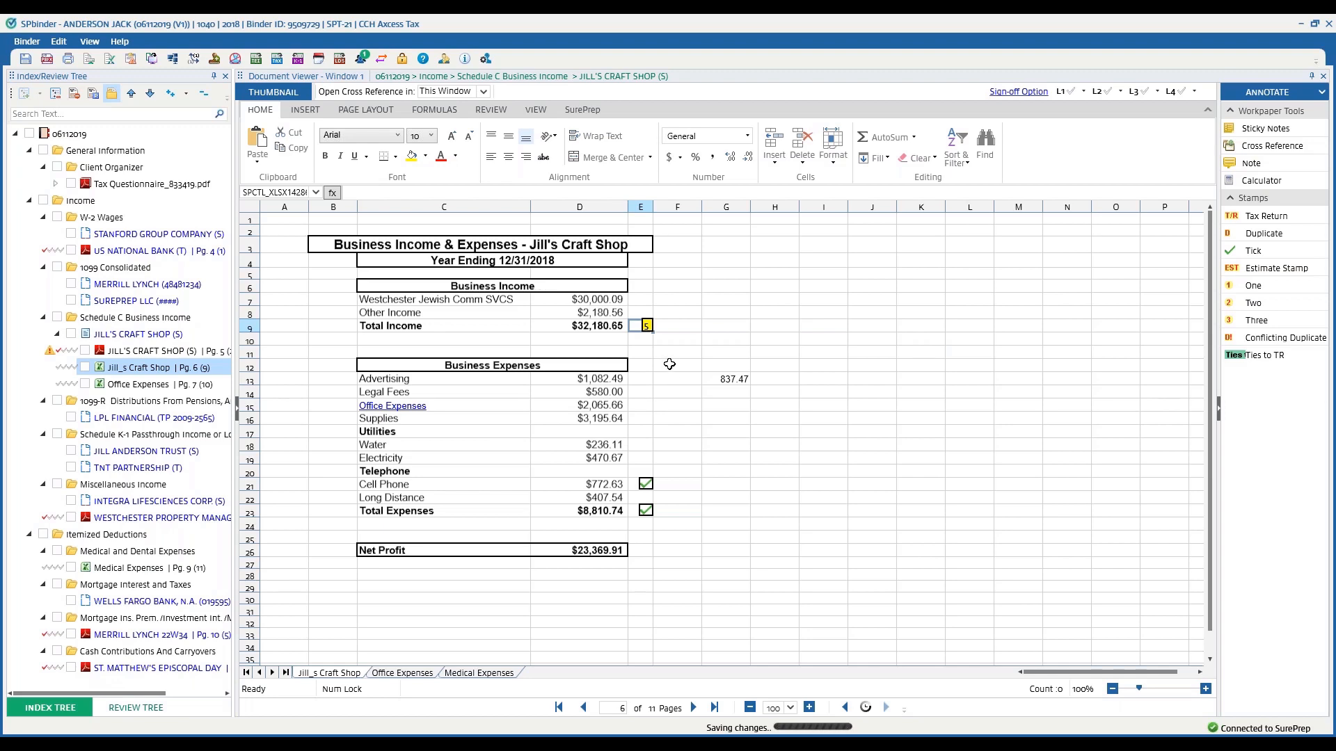
left_click(153, 350)
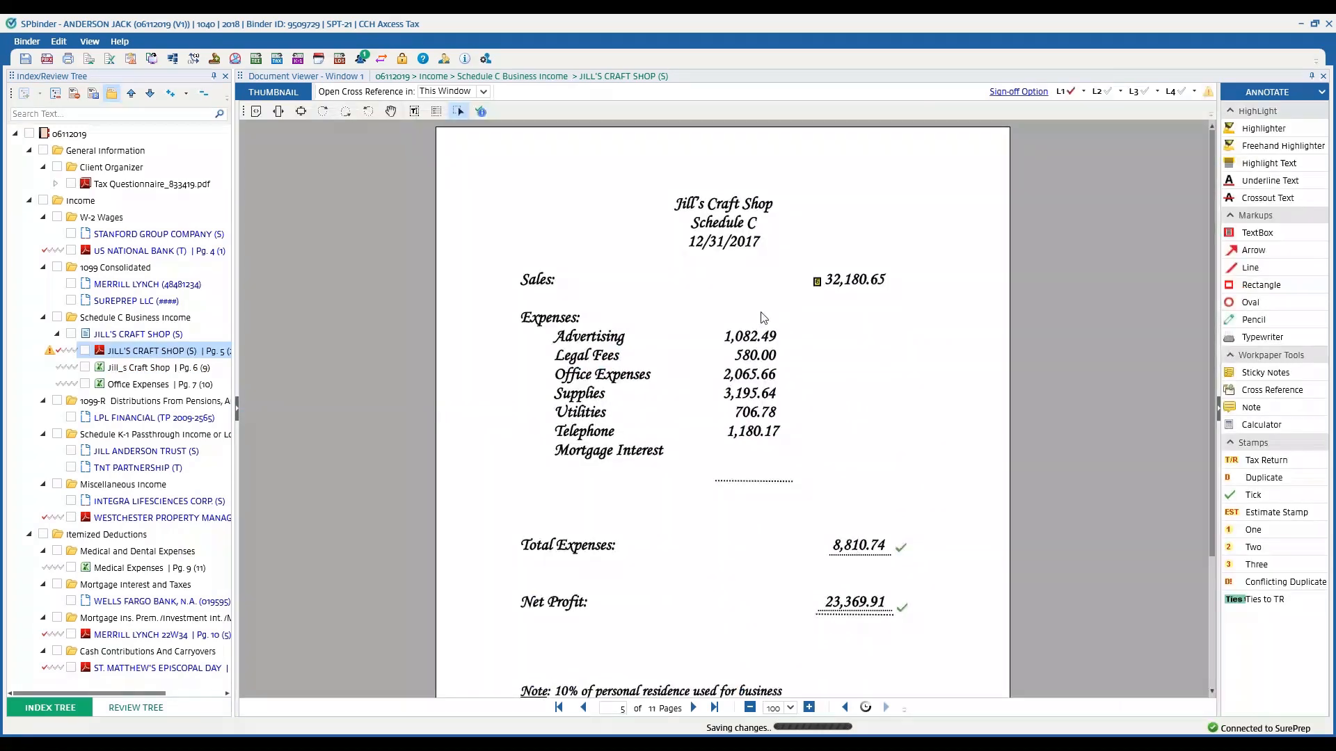
mouse_move(815, 281)
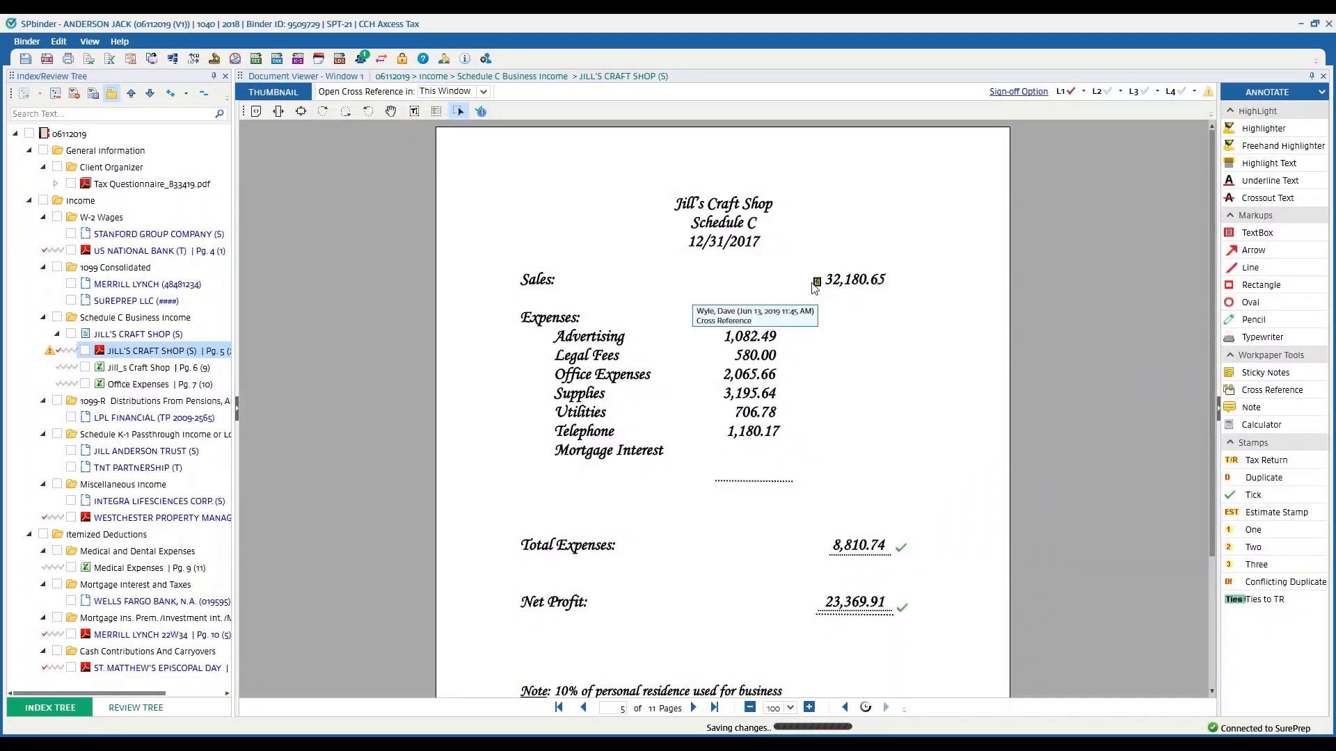
Link Office Expenses to its sheet total and follow the links back to Schedule C
left_click(141, 368)
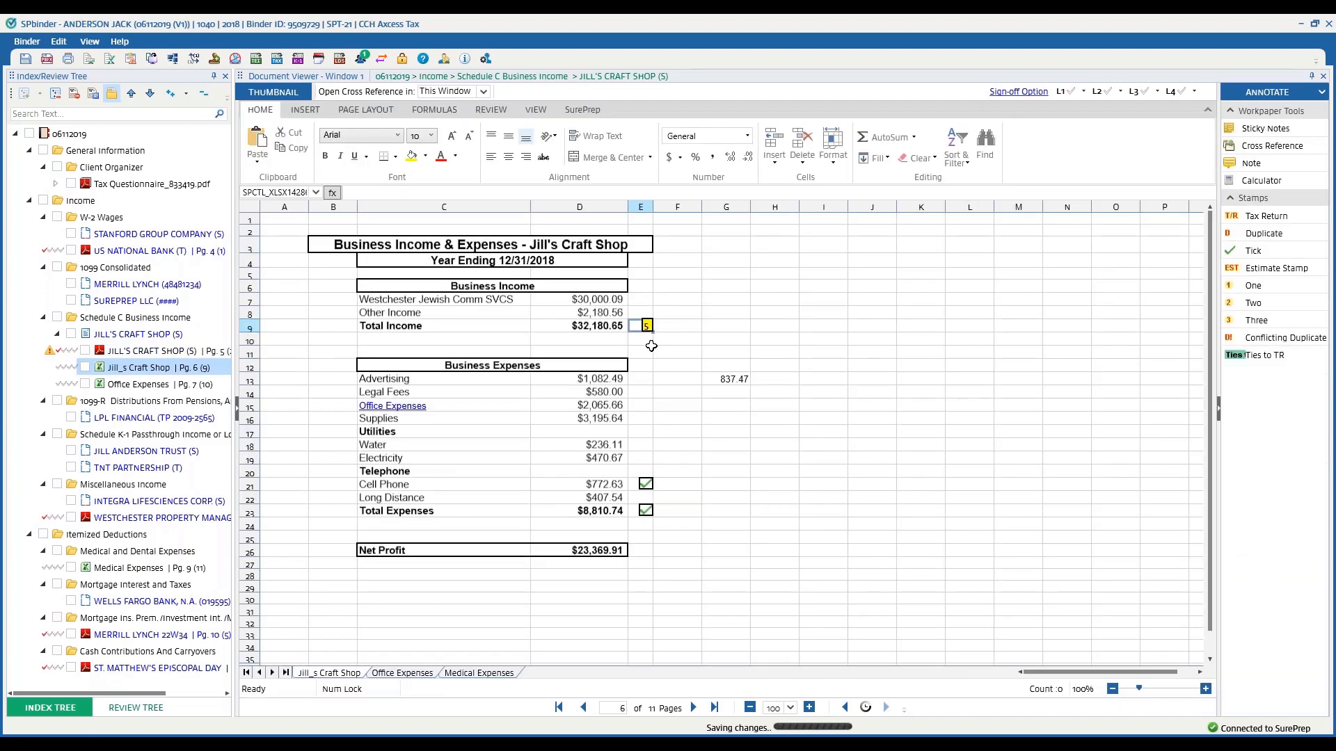
mouse_move(628, 413)
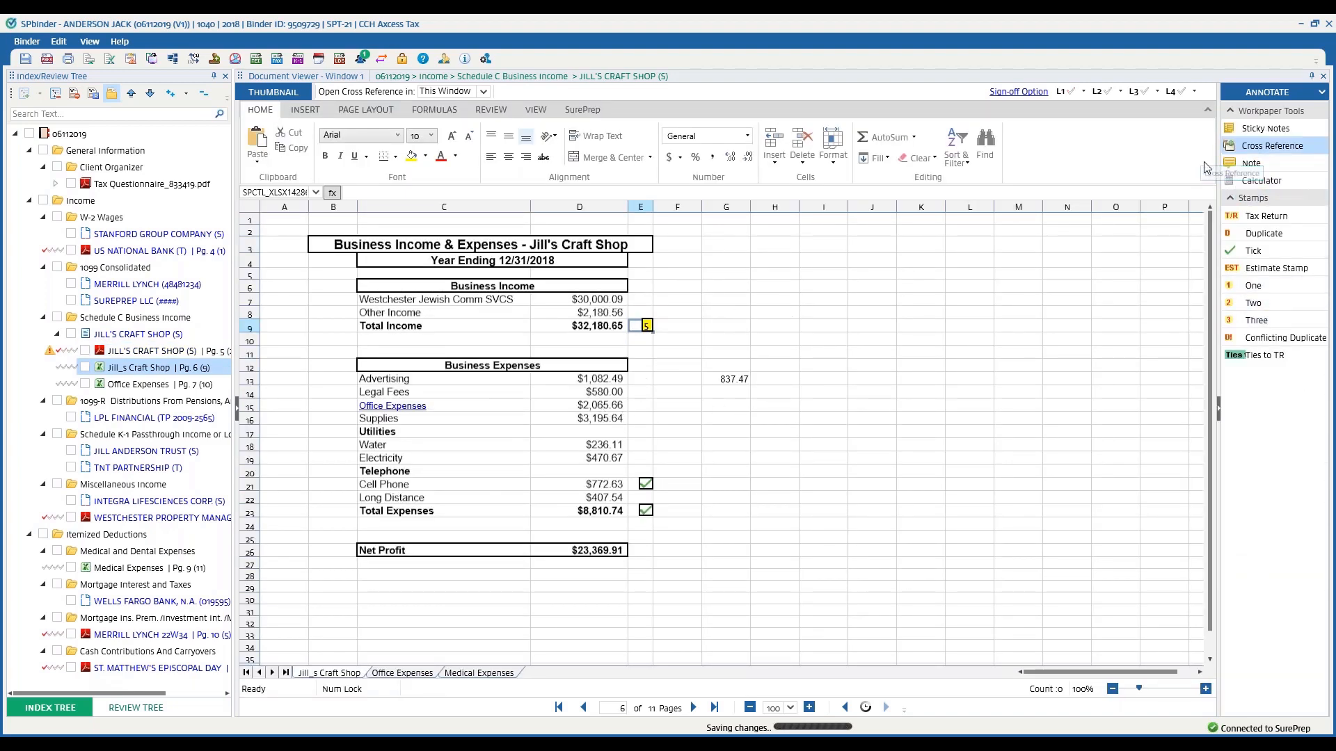
left_click(600, 404)
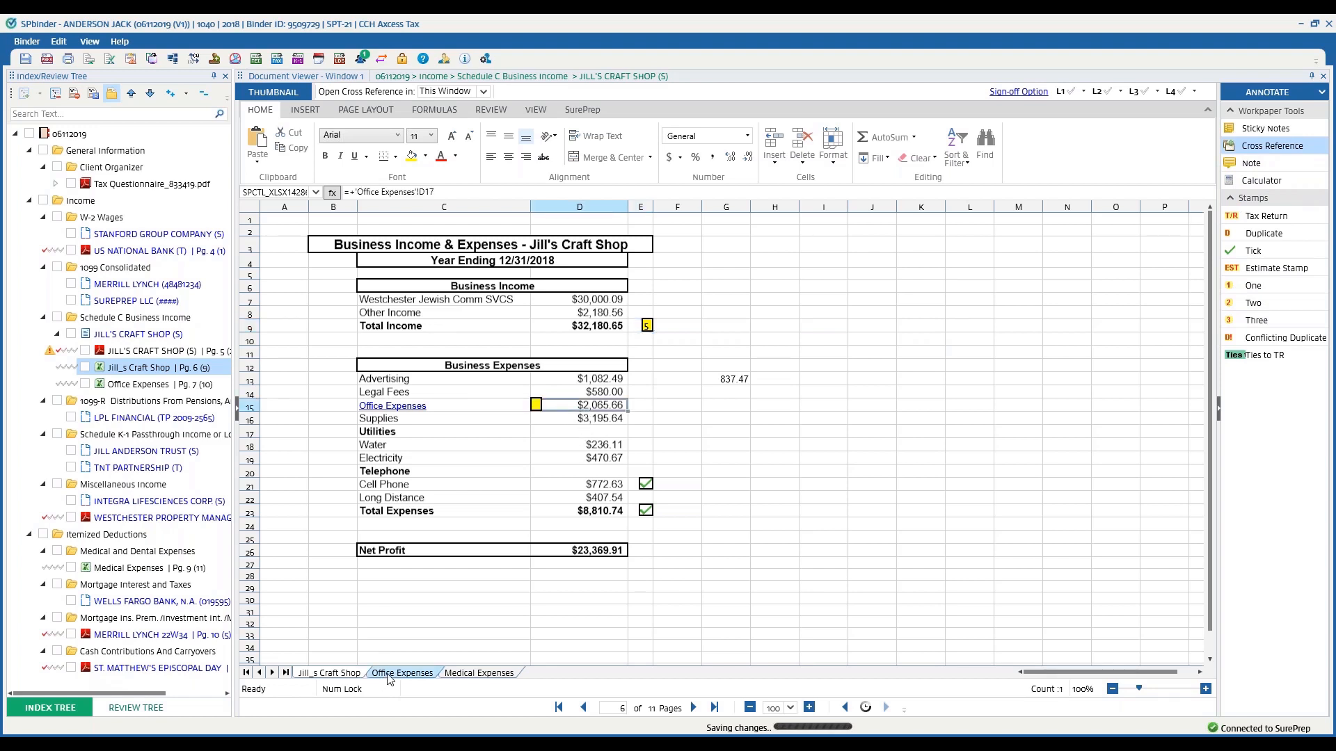
left_click(402, 673)
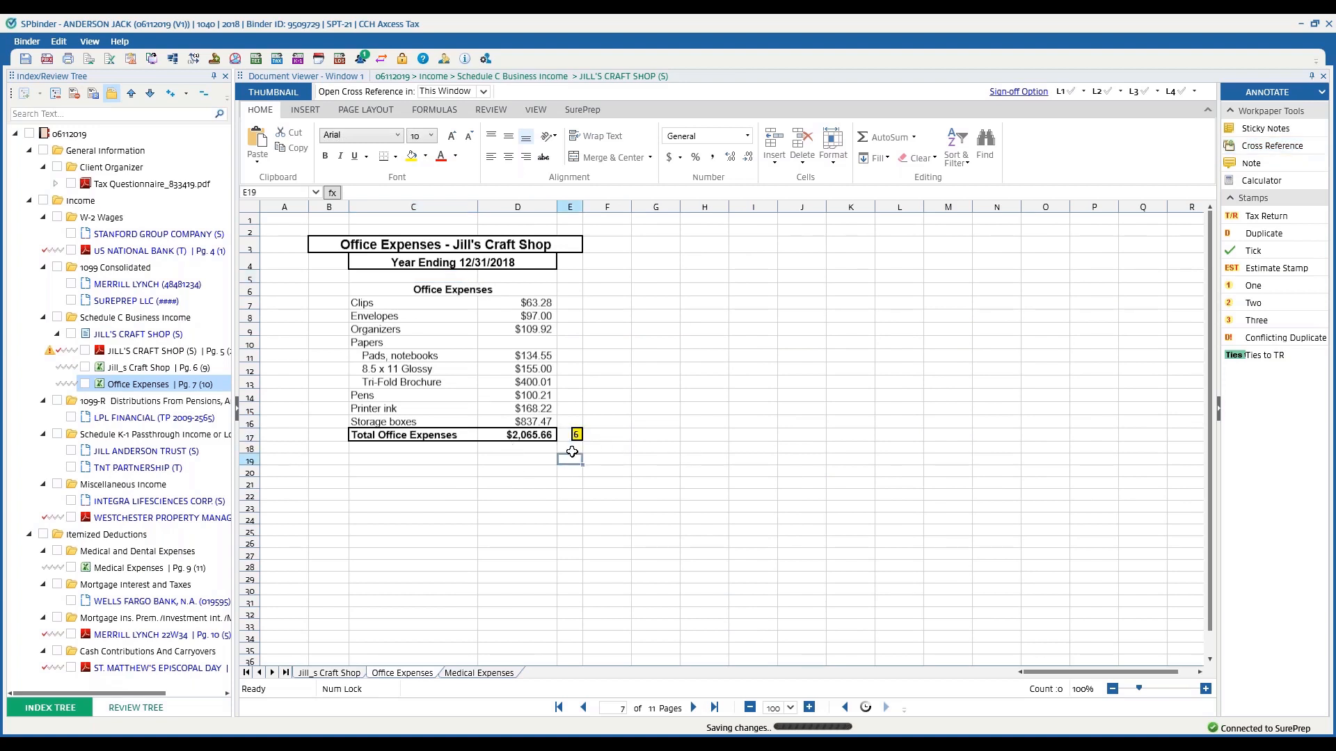
left_click(139, 367)
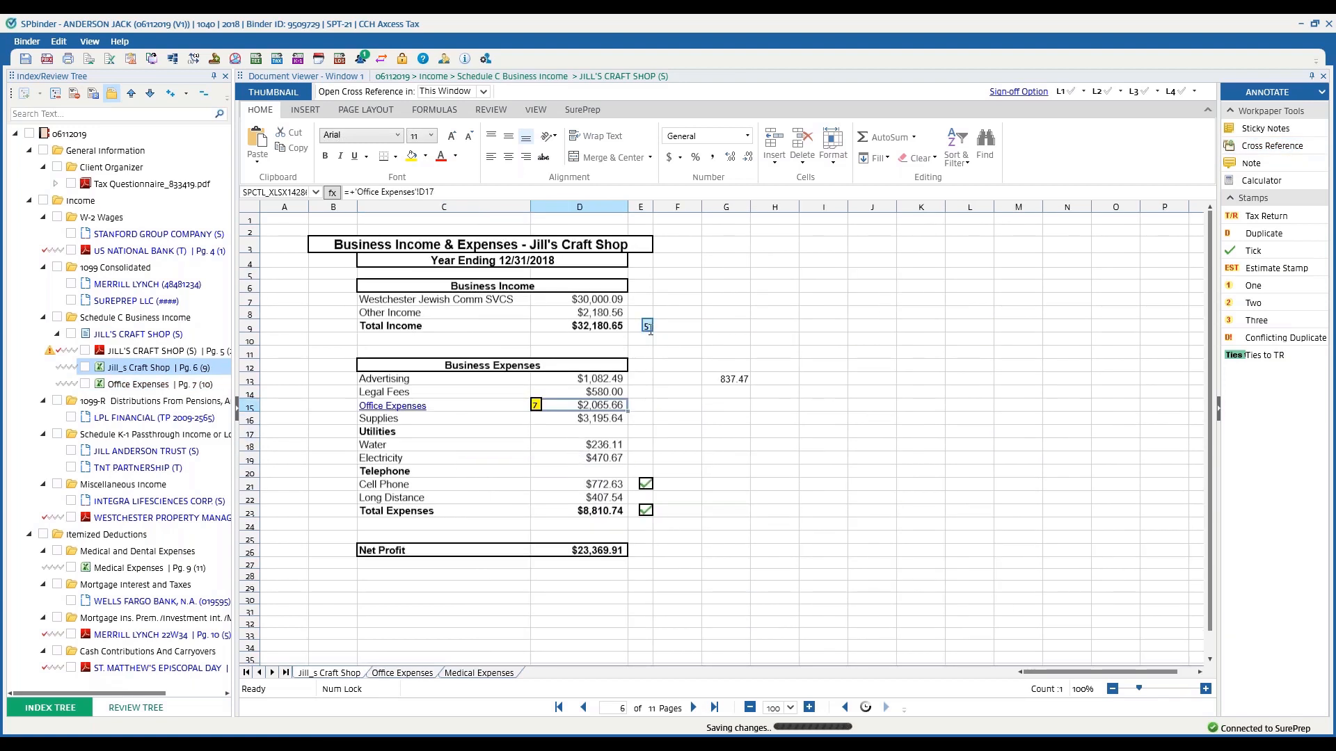
left_click(153, 350)
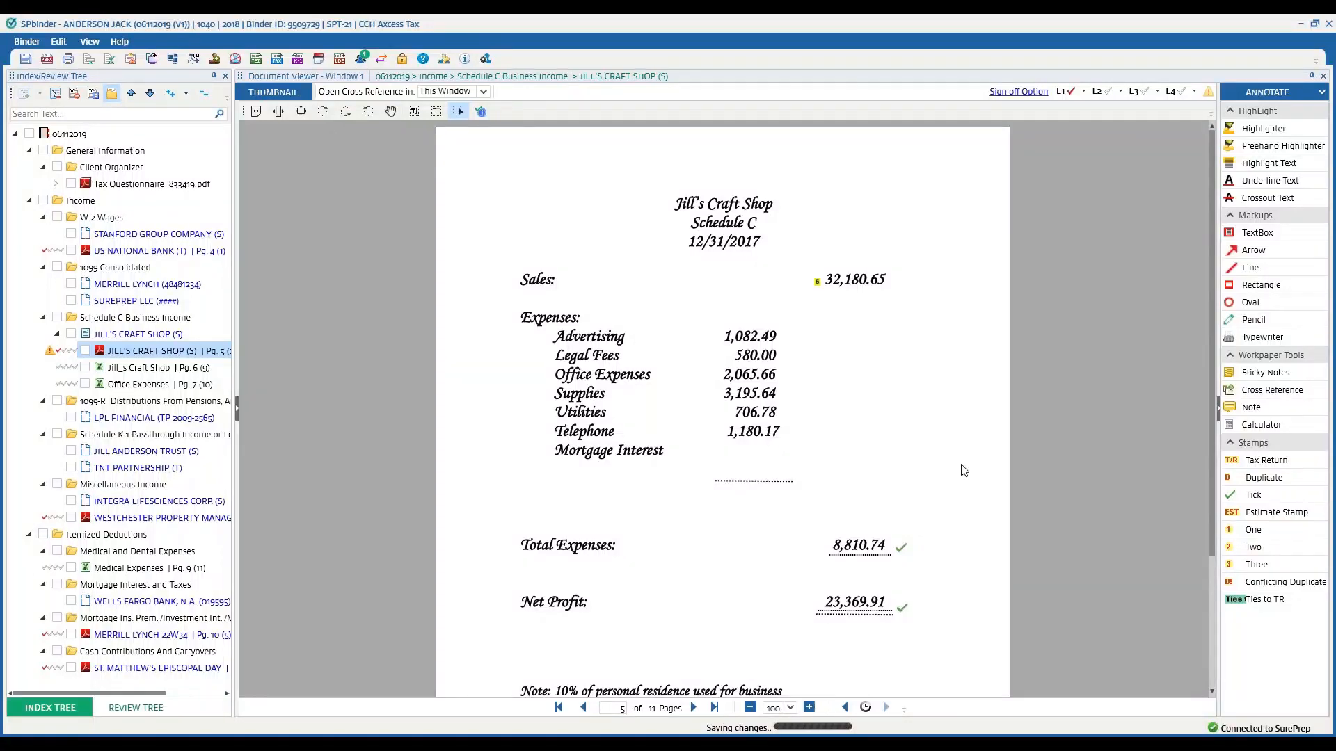
mouse_move(861, 288)
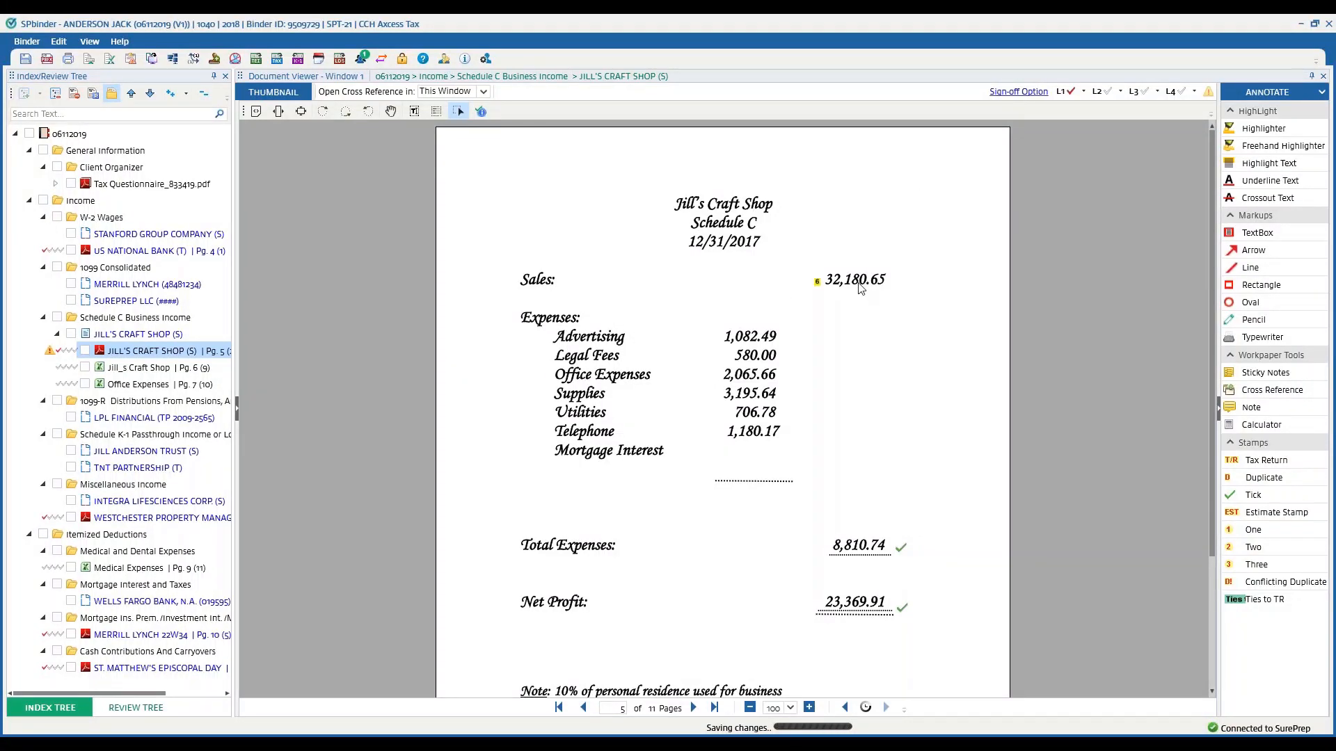
mouse_move(450, 41)
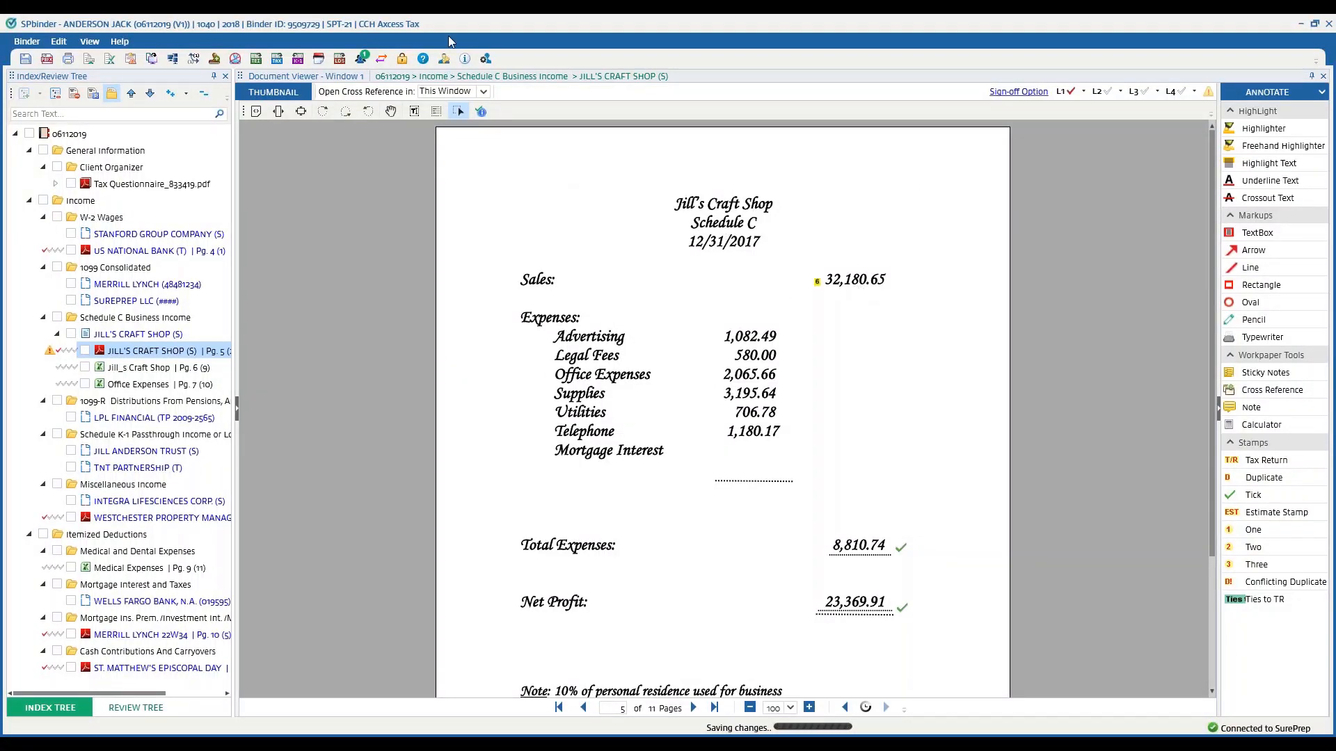
Set 'Open Cross Reference in' to New Window and view the linked sheets separately
left_click(483, 91)
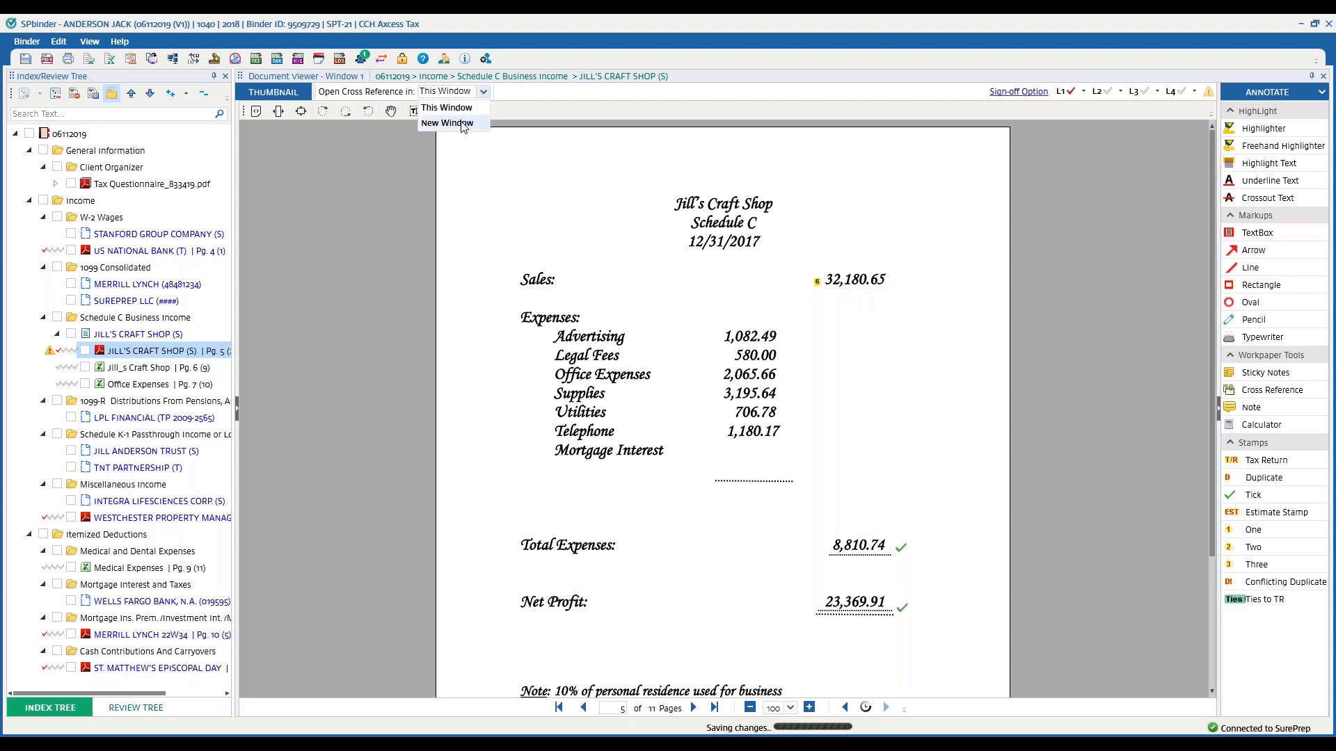
left_click(445, 122)
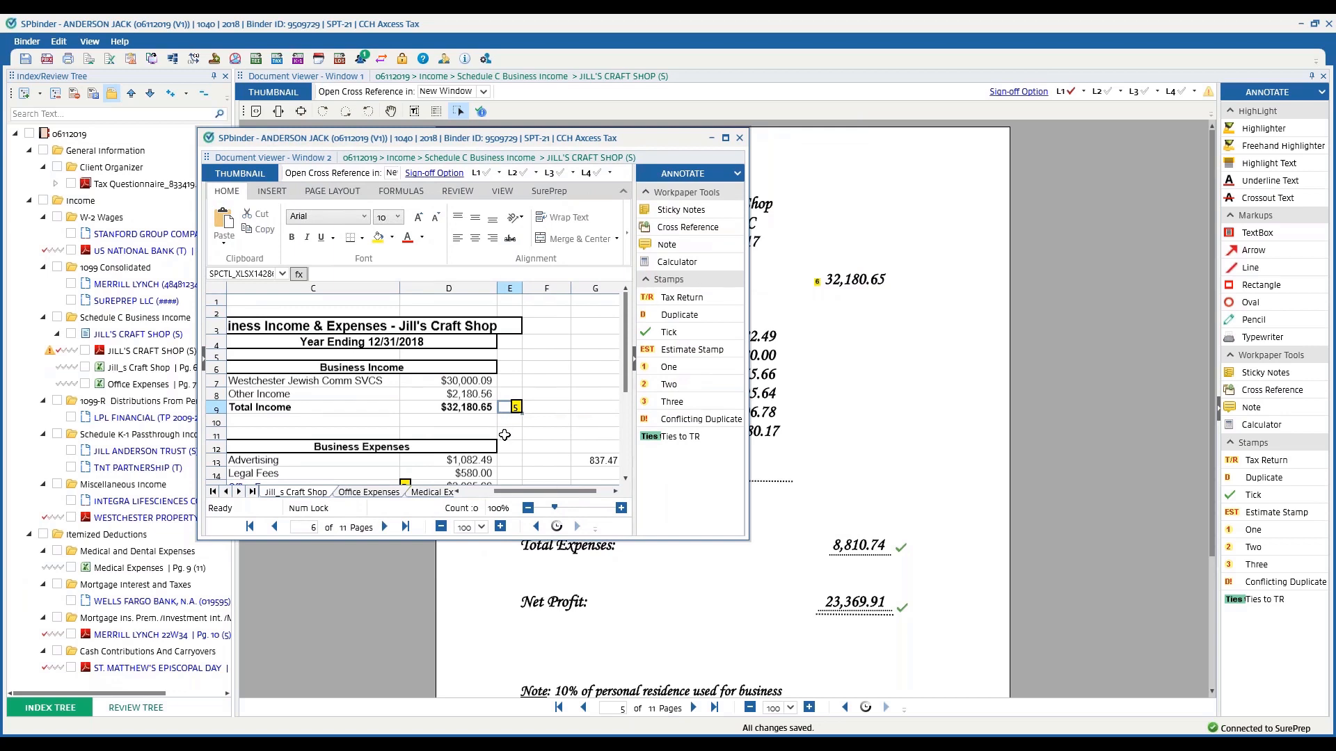
mouse_move(622, 474)
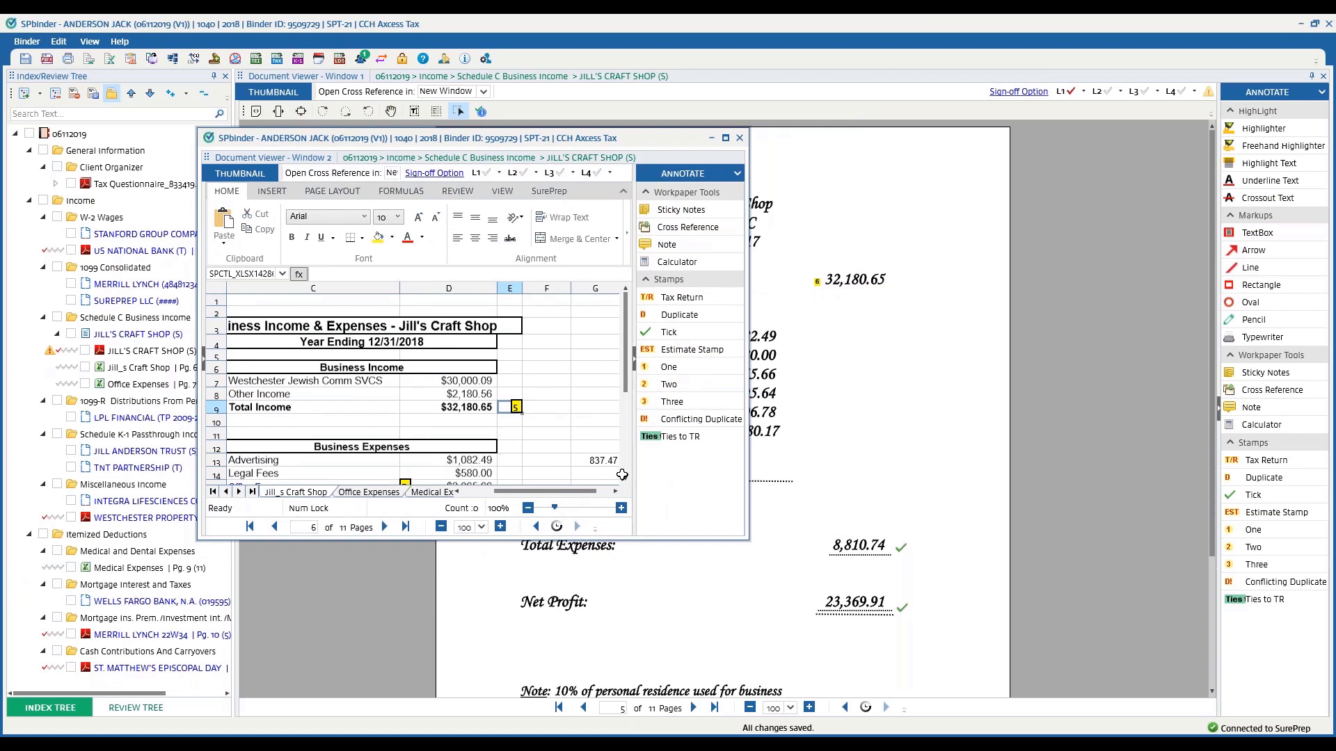
scroll("down", 3)
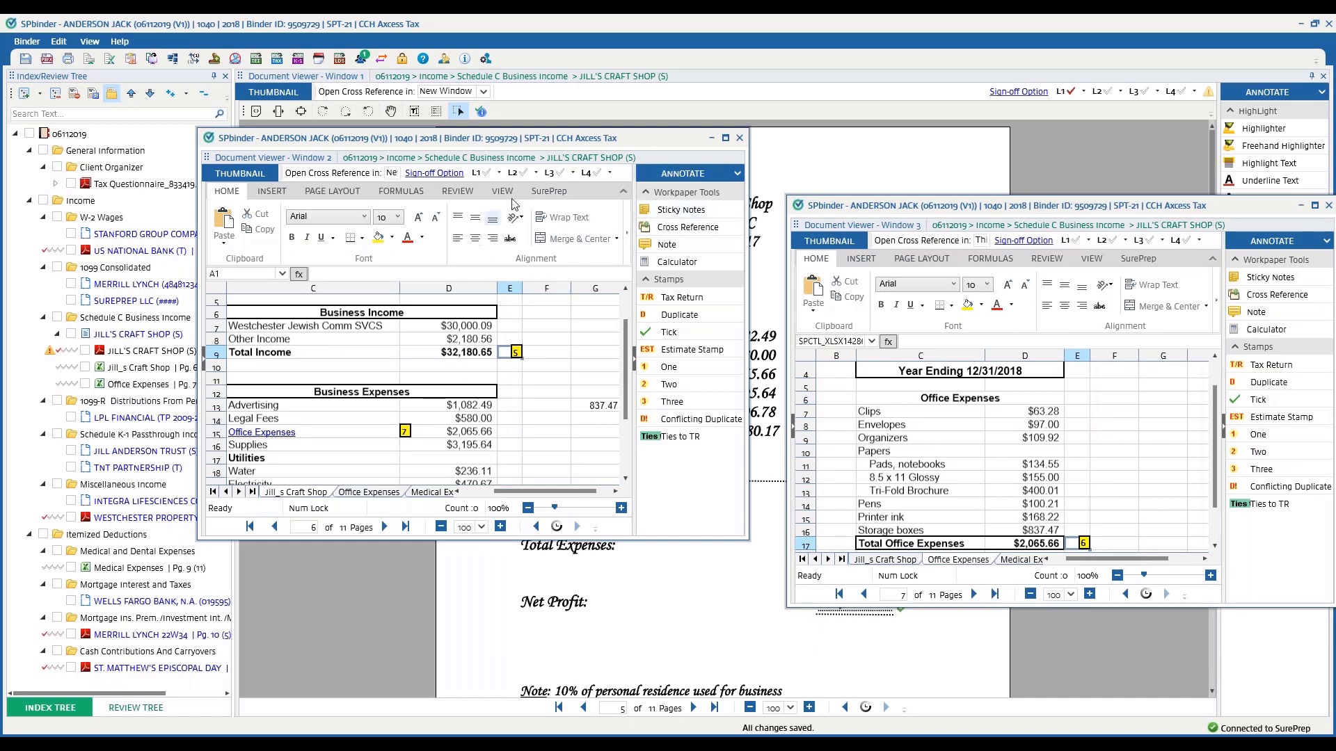
mouse_move(524, 175)
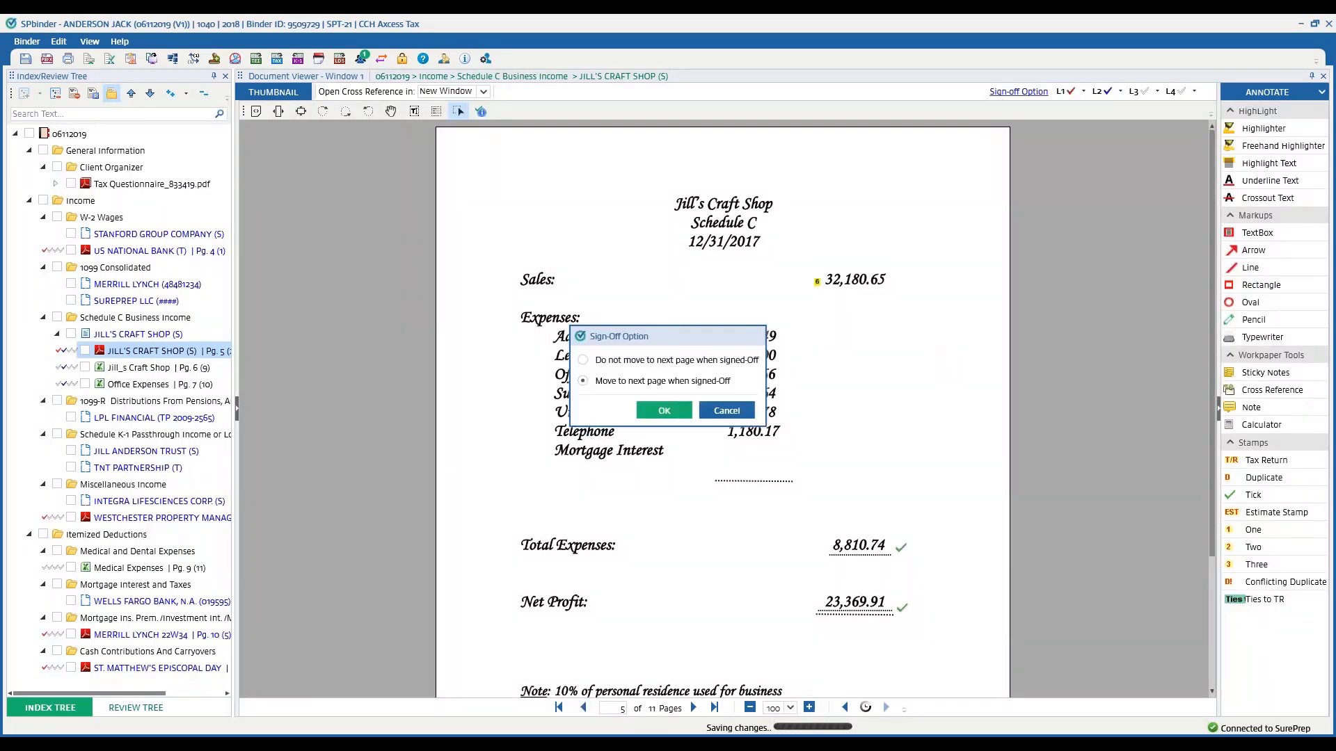
mouse_move(725, 410)
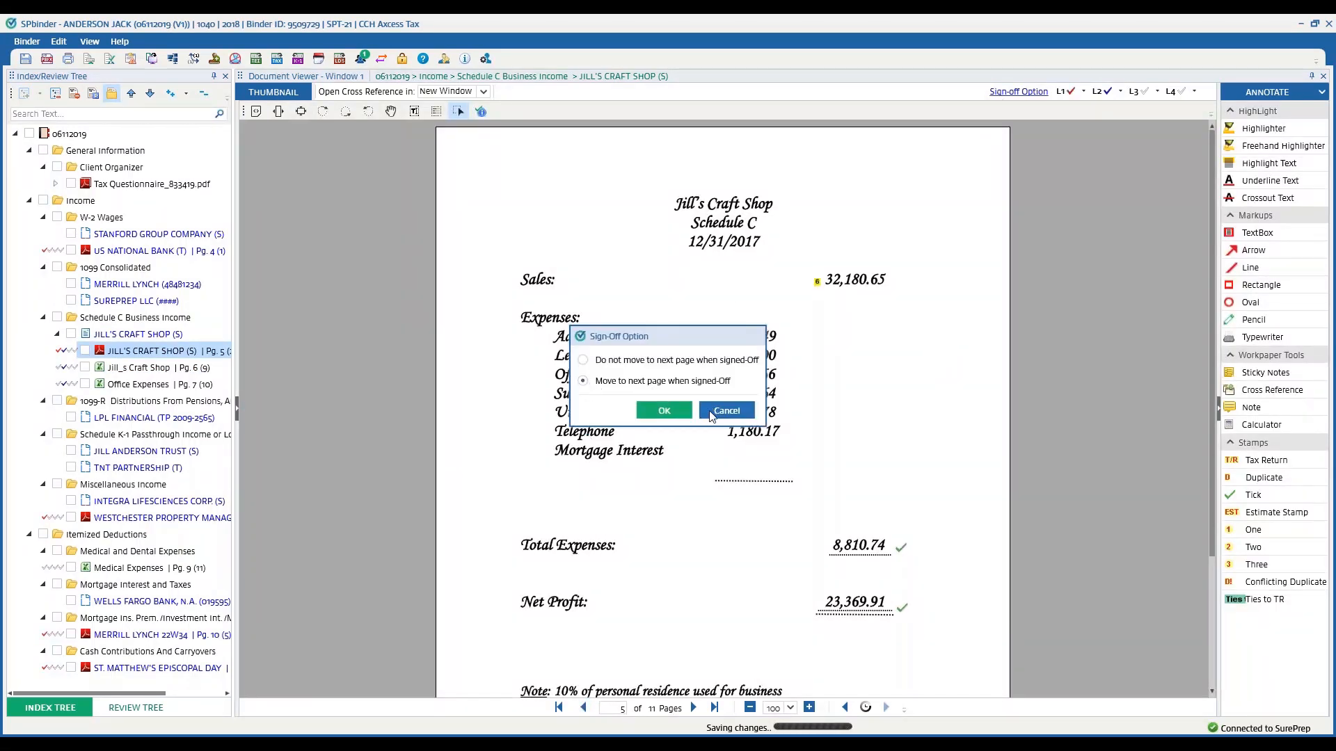
Cancel the sign-off options and bring up Jill's Craft Shop page 6 workpaper
left_click(725, 410)
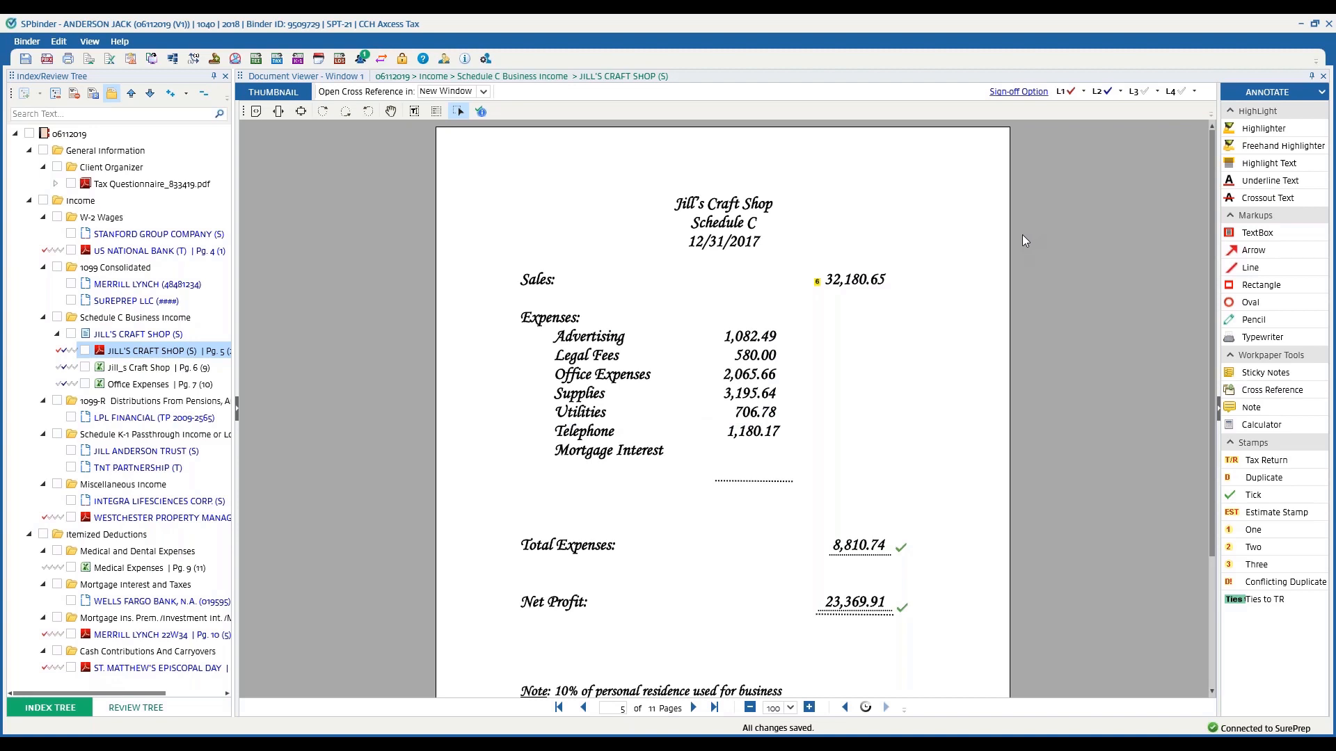
mouse_move(952, 211)
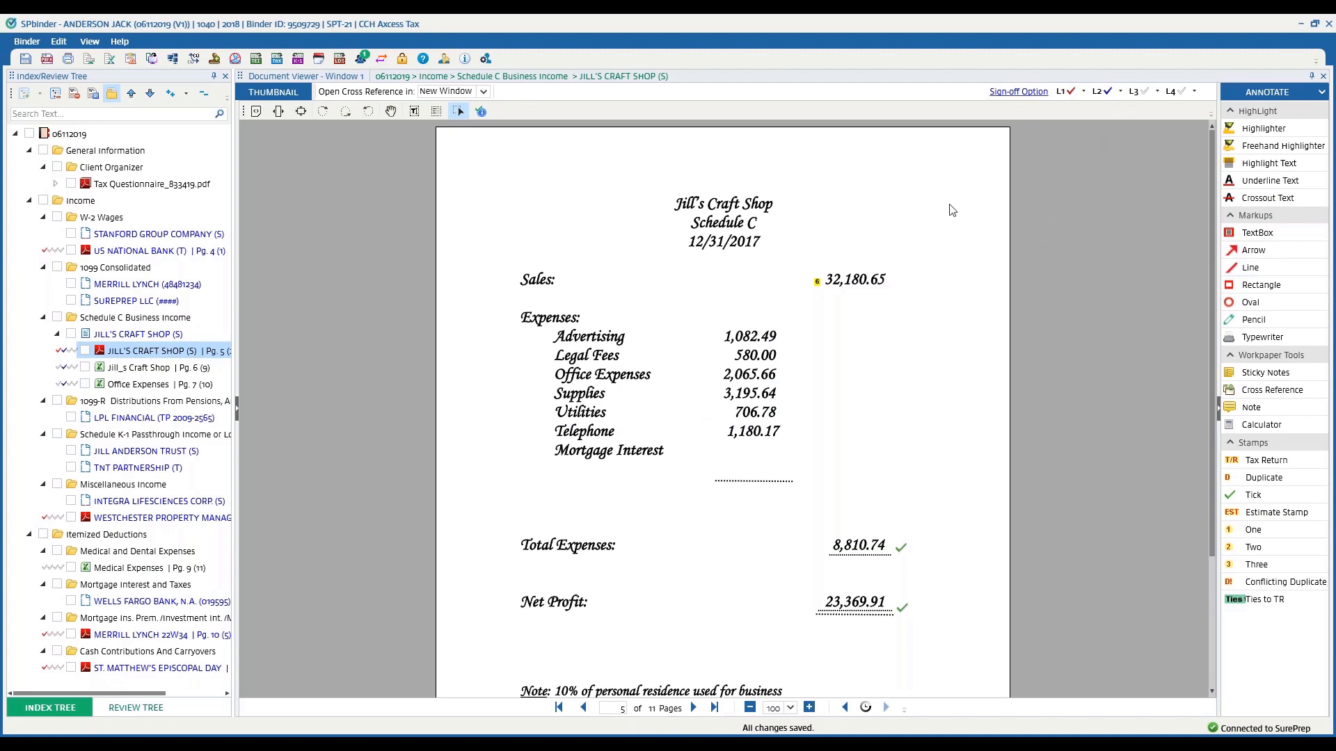
left_click(1120, 91)
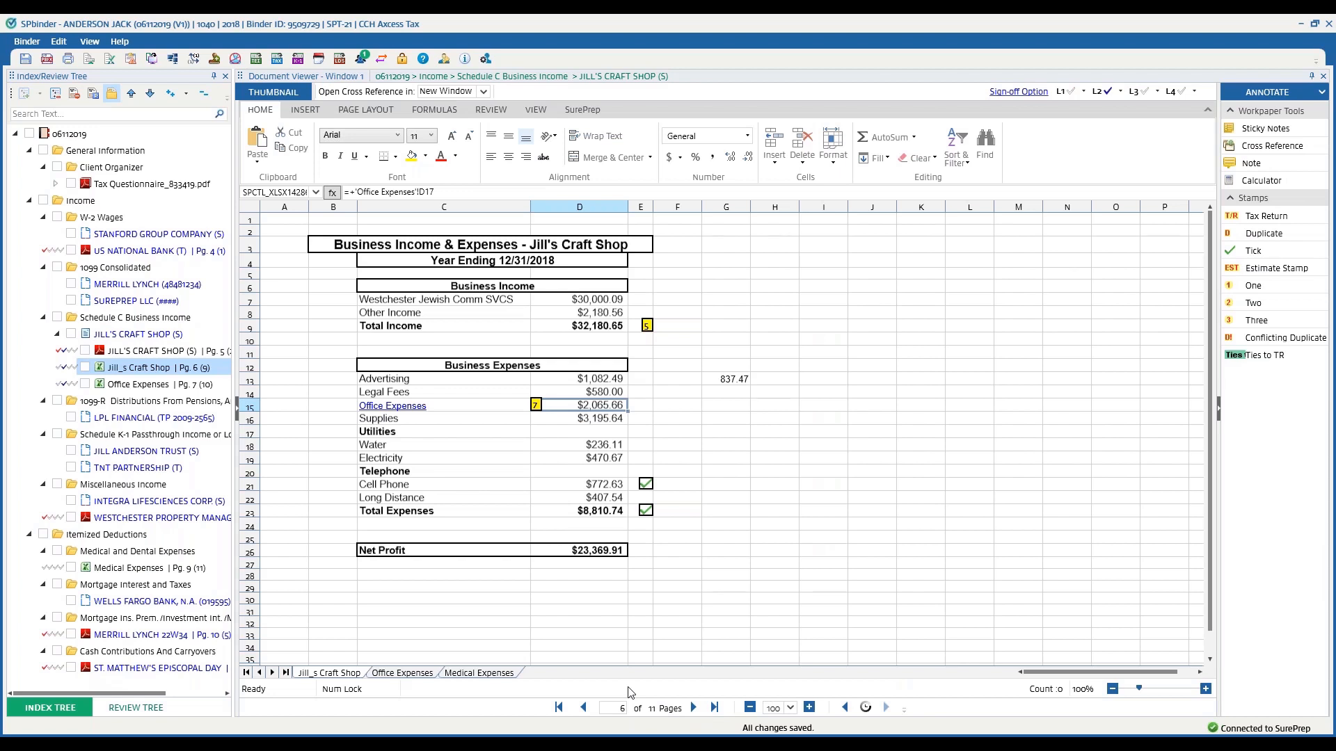
mouse_move(668, 400)
type("5454")
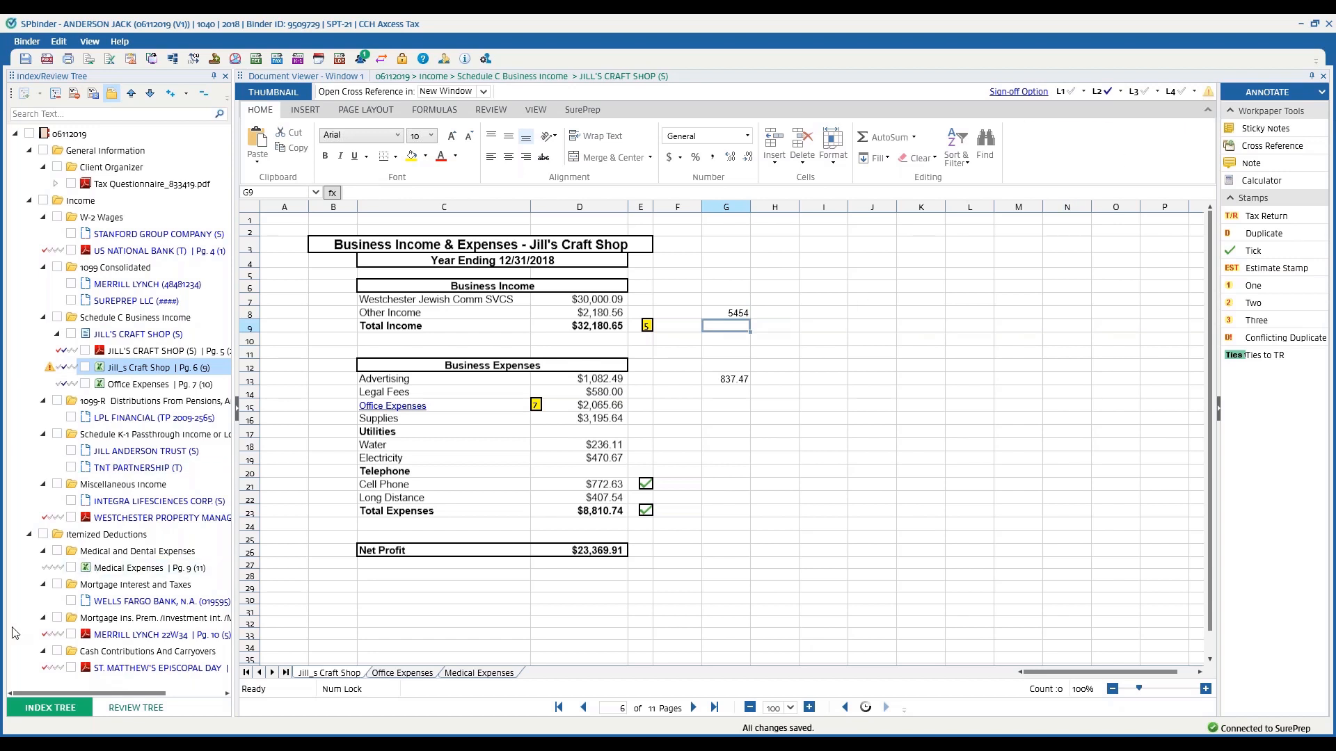
left_click(134, 707)
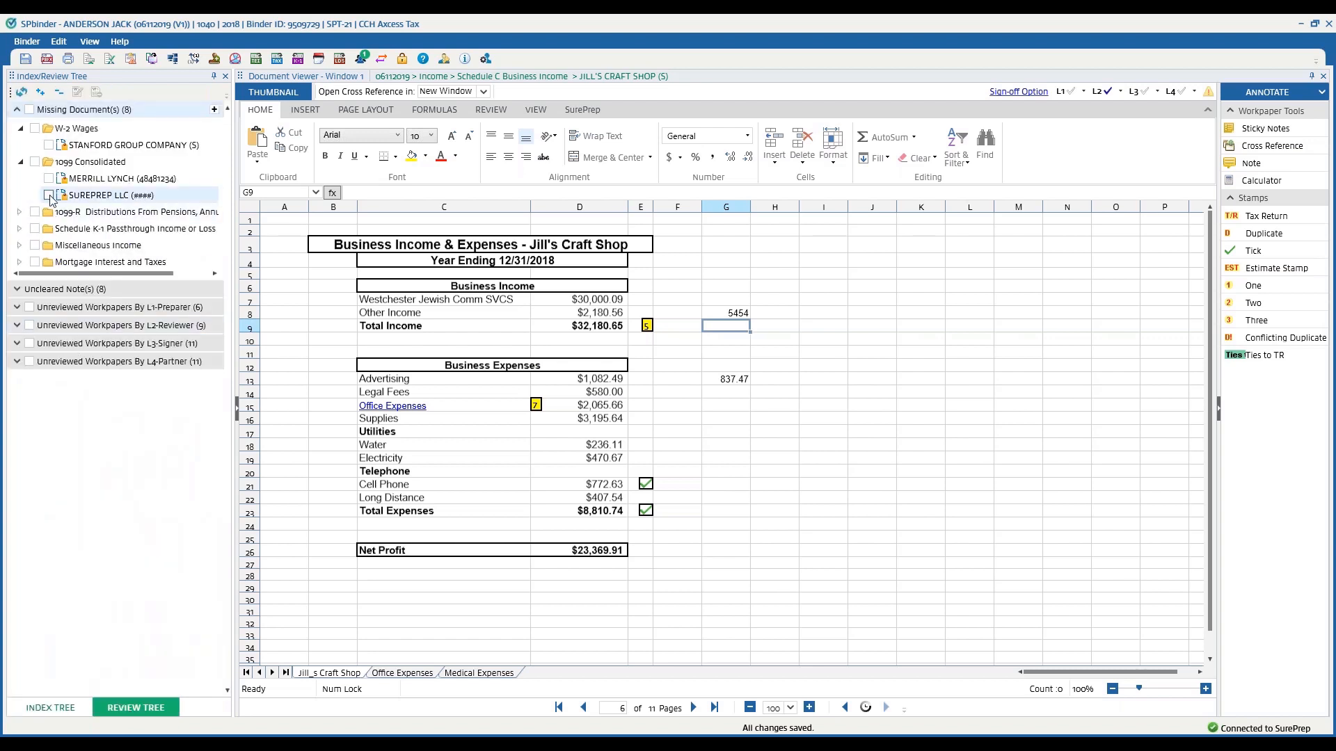
left_click(16, 325)
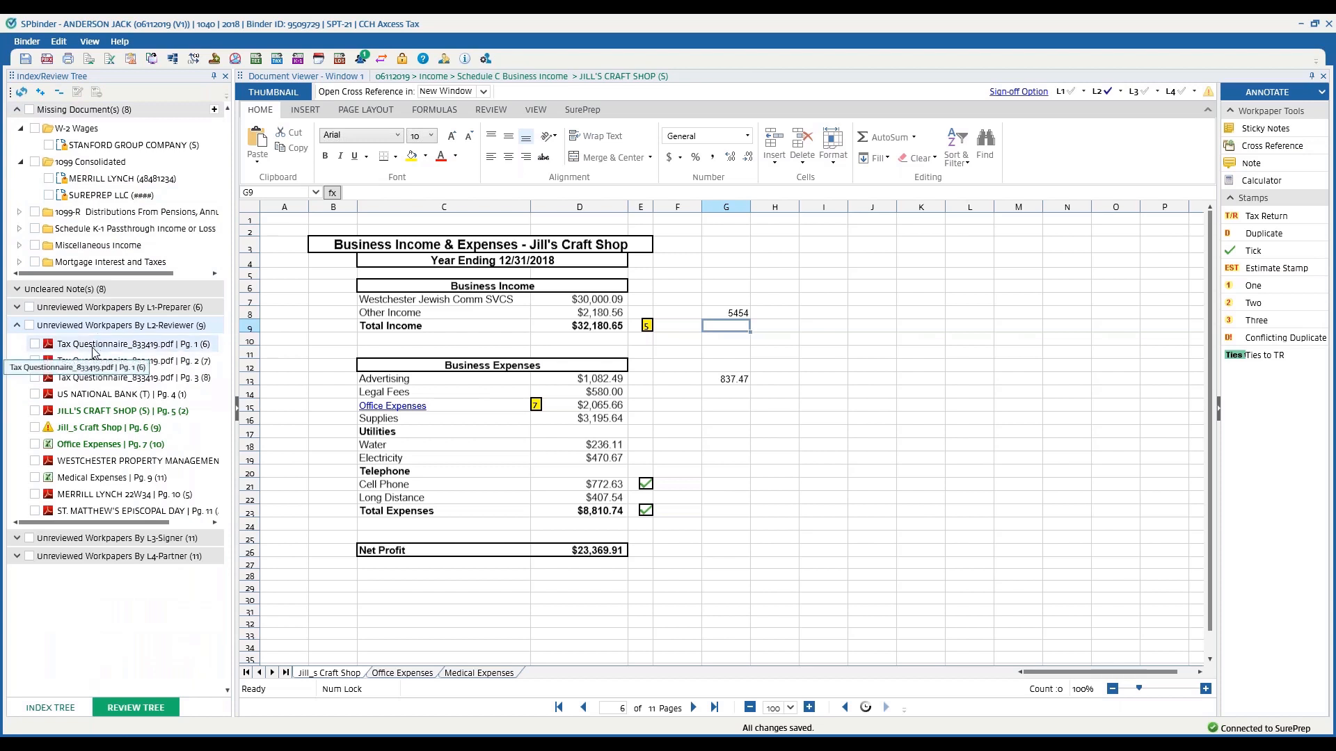
mouse_move(102, 410)
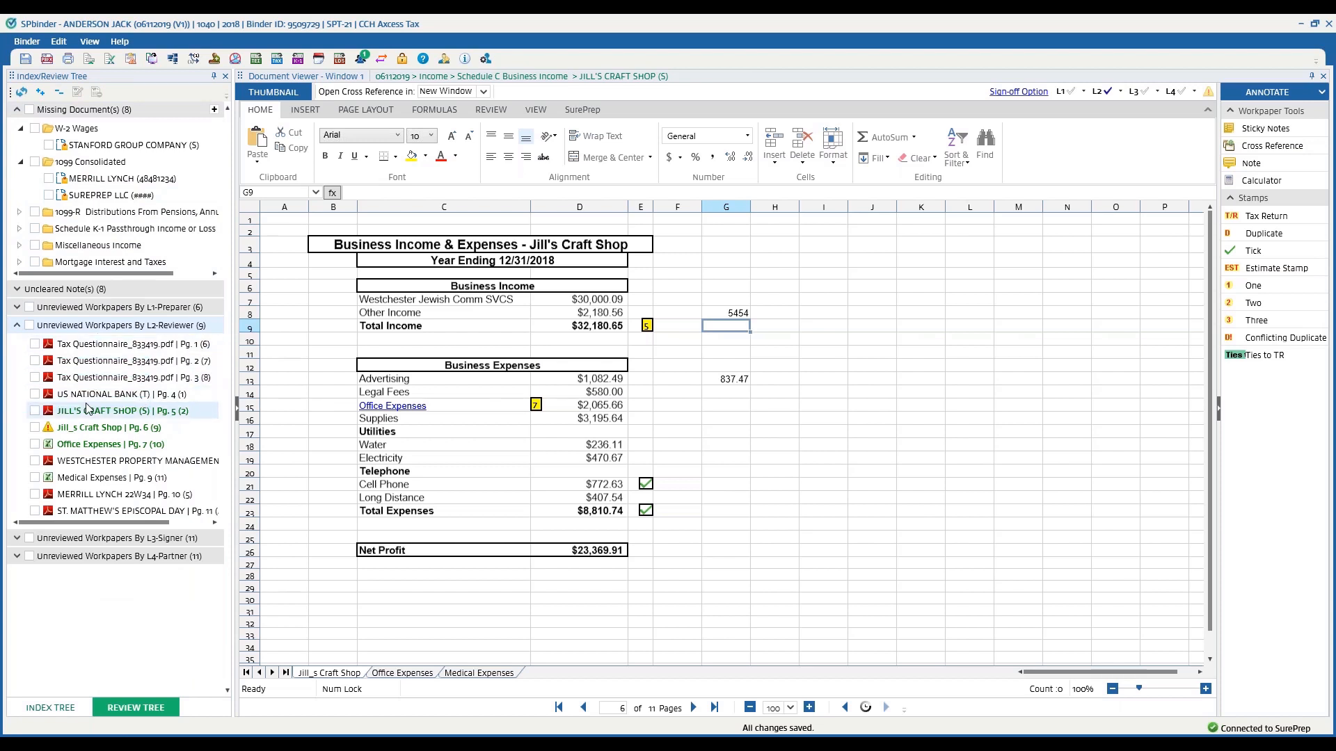
left_click(109, 427)
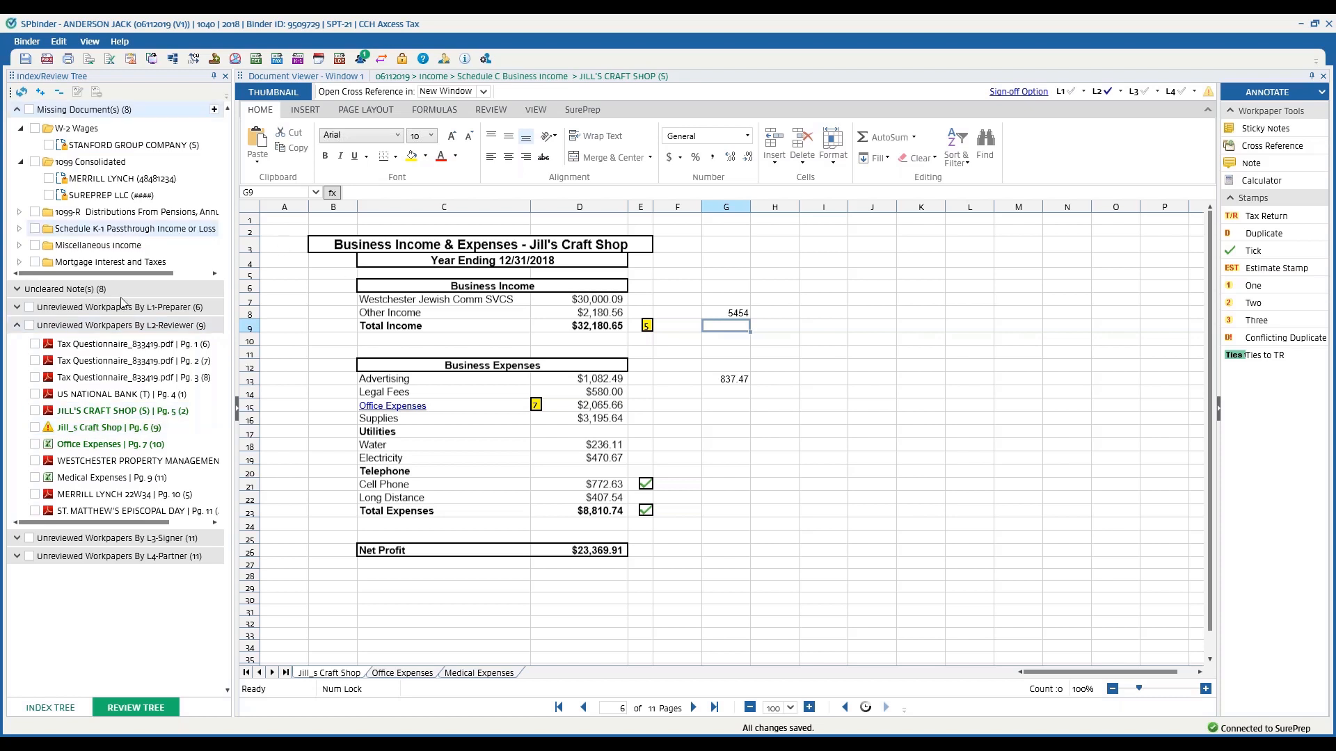
left_click(50, 707)
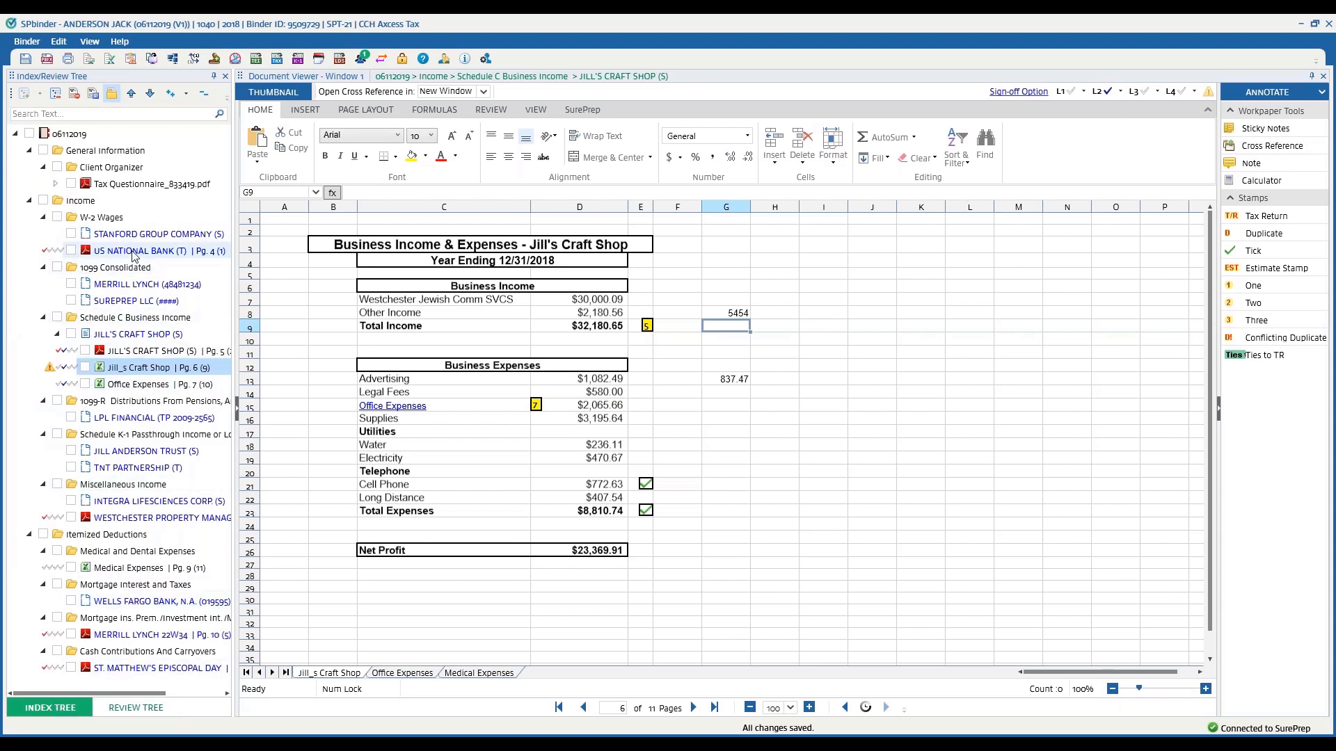
mouse_move(136, 466)
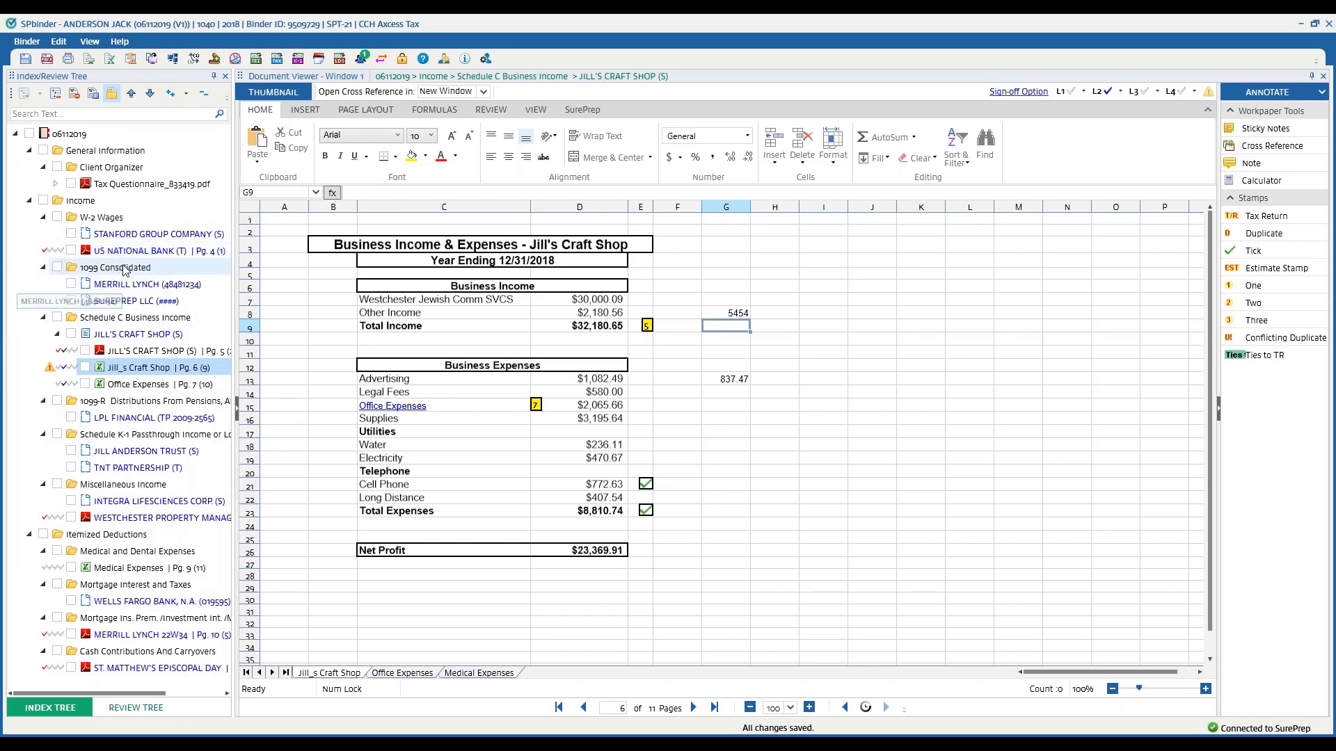
Check the W-2, Merrill Lynch 22W34 and 1099-MISC pages, returning to Jill's Craft Shop with the calculator
left_click(140, 250)
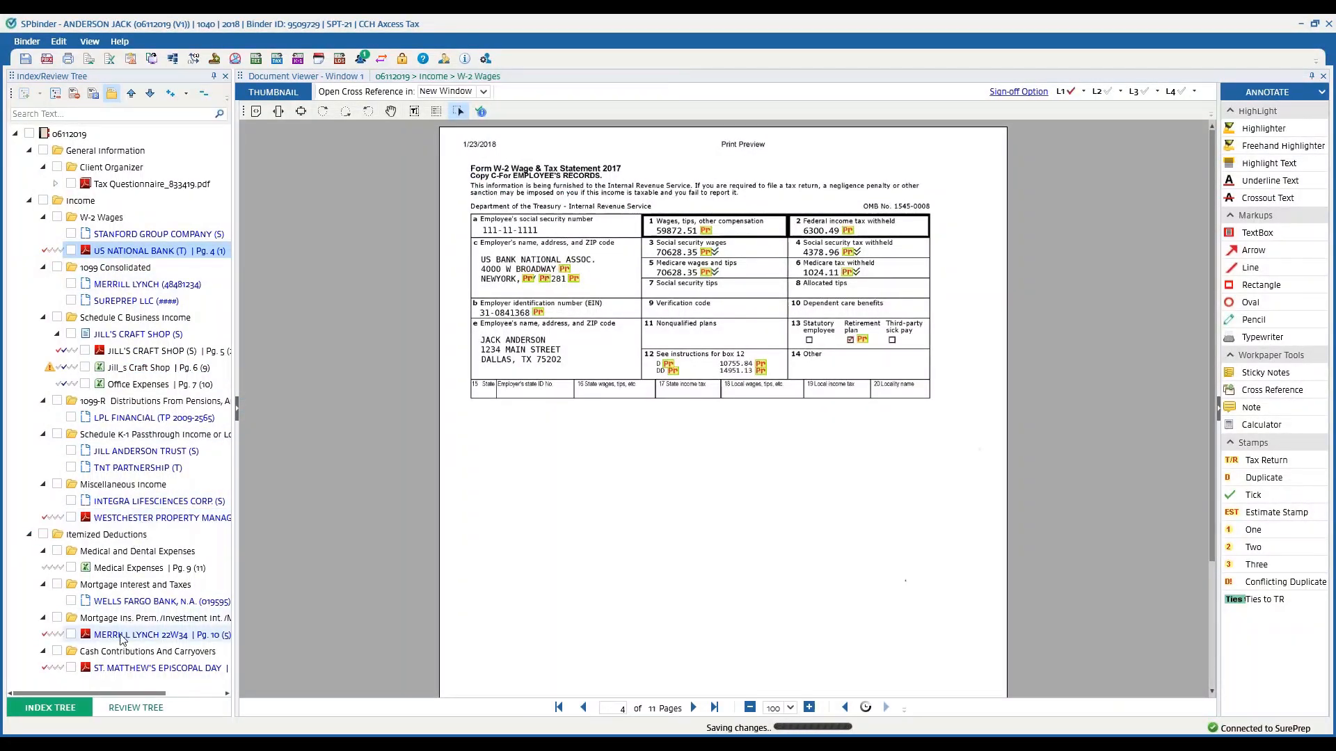
mouse_move(139, 634)
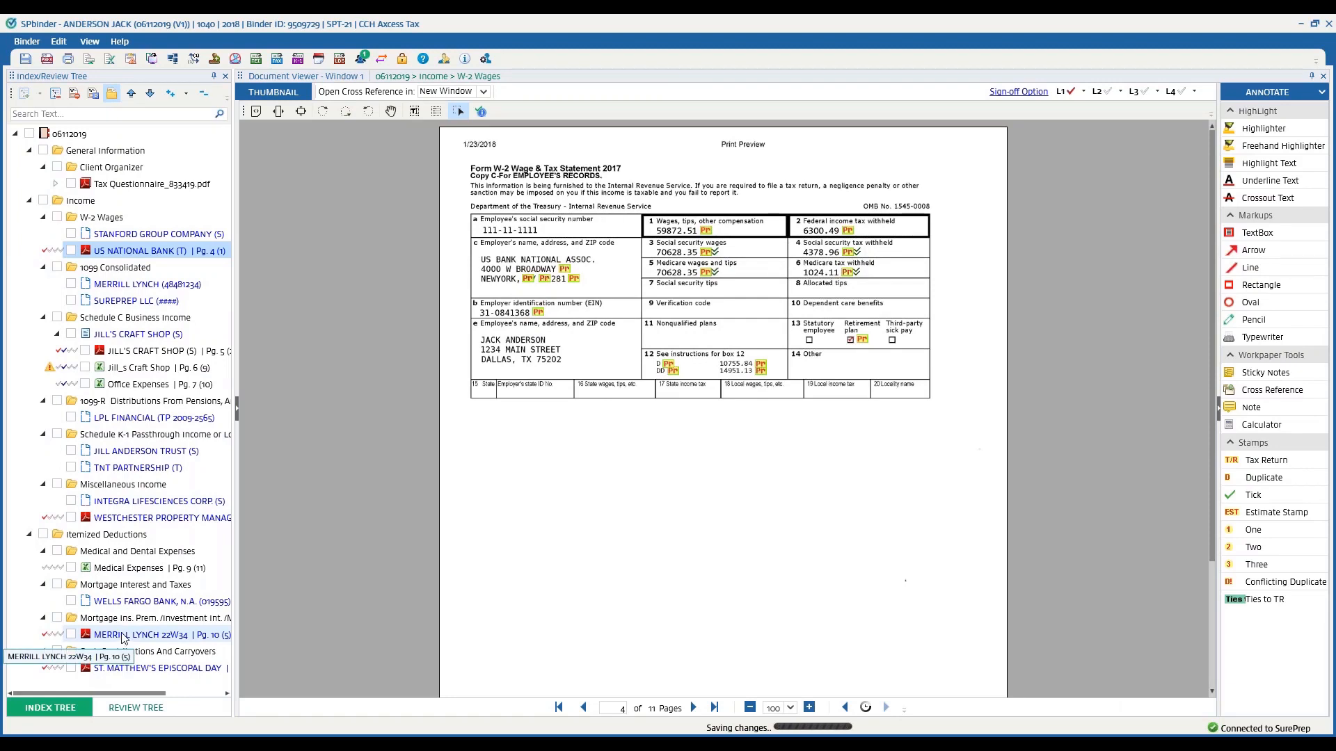
left_click(141, 635)
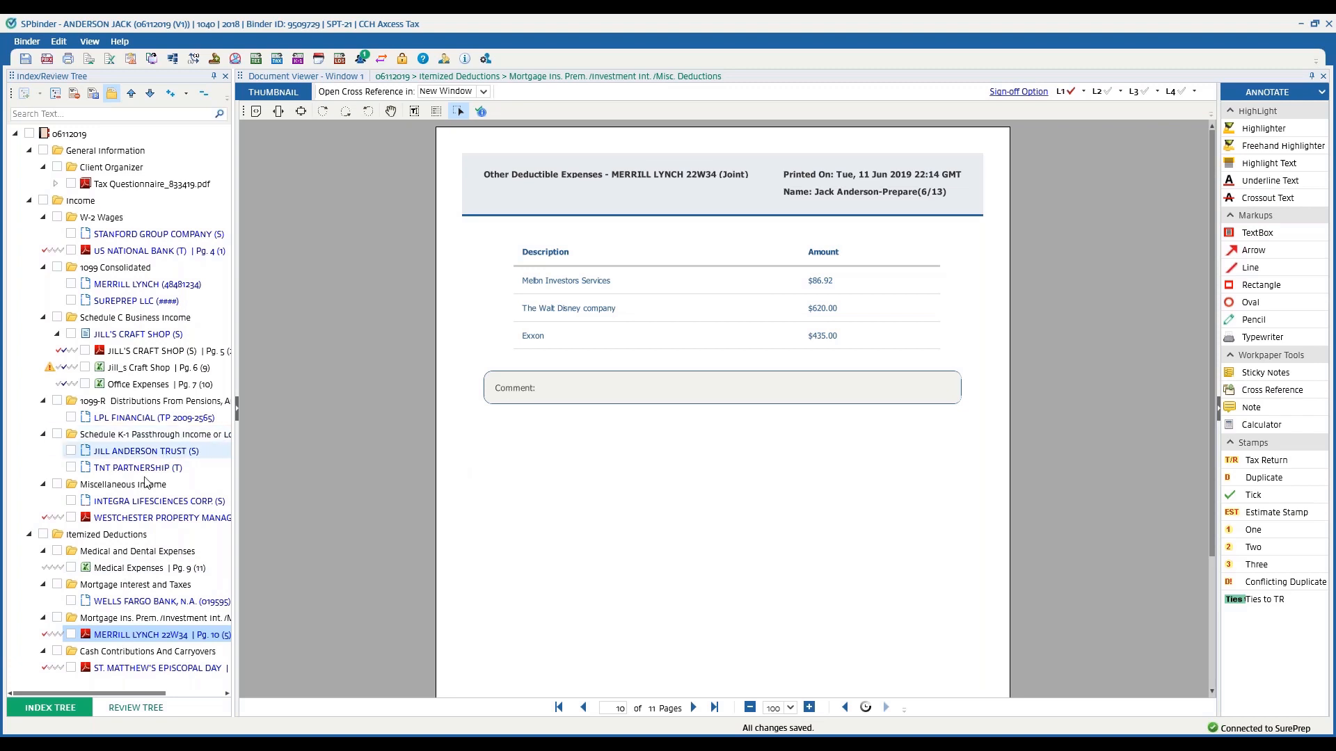
left_click(161, 517)
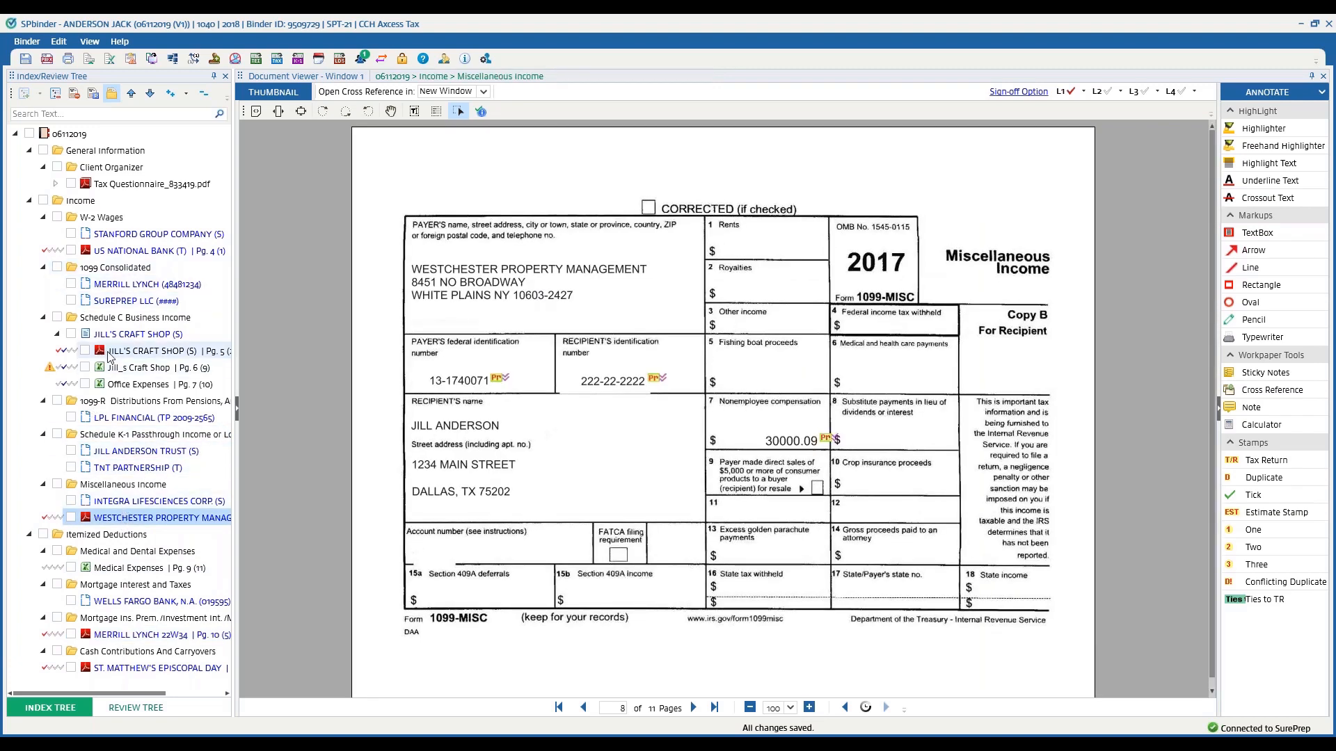
left_click(153, 350)
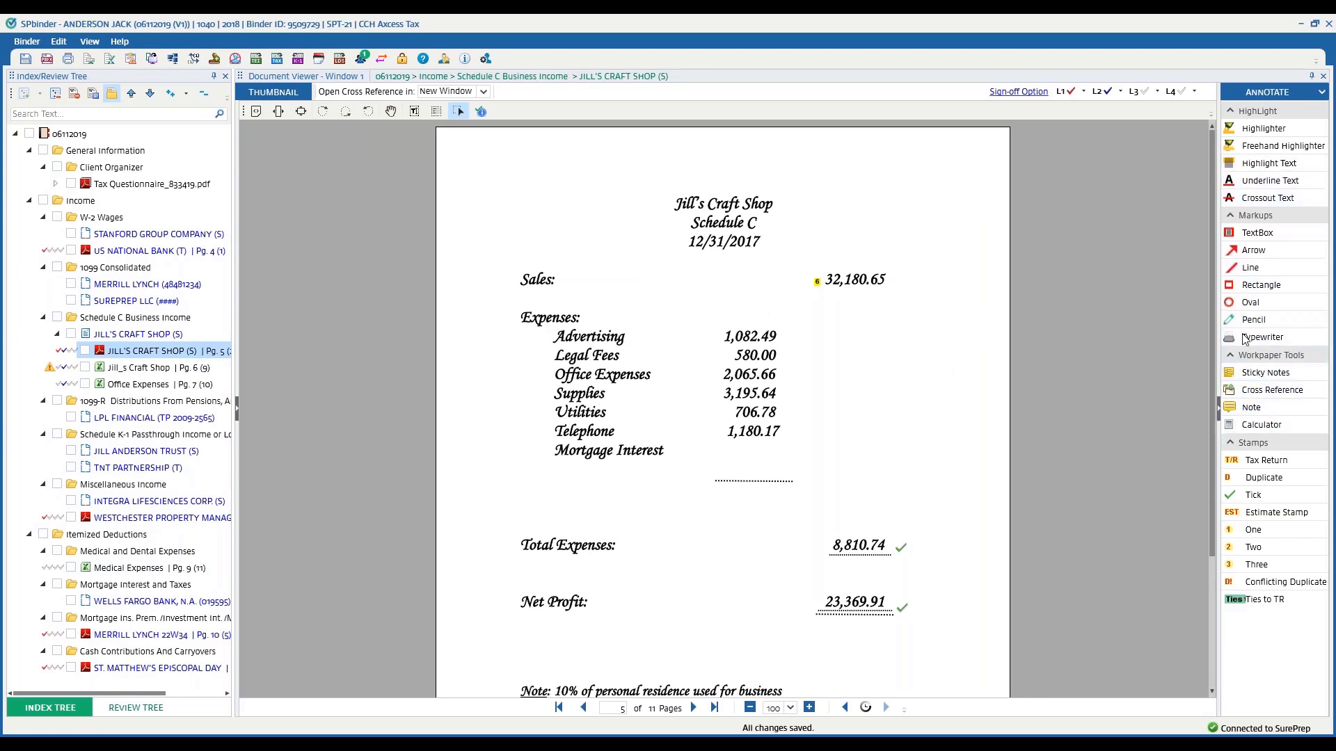
left_click(1257, 424)
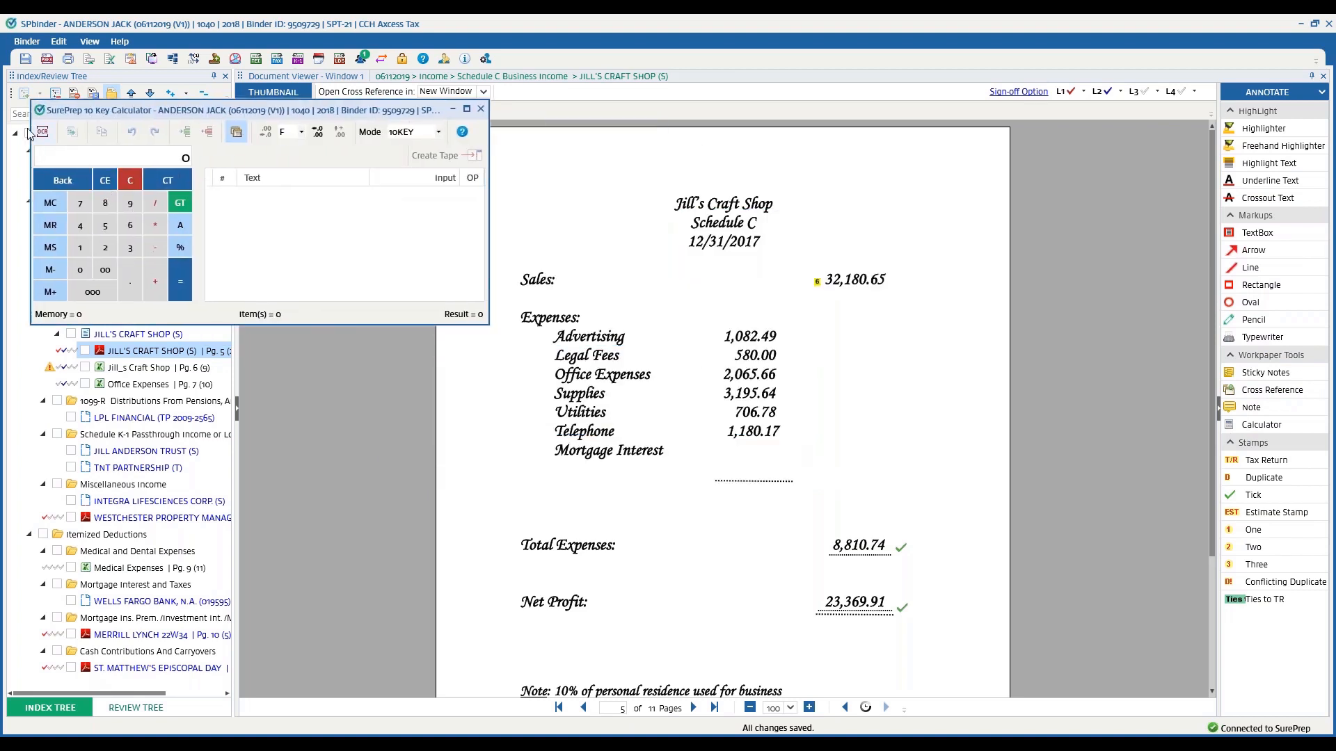
mouse_move(42, 132)
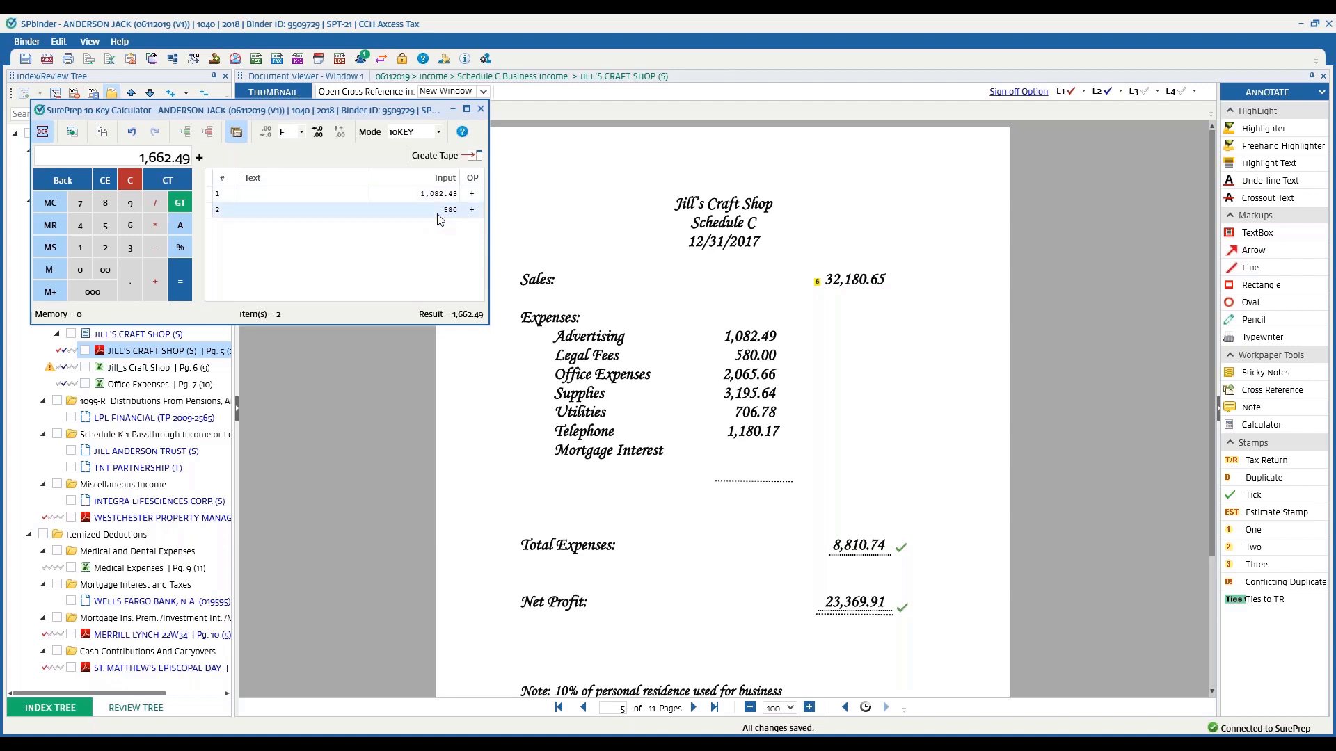
mouse_move(693, 708)
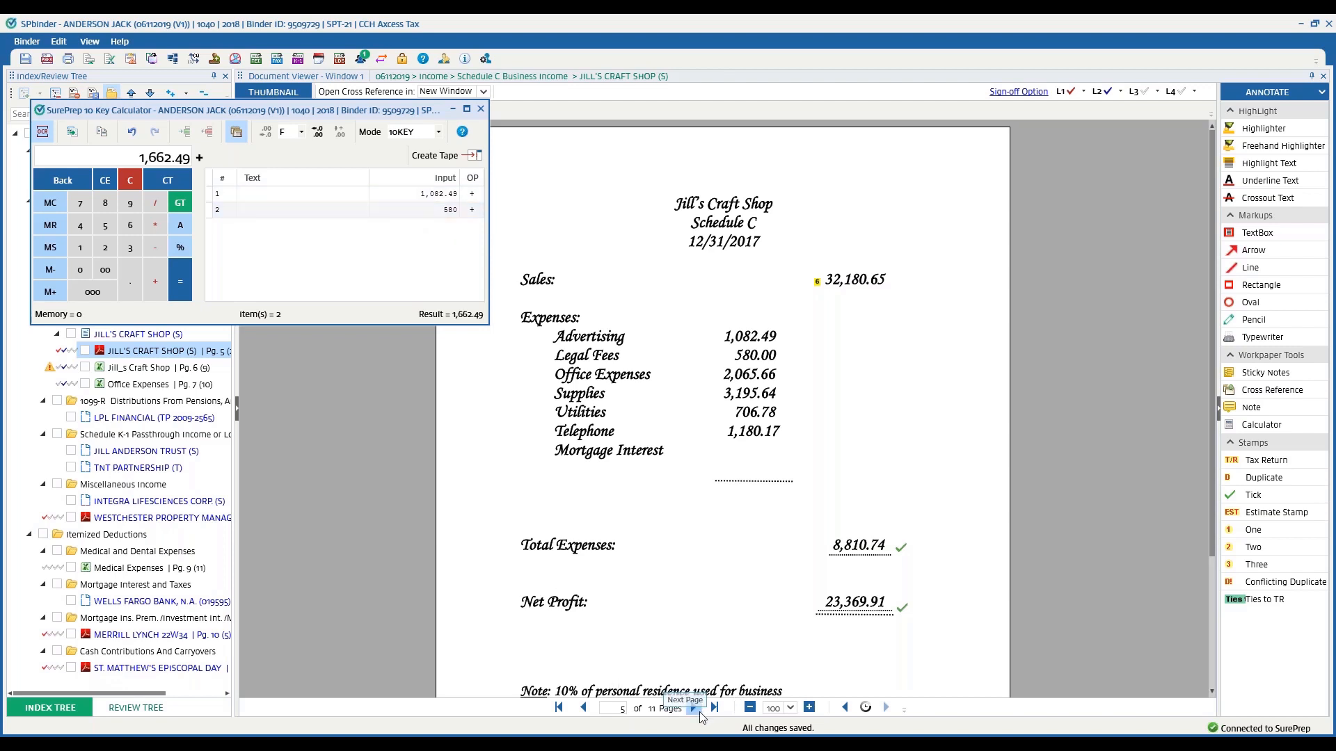
Add Pens 100.21 and 1099-MISC box 7 amount 30000.09 to the calculator tape
left_click(693, 707)
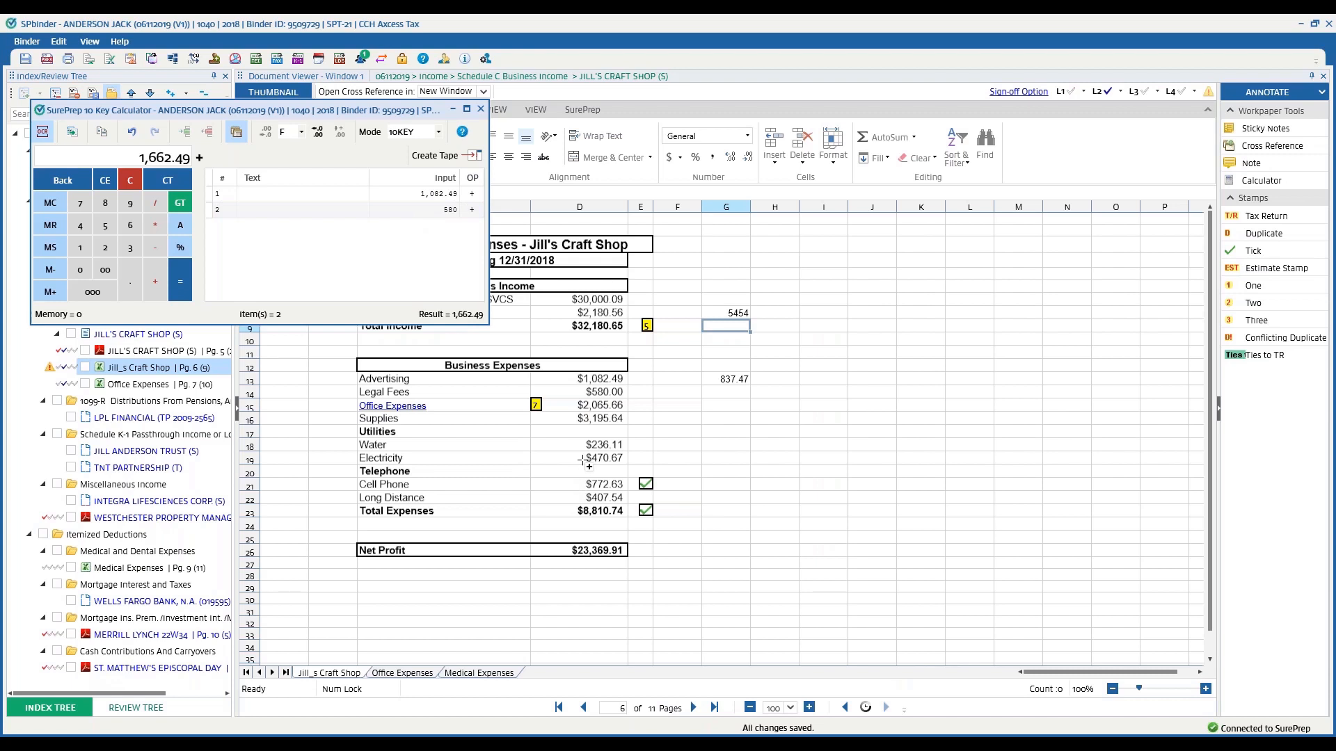
left_click(579, 444)
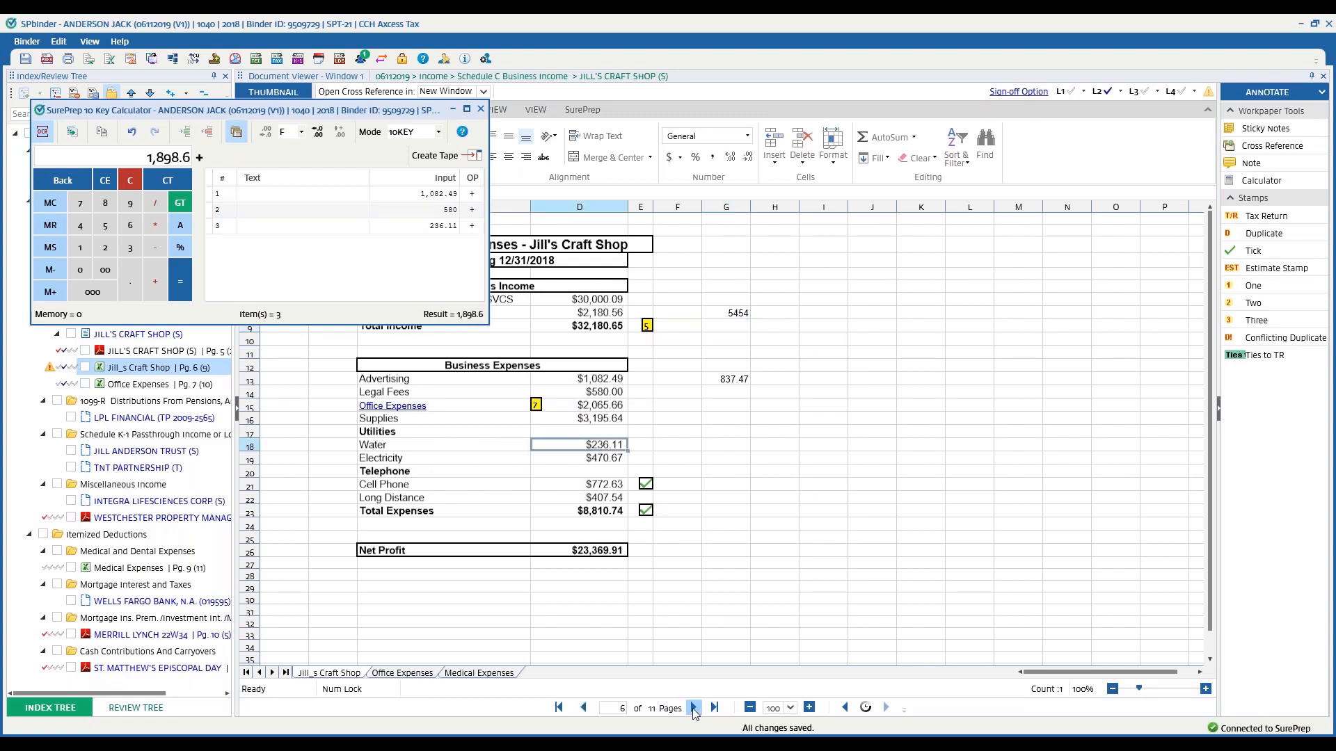
left_click(693, 707)
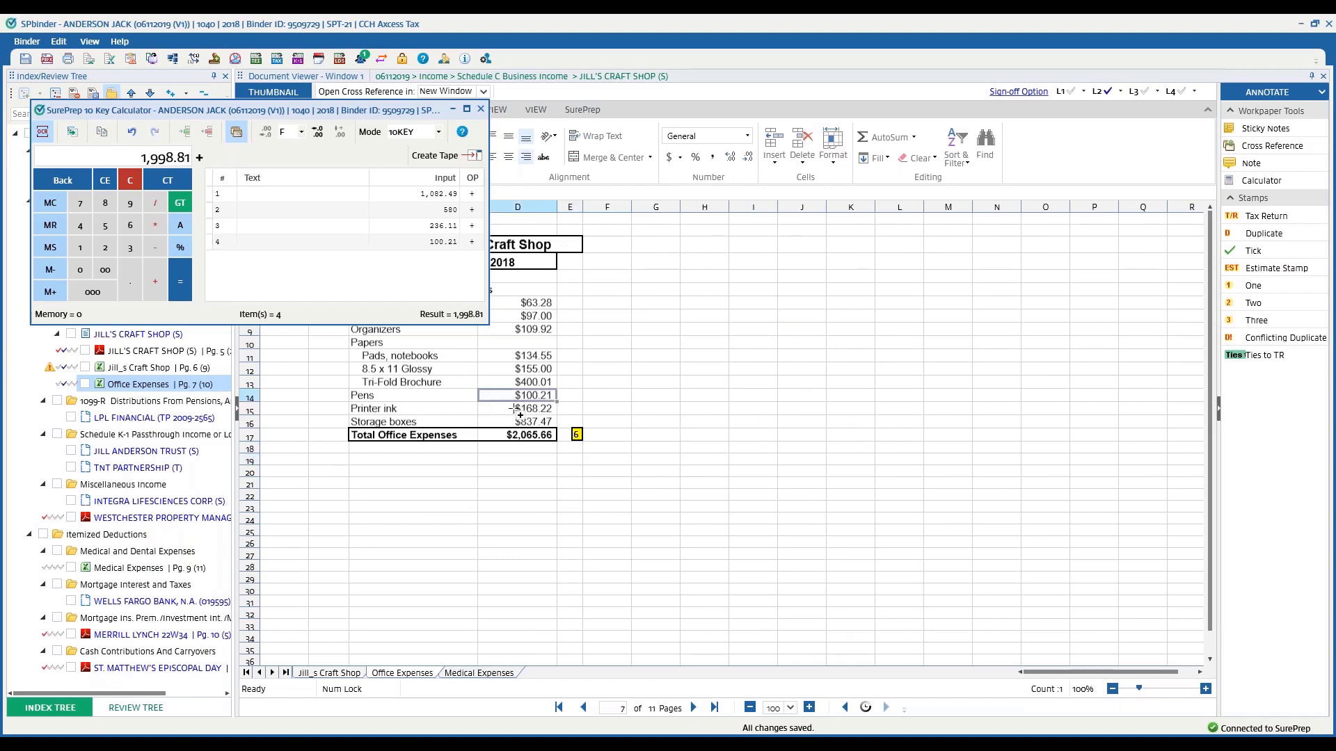
left_click(693, 708)
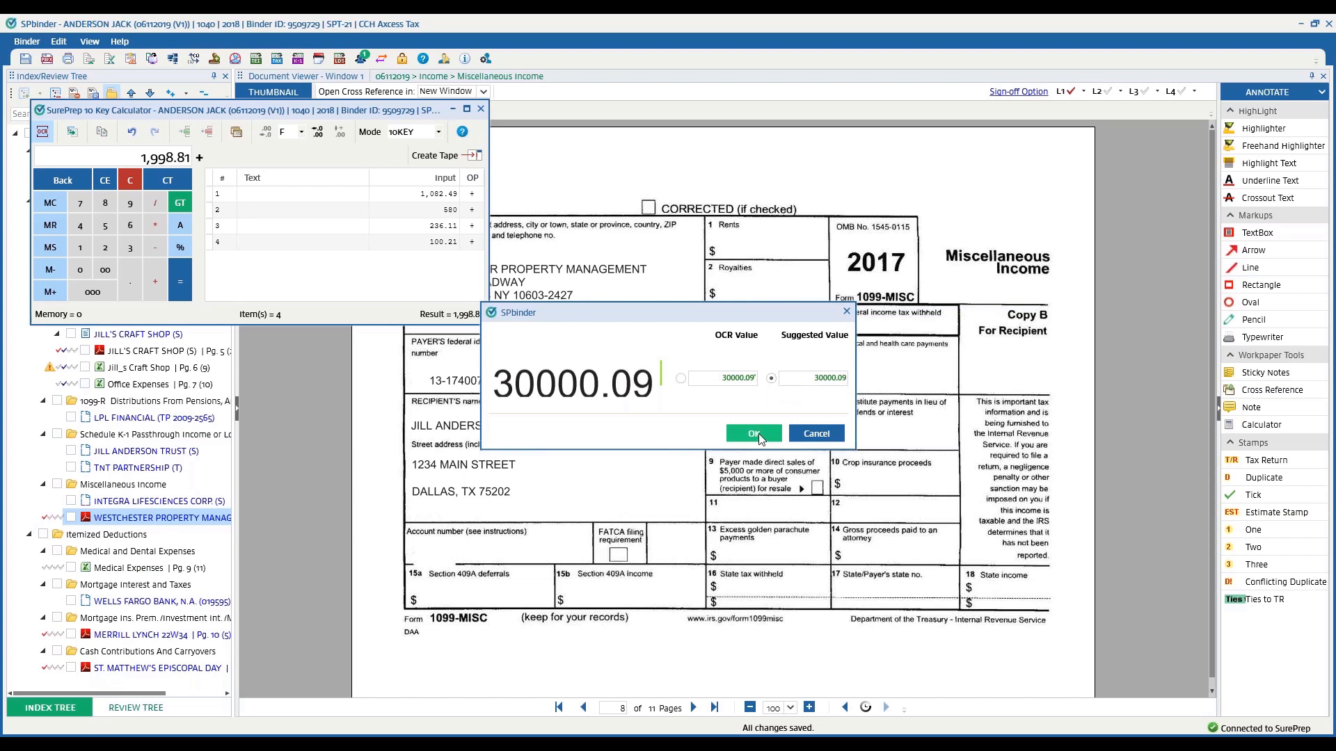
left_click(752, 433)
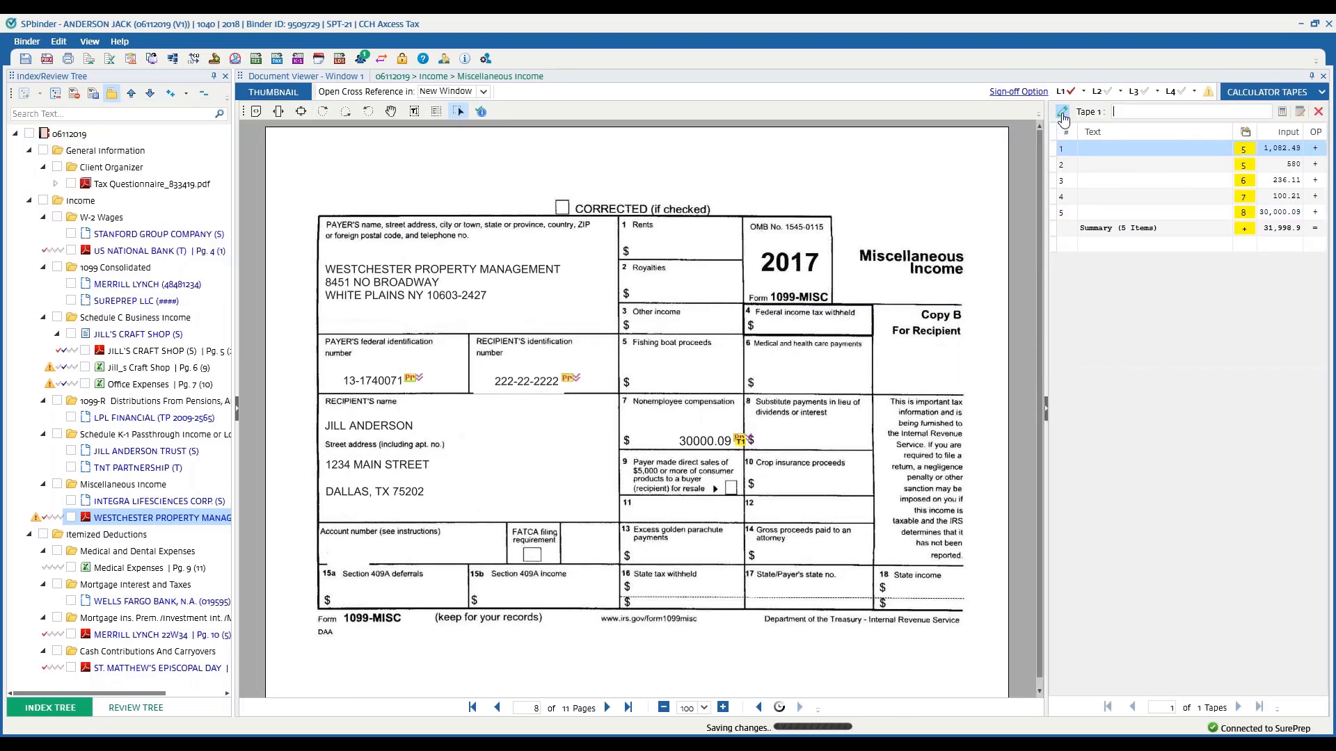
Title the tape 'Misc Expenses' and stamp its 31,998.9 total on the 1099-MISC
type("Misc")
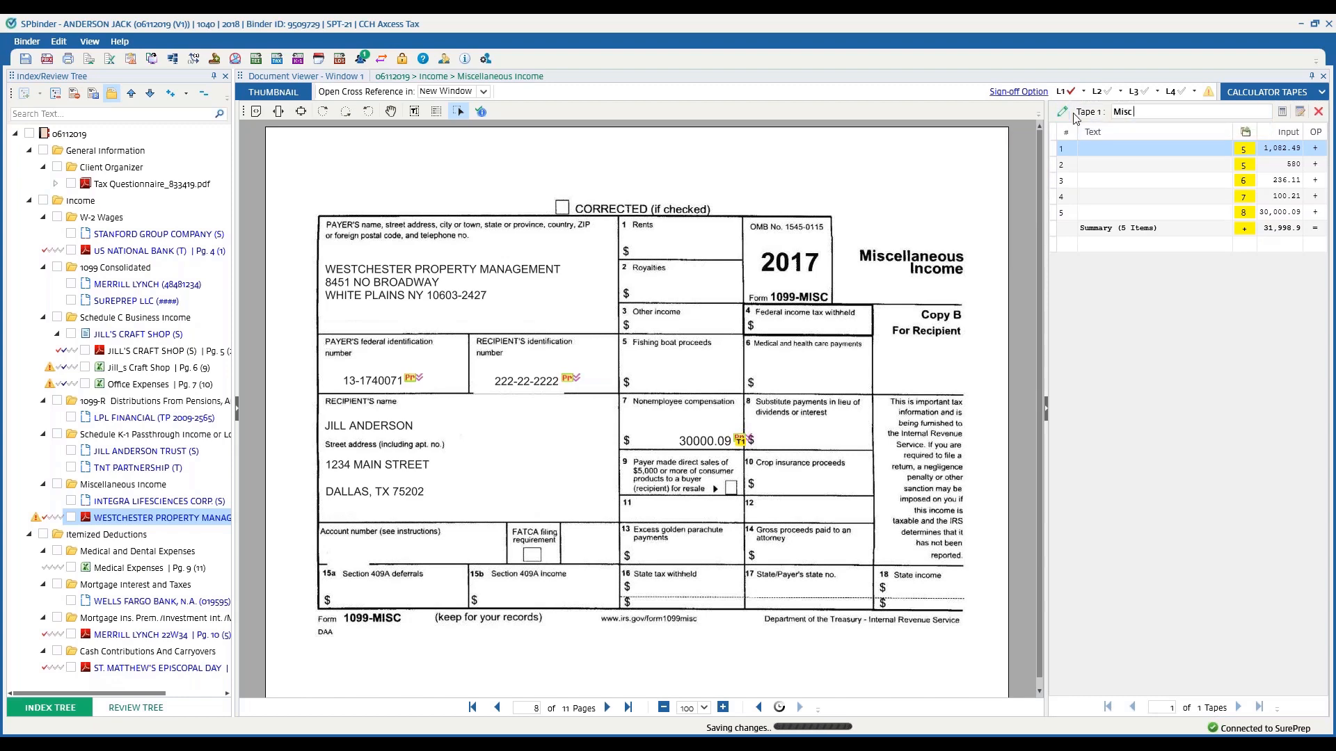
type("Expenses")
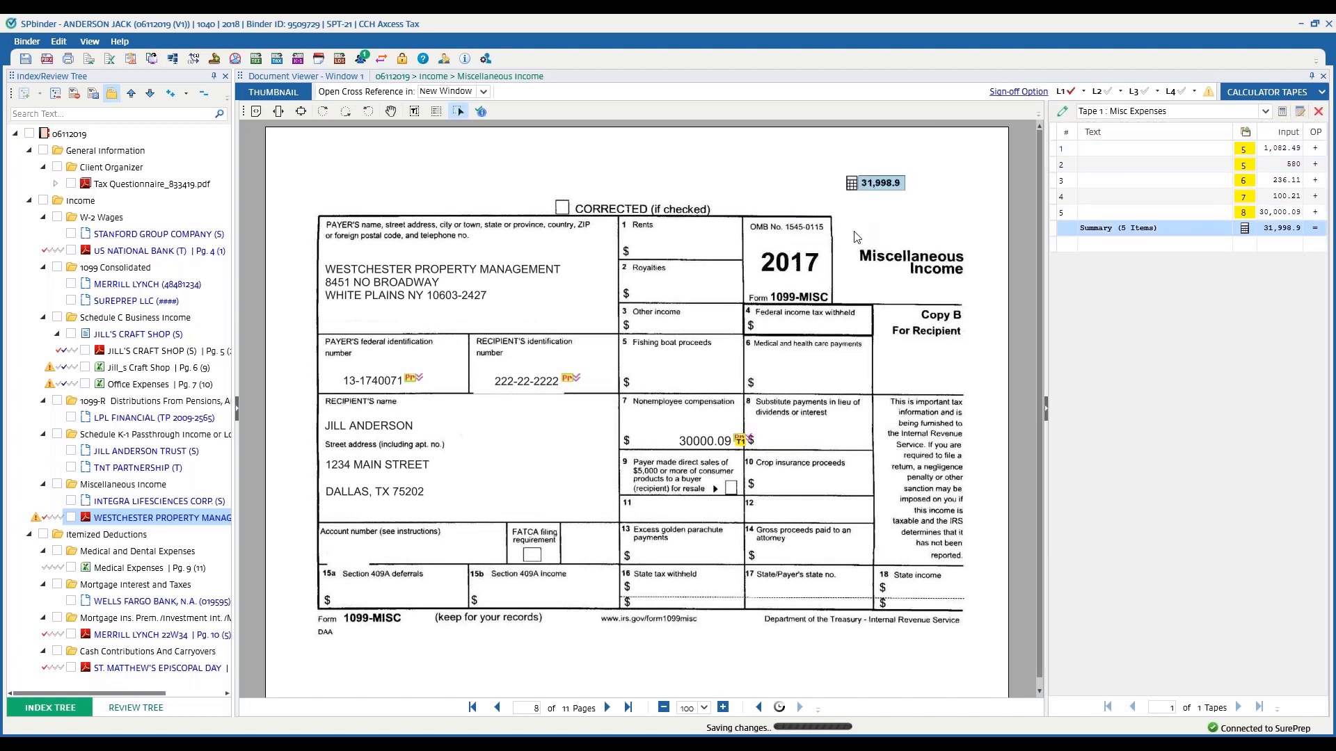
mouse_move(786, 208)
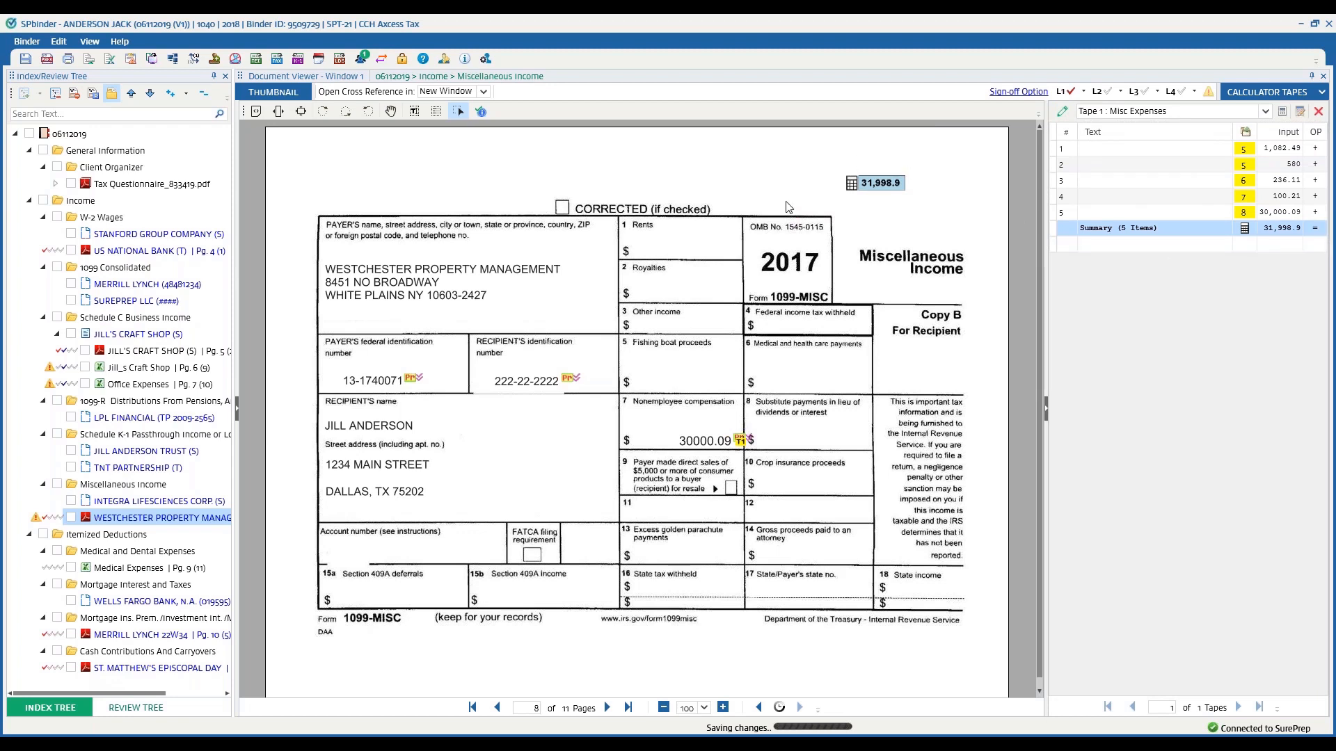
mouse_move(882, 175)
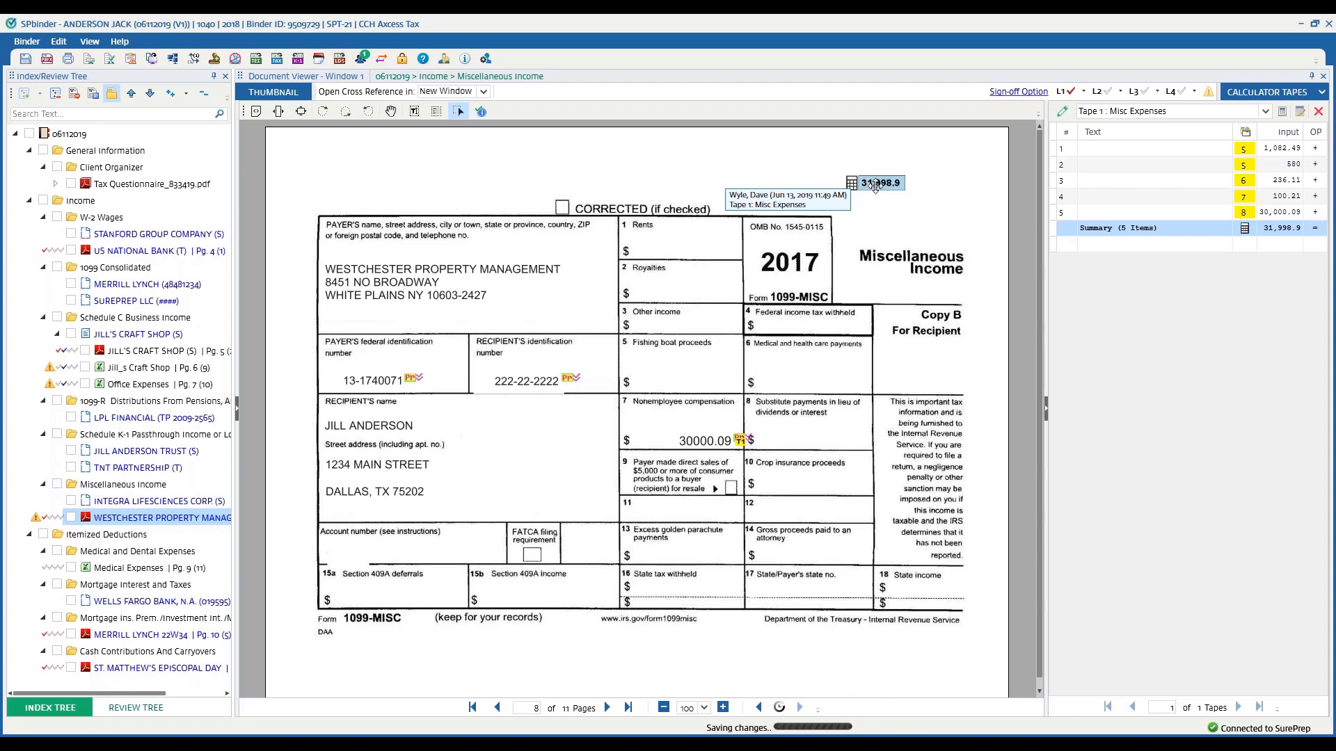
mouse_move(1243, 149)
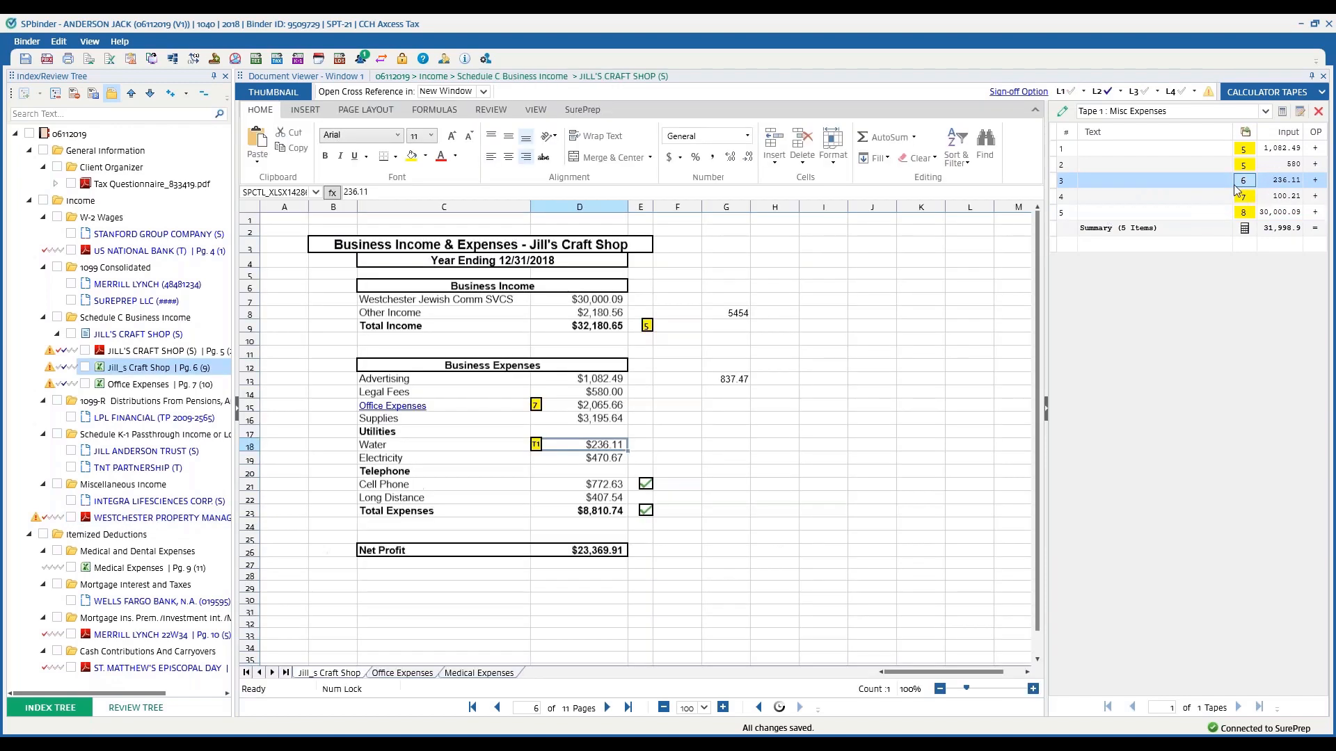
mouse_move(1283, 110)
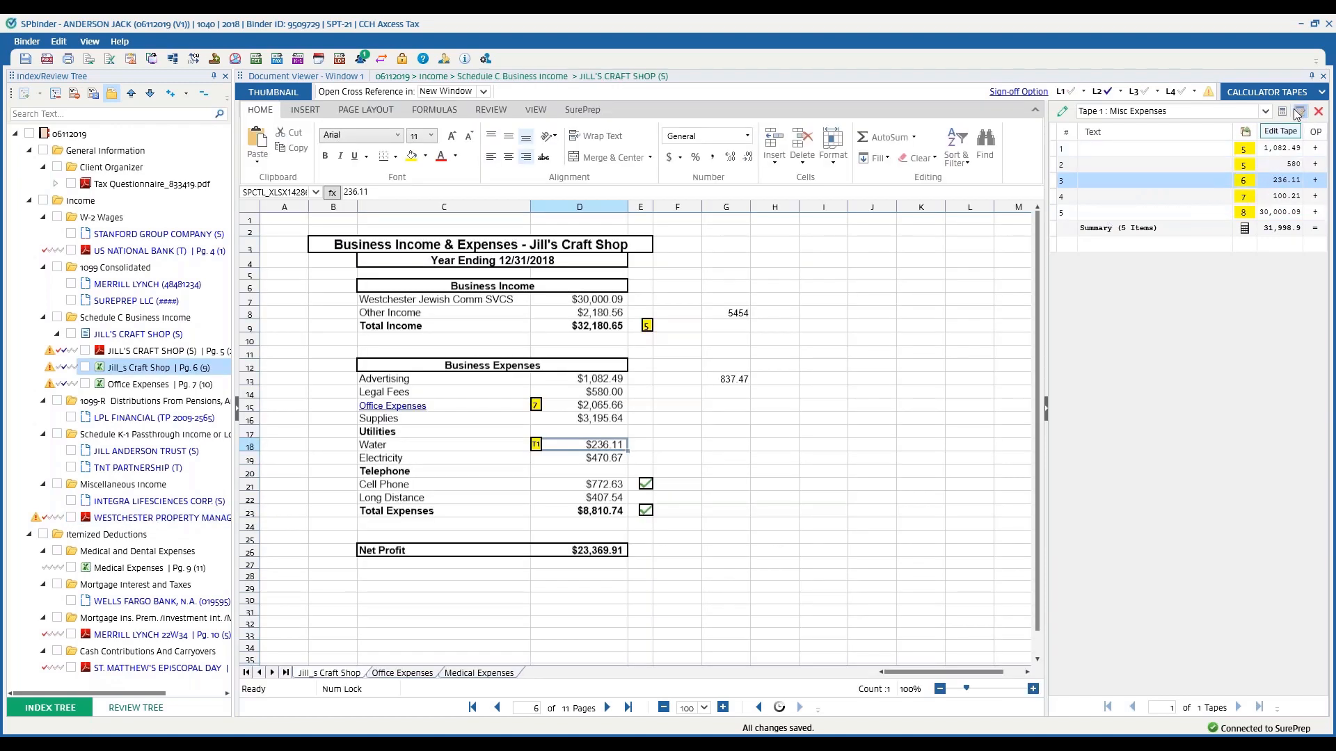
Reopen the Misc Expenses tape, close the calculator, and jump to the stamped 1099-MISC total
left_click(1279, 130)
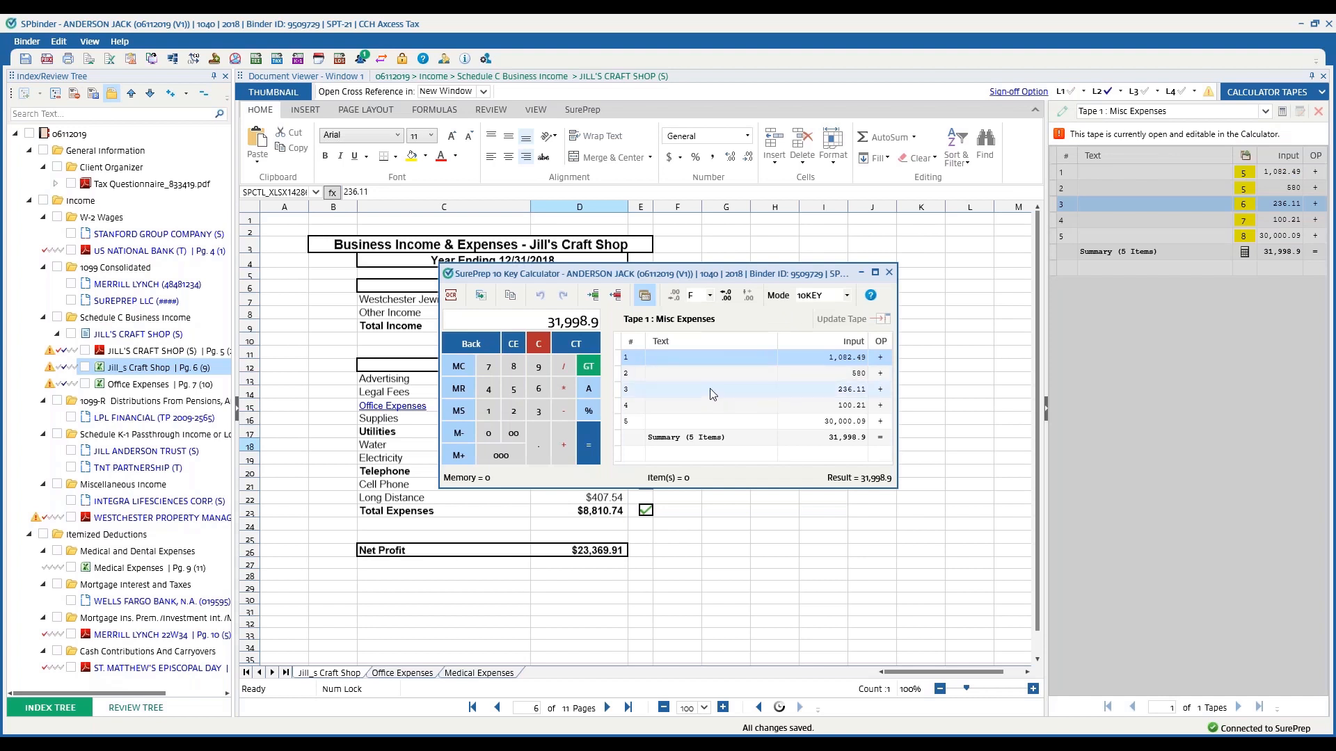
mouse_move(712, 392)
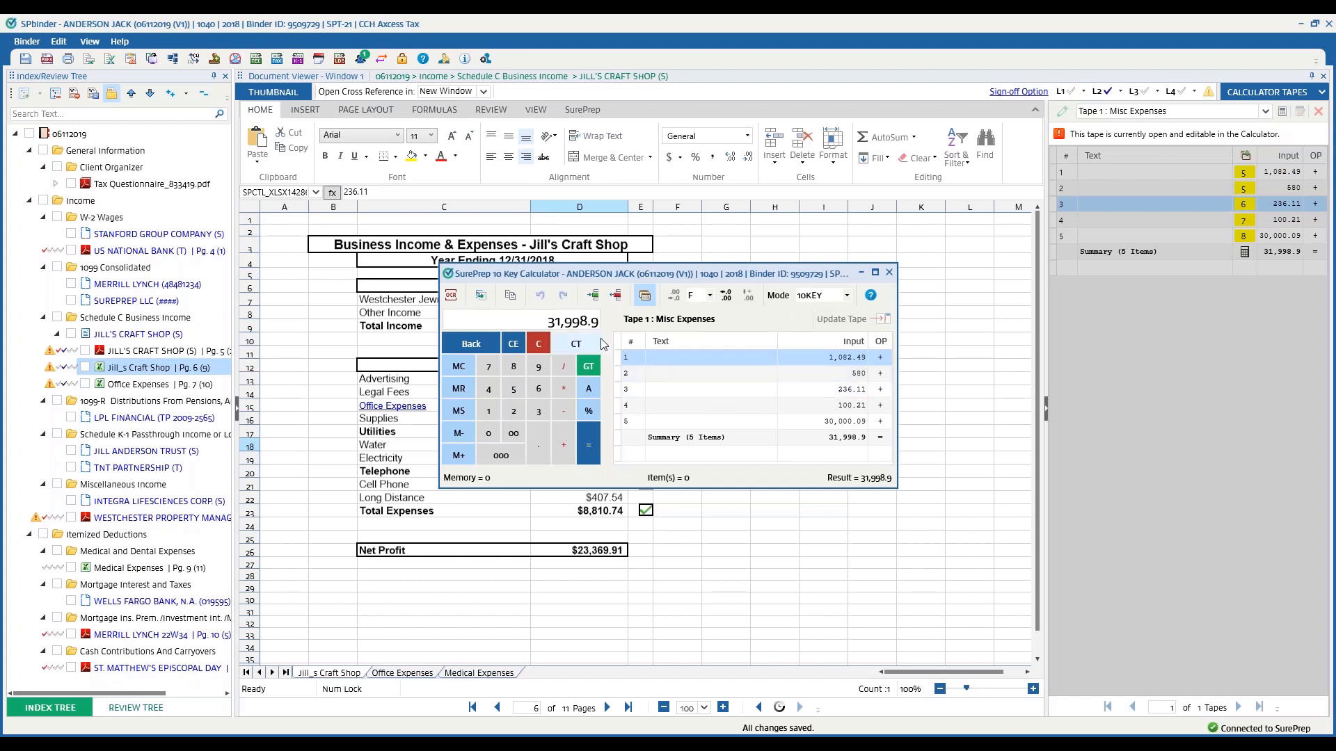
left_click(888, 272)
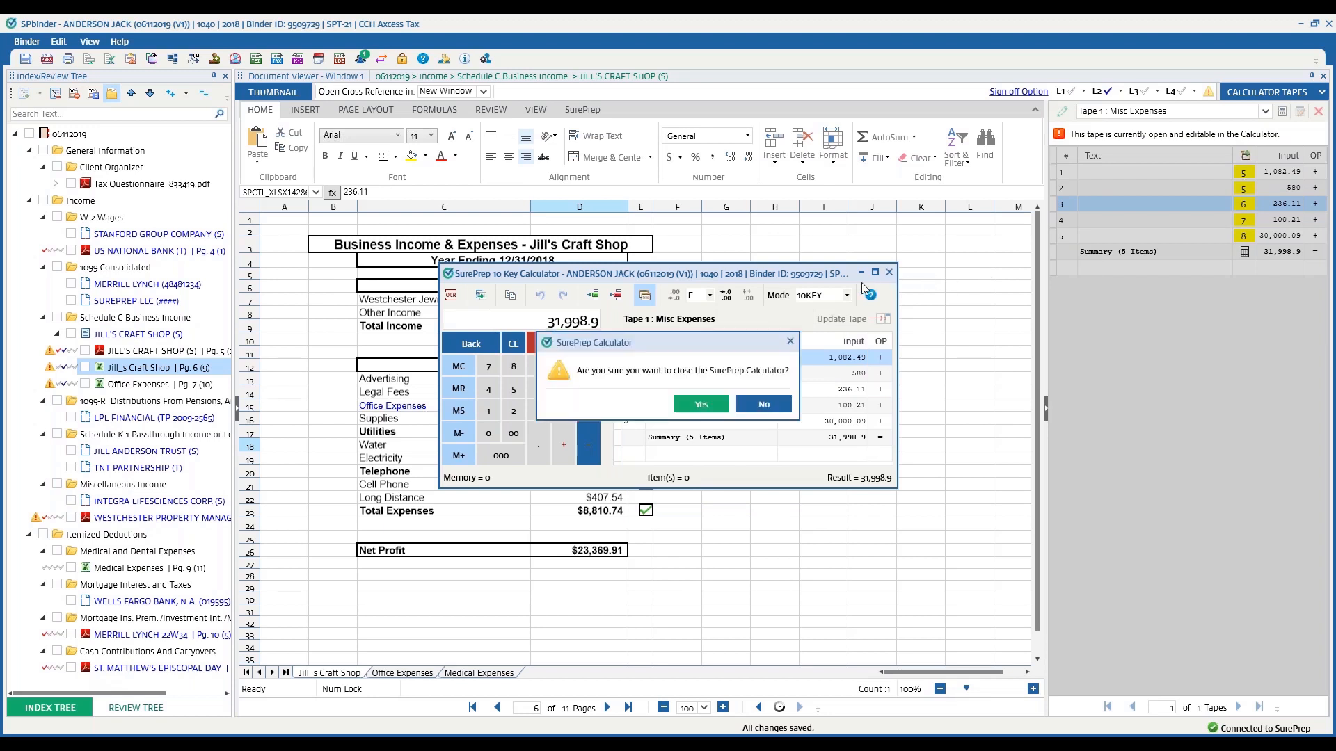
left_click(700, 404)
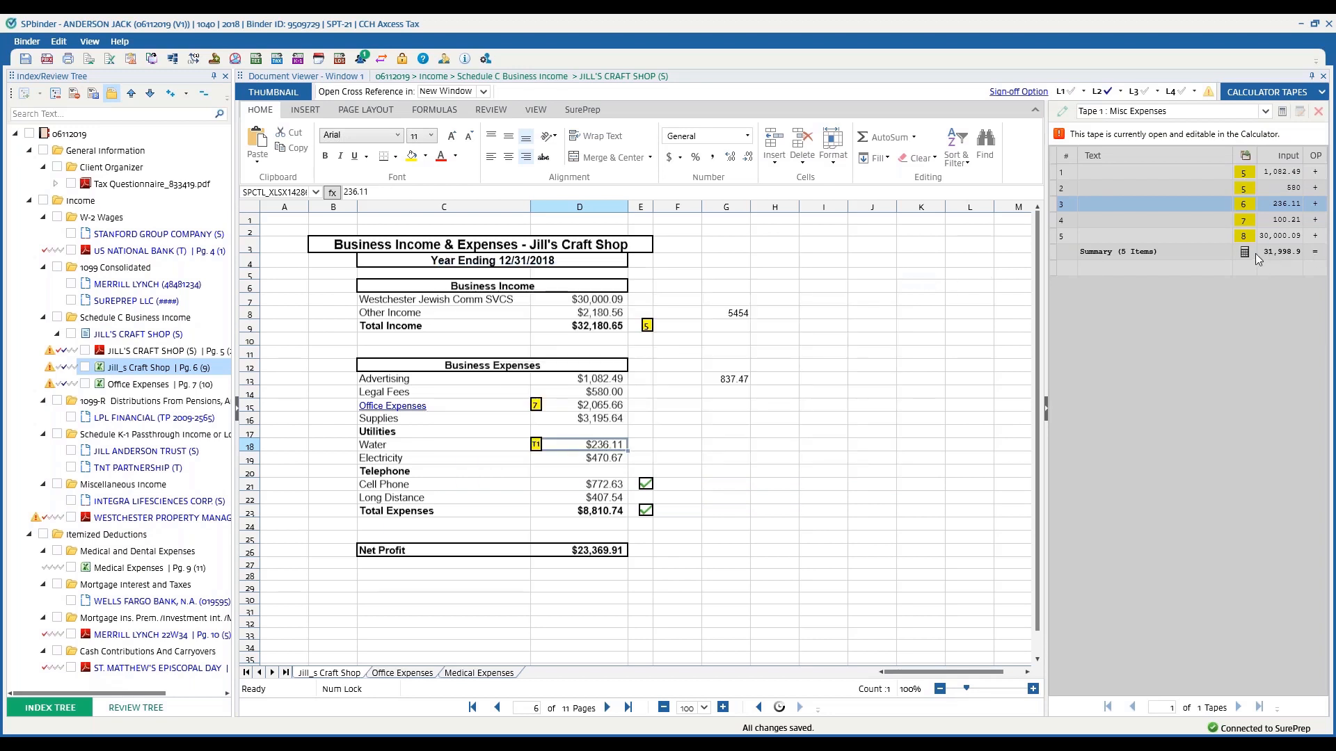
mouse_move(903, 311)
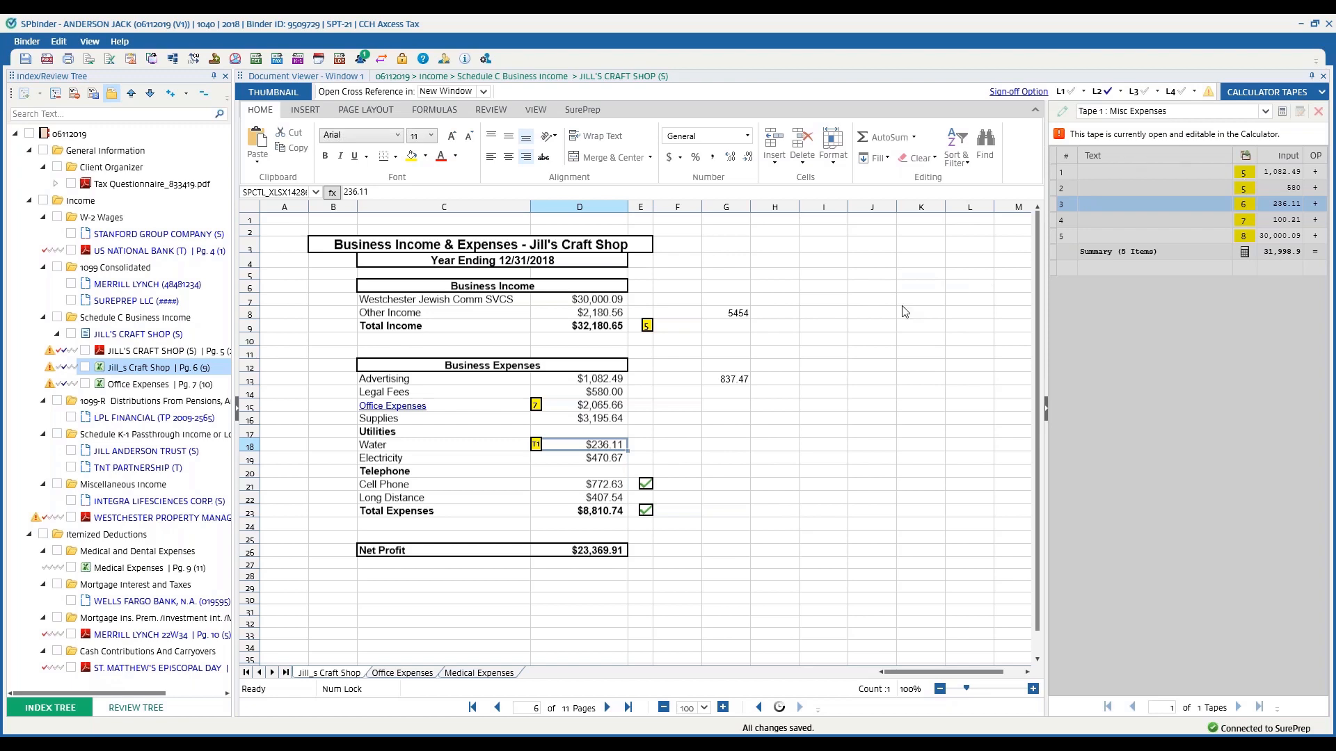
left_click(162, 516)
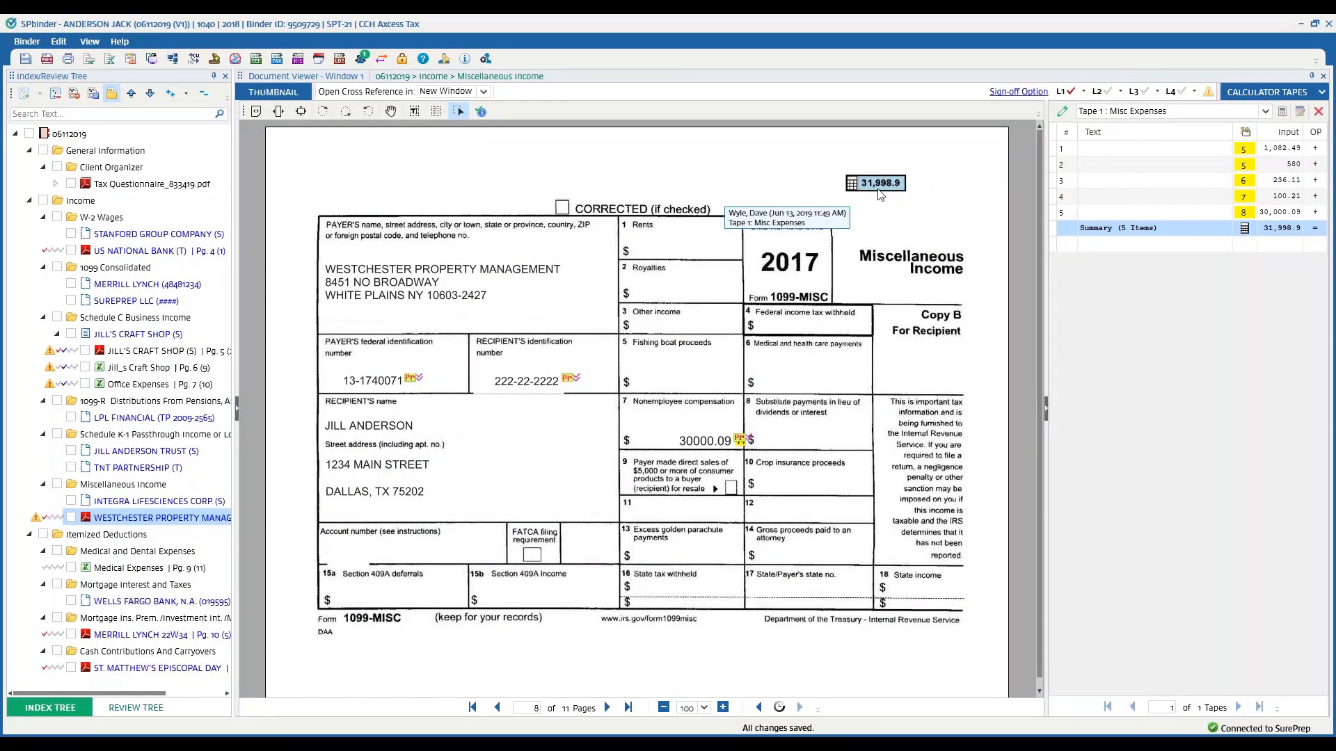
mouse_move(419, 580)
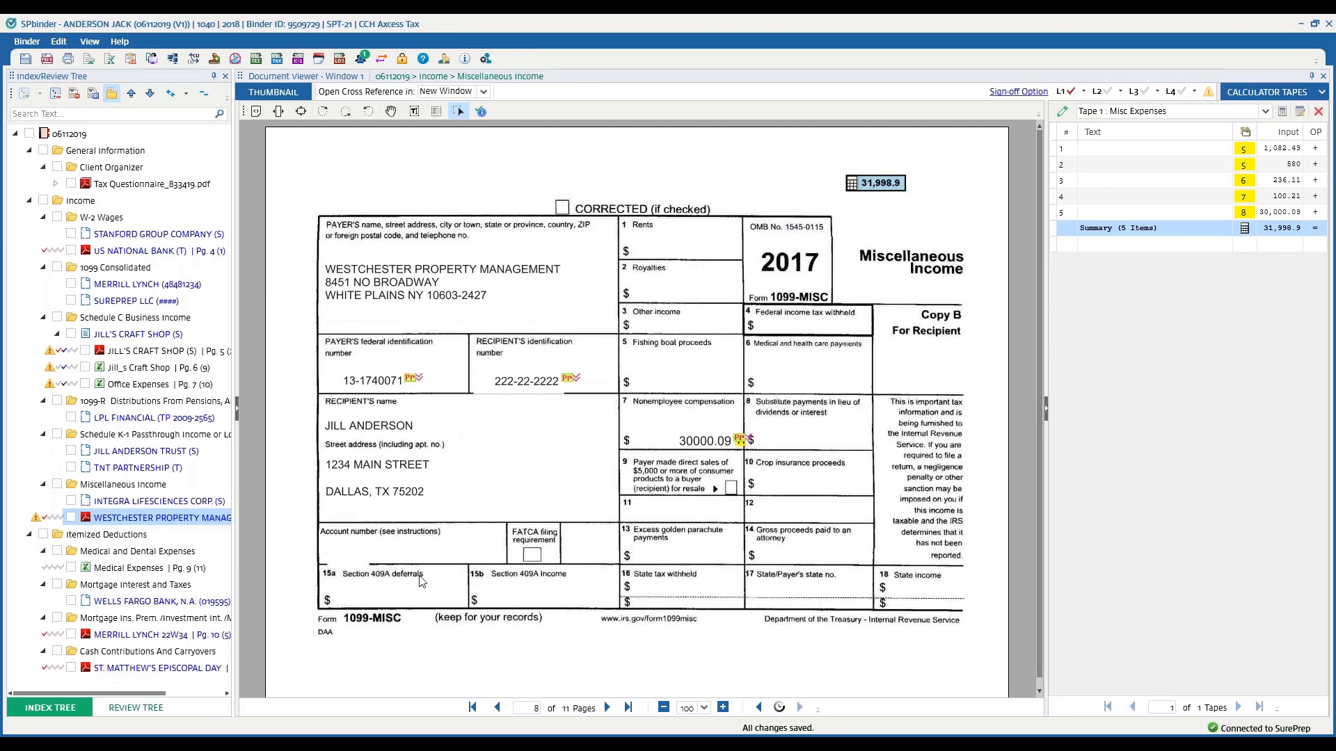
Place a new sticky note above the 1099-MISC form, creating blank note 10
left_click(88, 41)
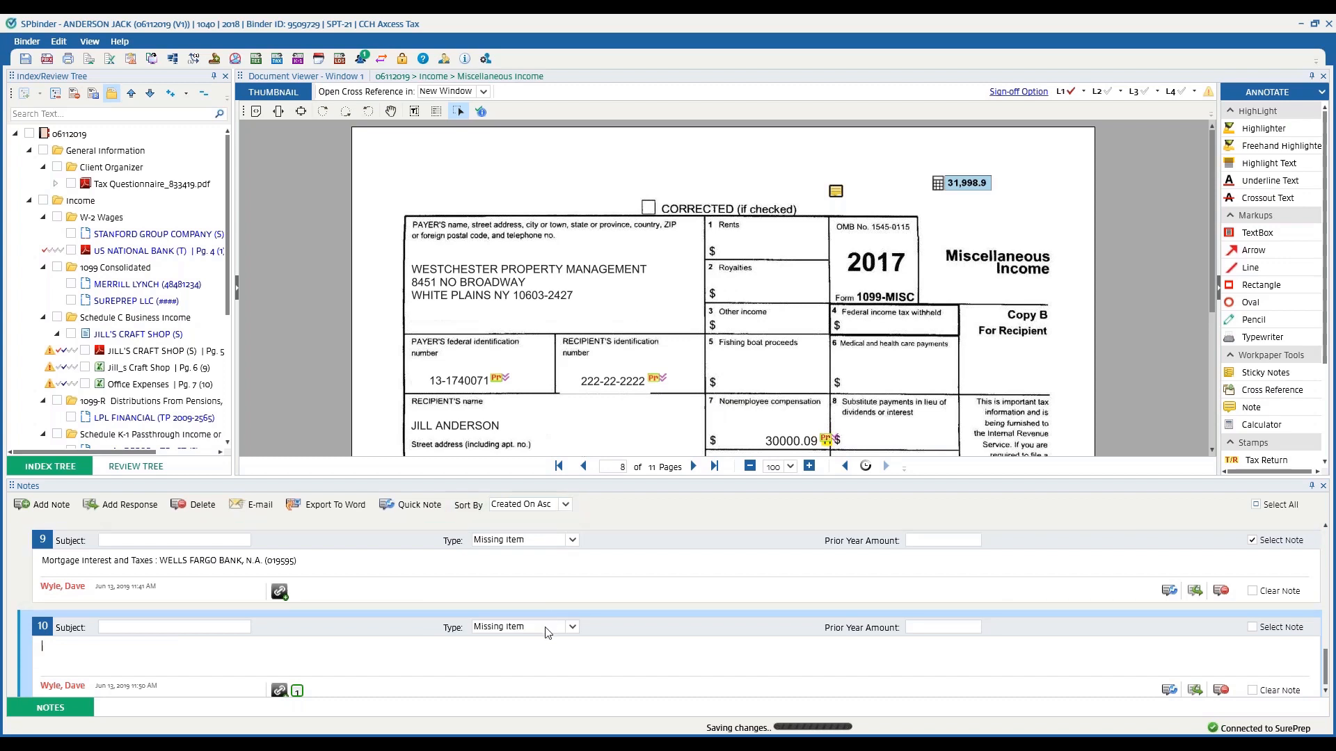
Make note 10 a Review note with subject 'sdfsdf' and text 'sdfsdfsdfsd'
left_click(569, 627)
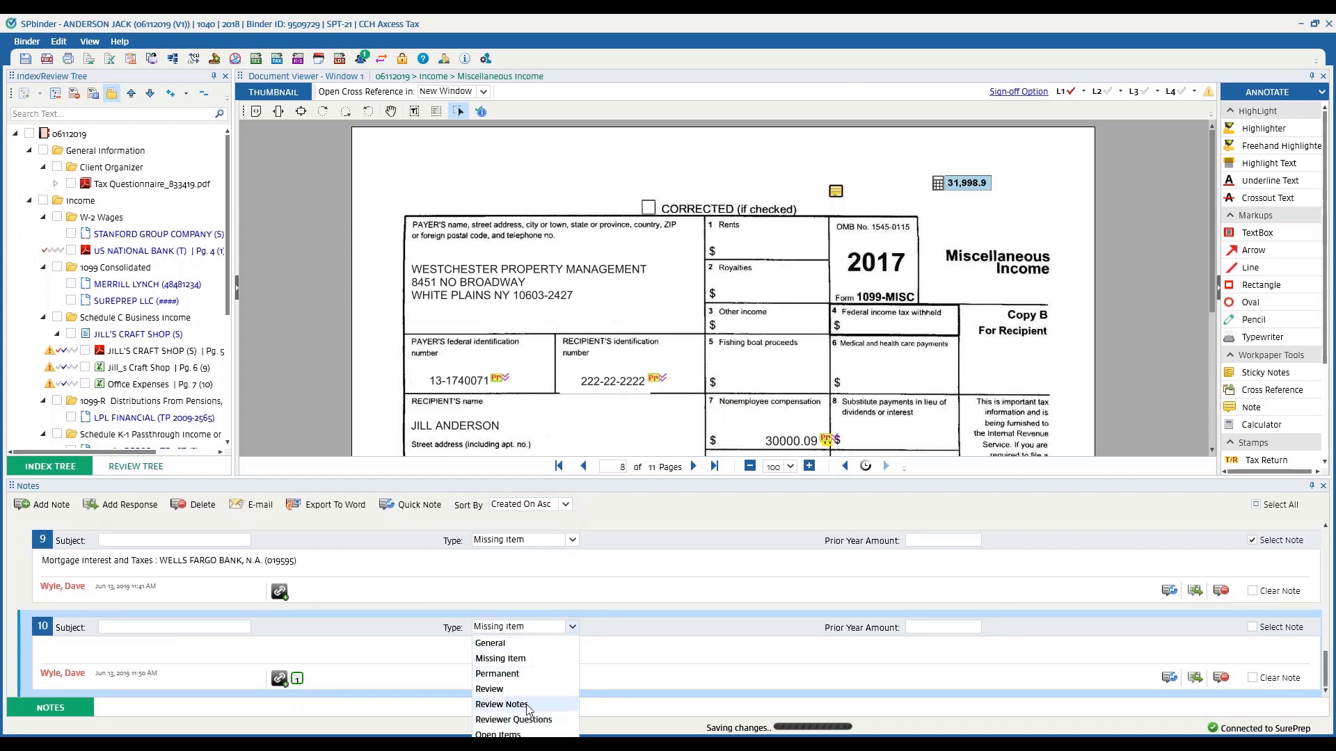
mouse_move(536, 674)
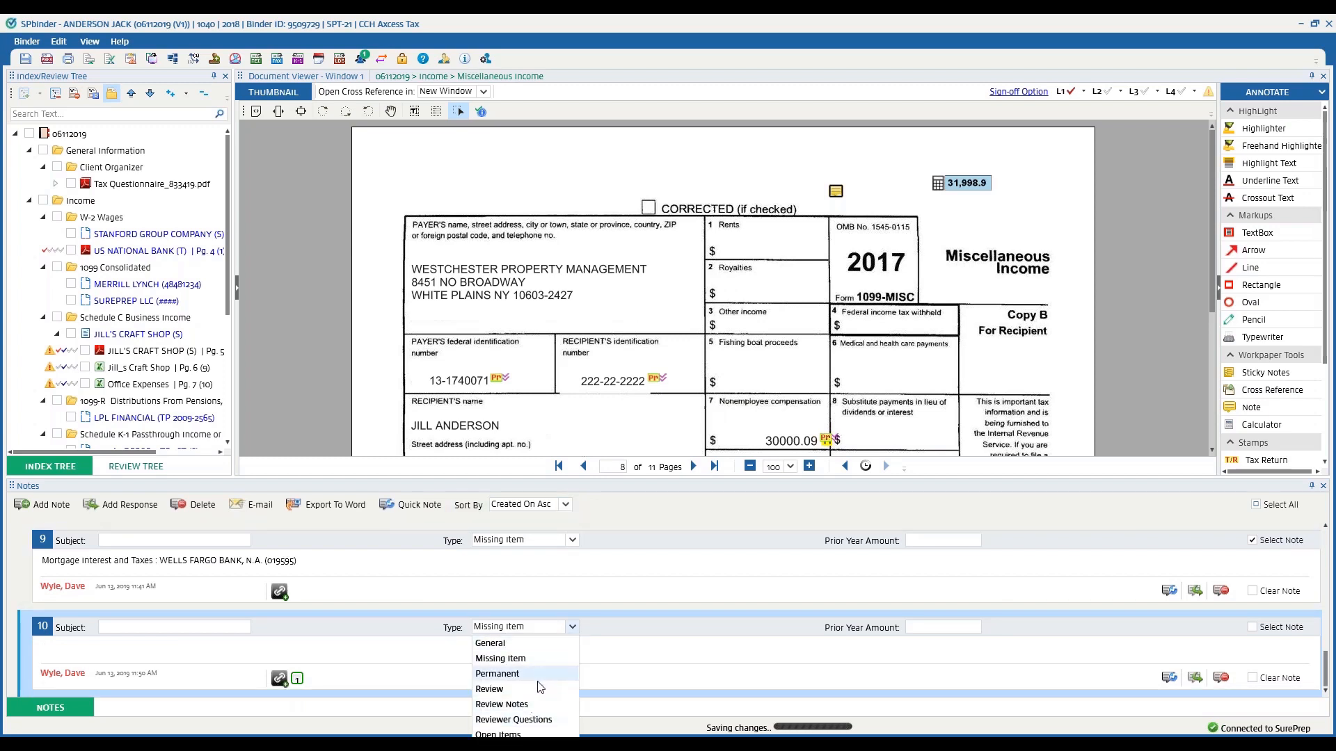
left_click(490, 688)
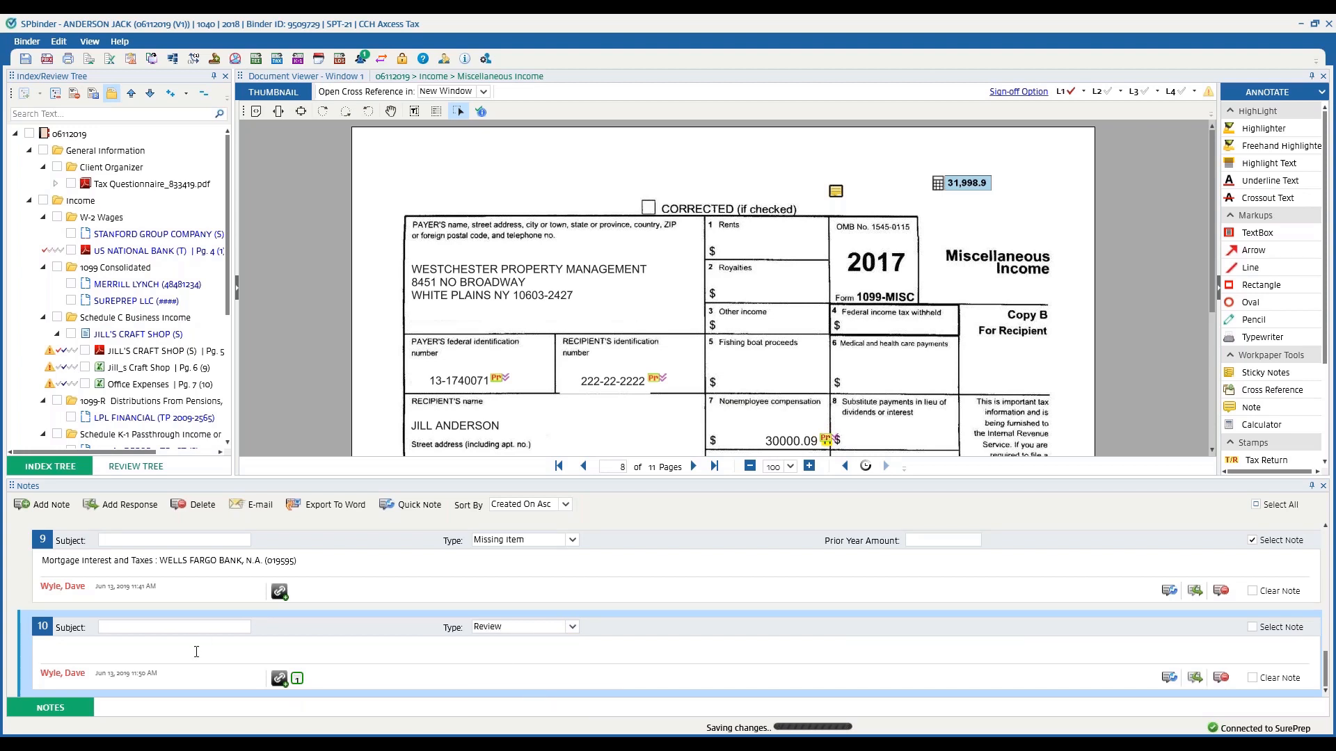
type("sdfsdf")
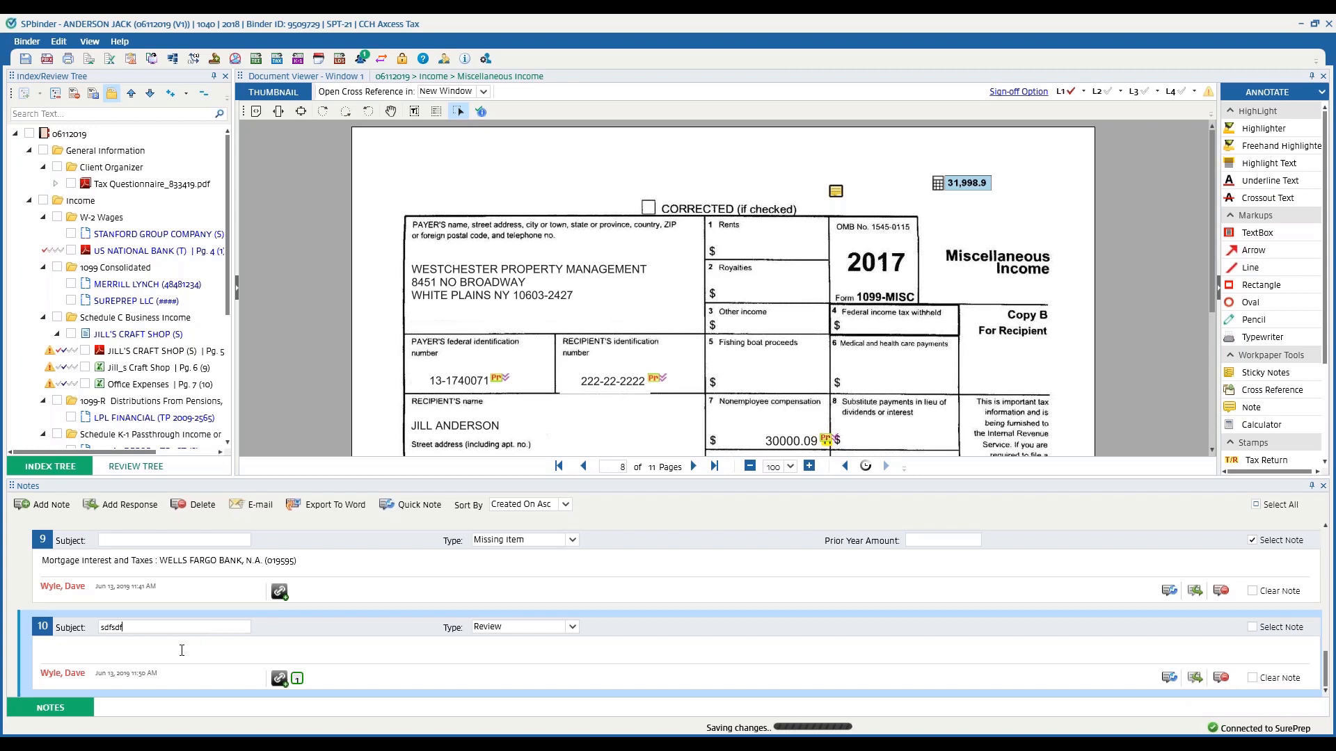
type("sdfsdfsdfsd")
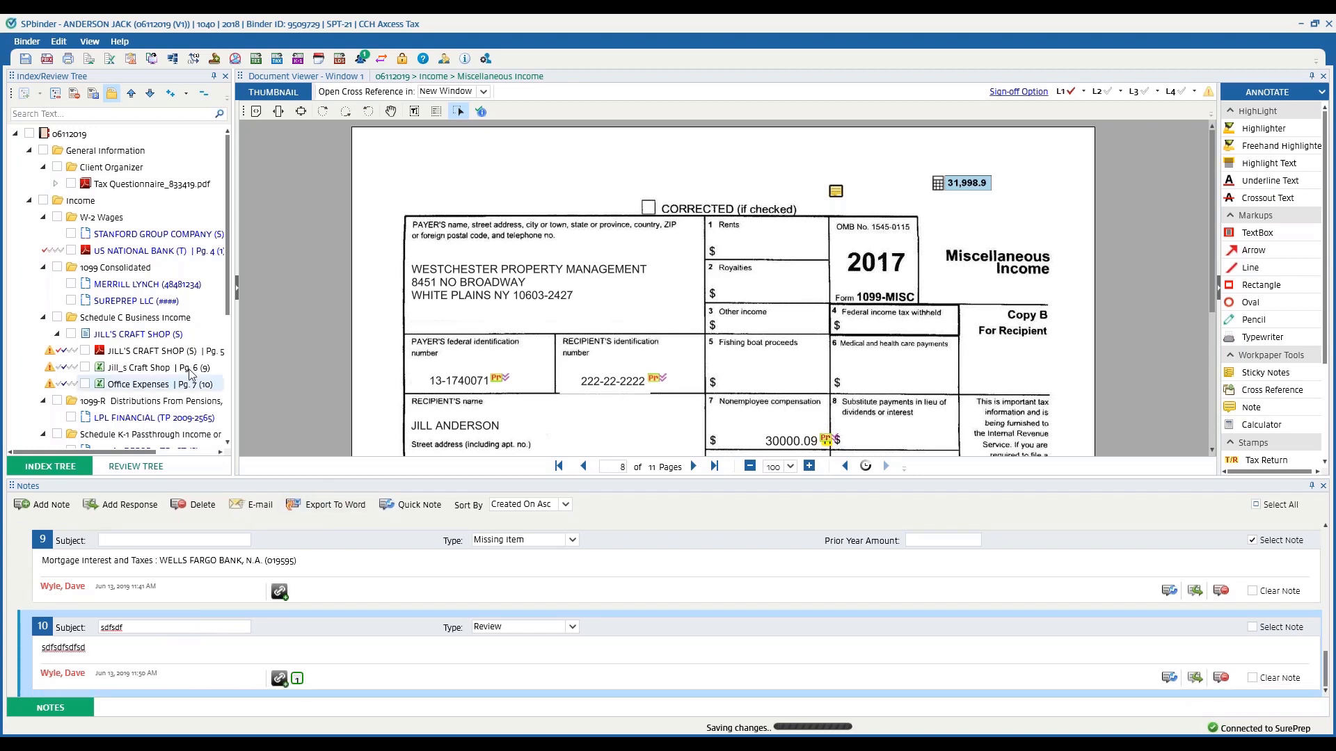
left_click(142, 368)
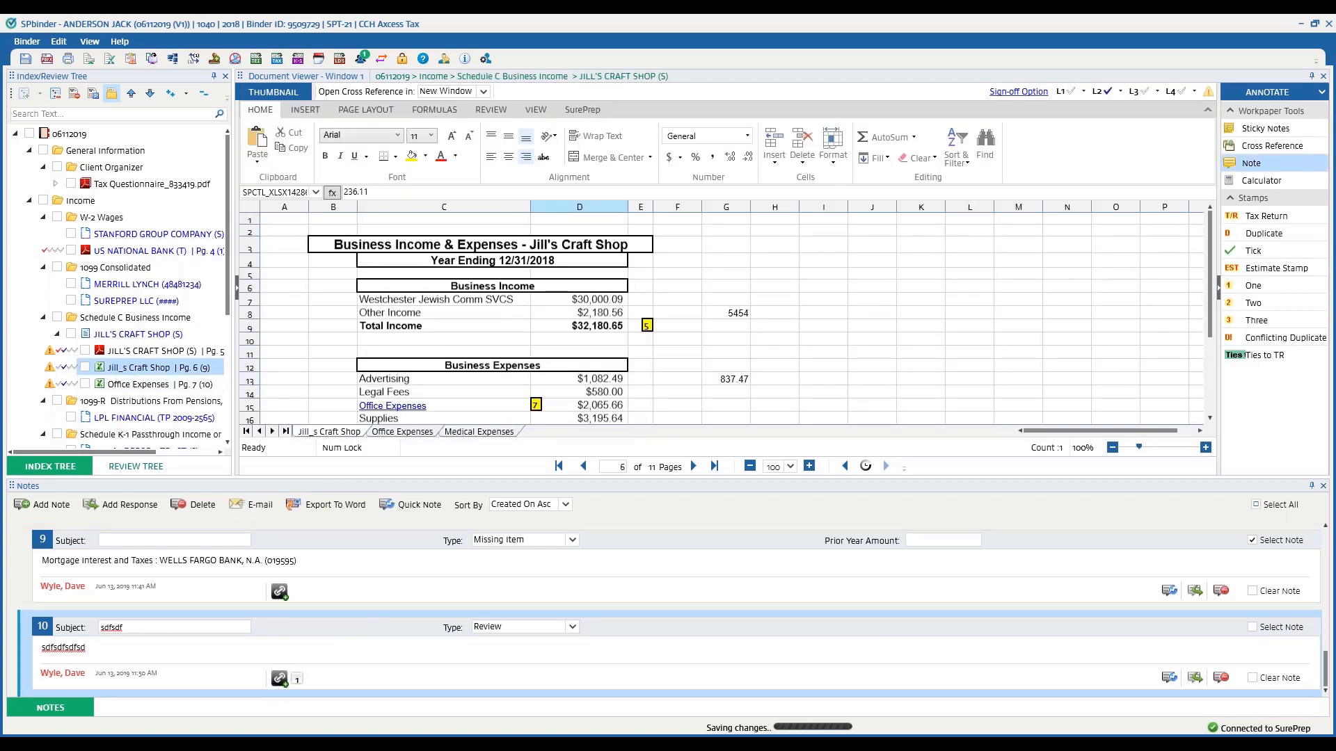
Link the Review note to Office Expenses on page 6 and the US National Bank W-2
left_click(640, 403)
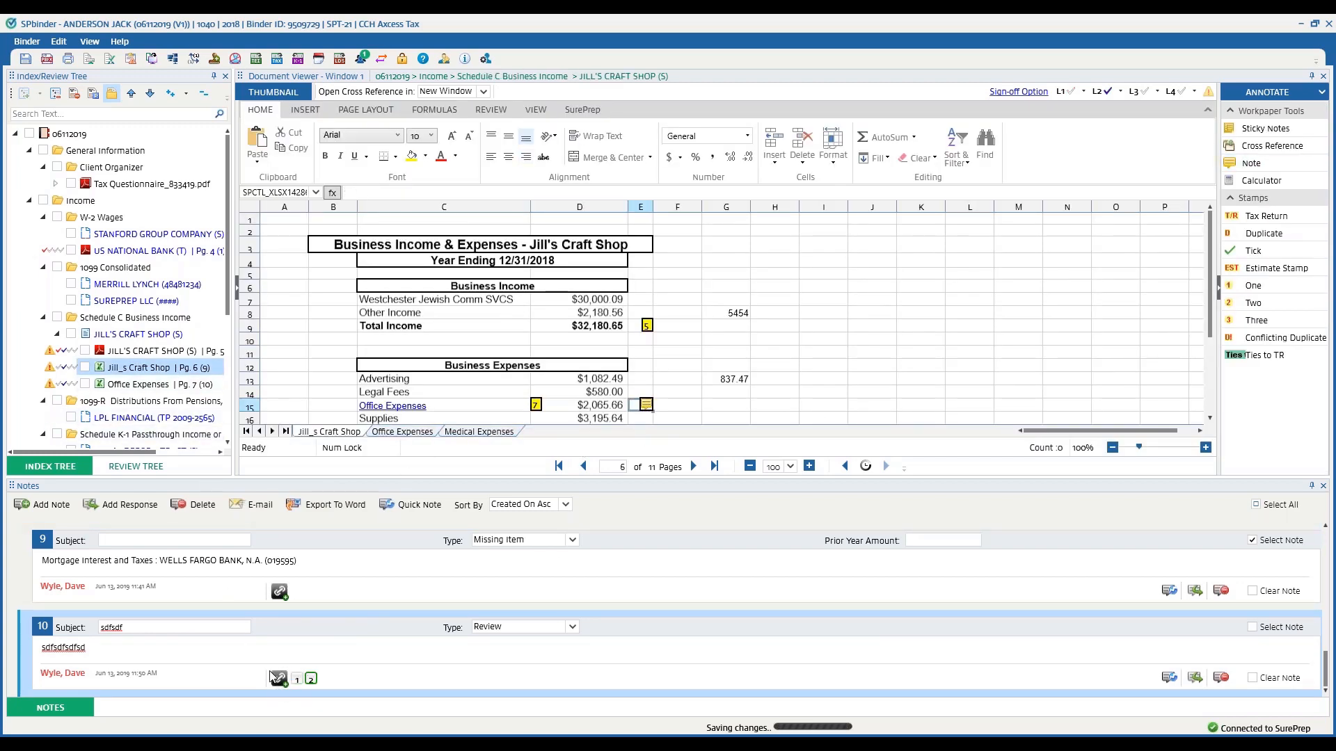
left_click(140, 251)
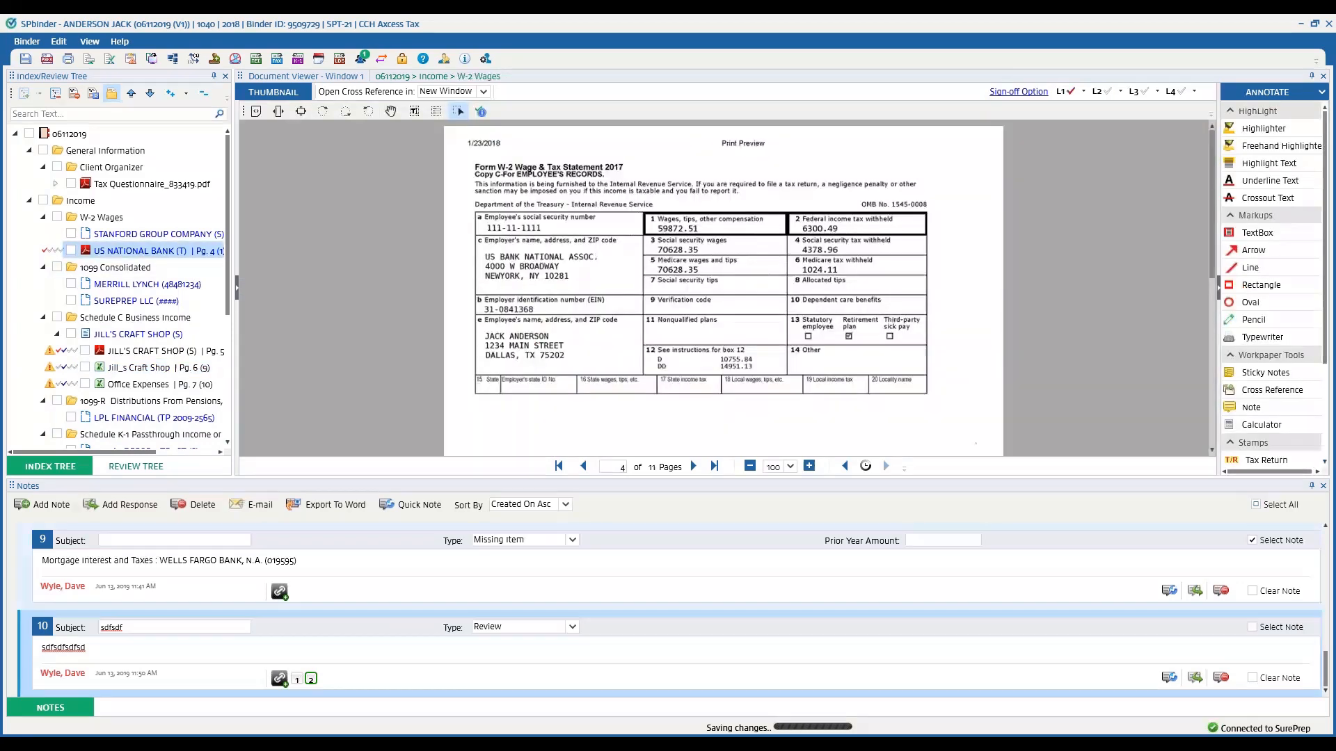
left_click(1250, 407)
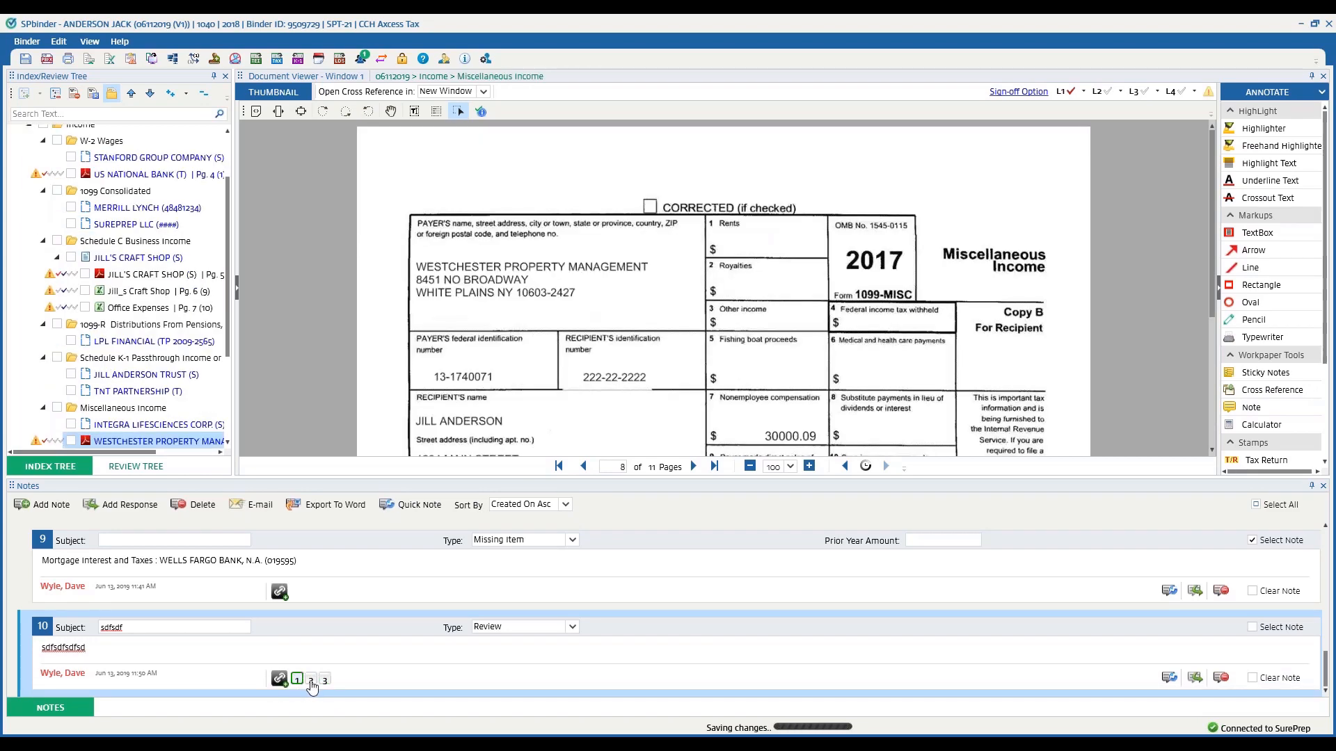
left_click(324, 680)
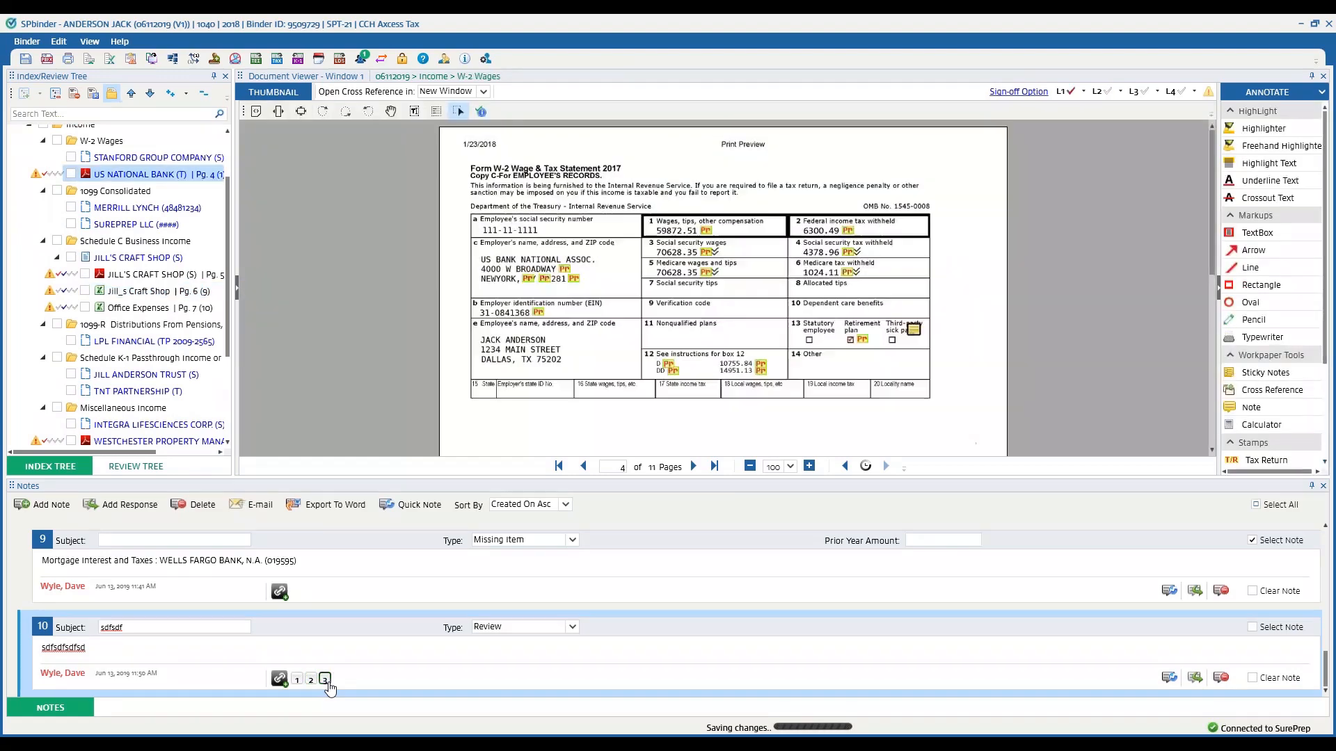
mouse_move(407, 545)
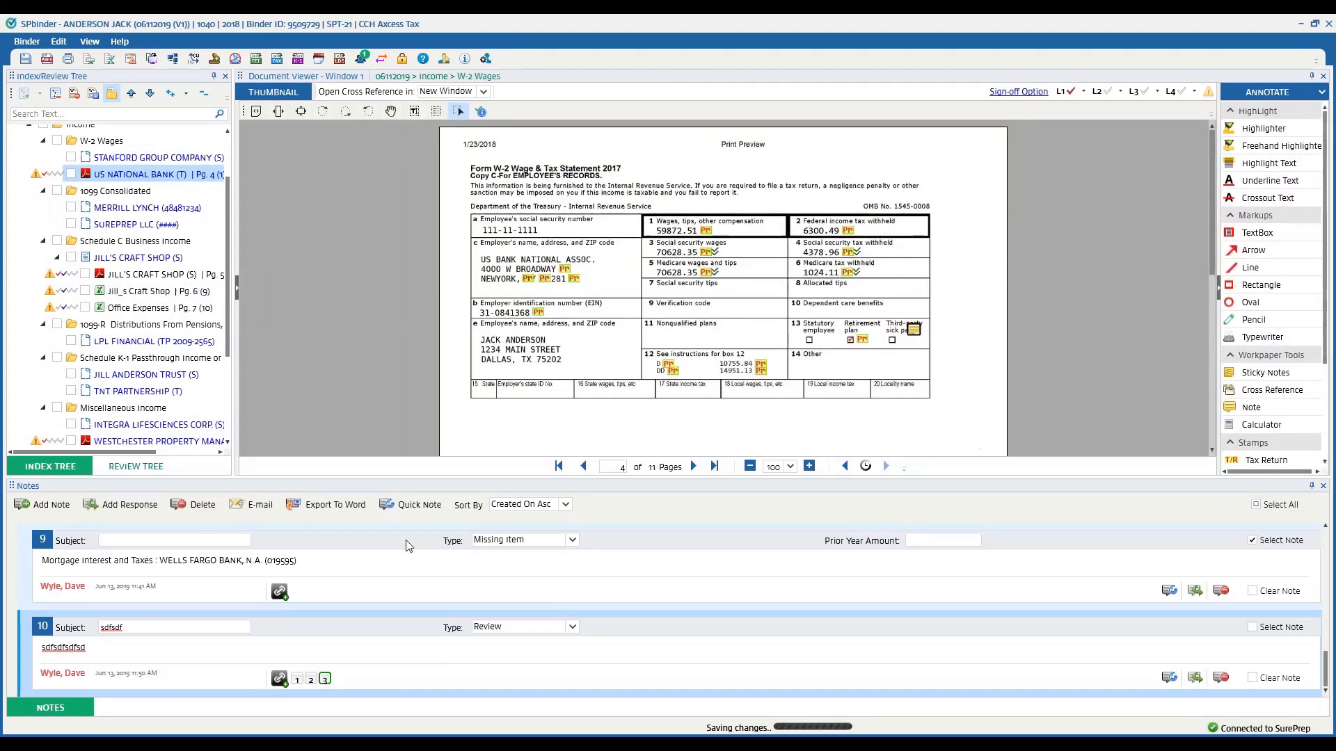